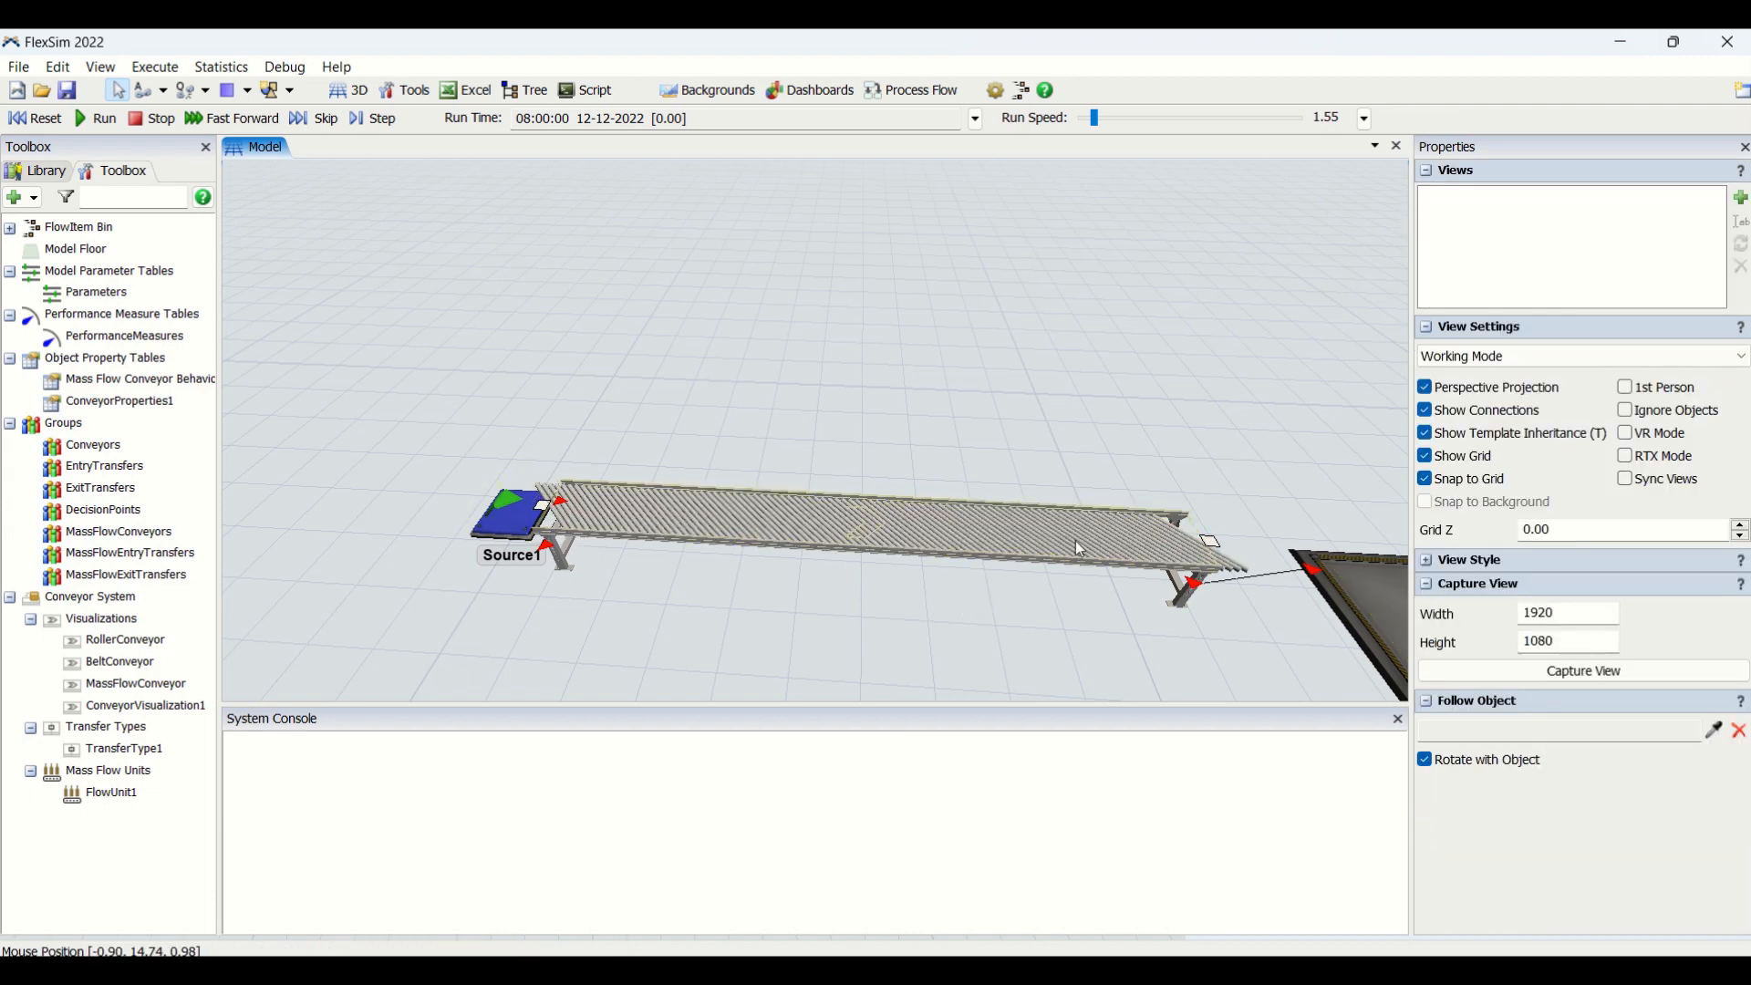
# Select the straight roller conveyor to show its Conveyor Behavior properties.
pyautogui.click(848, 526)
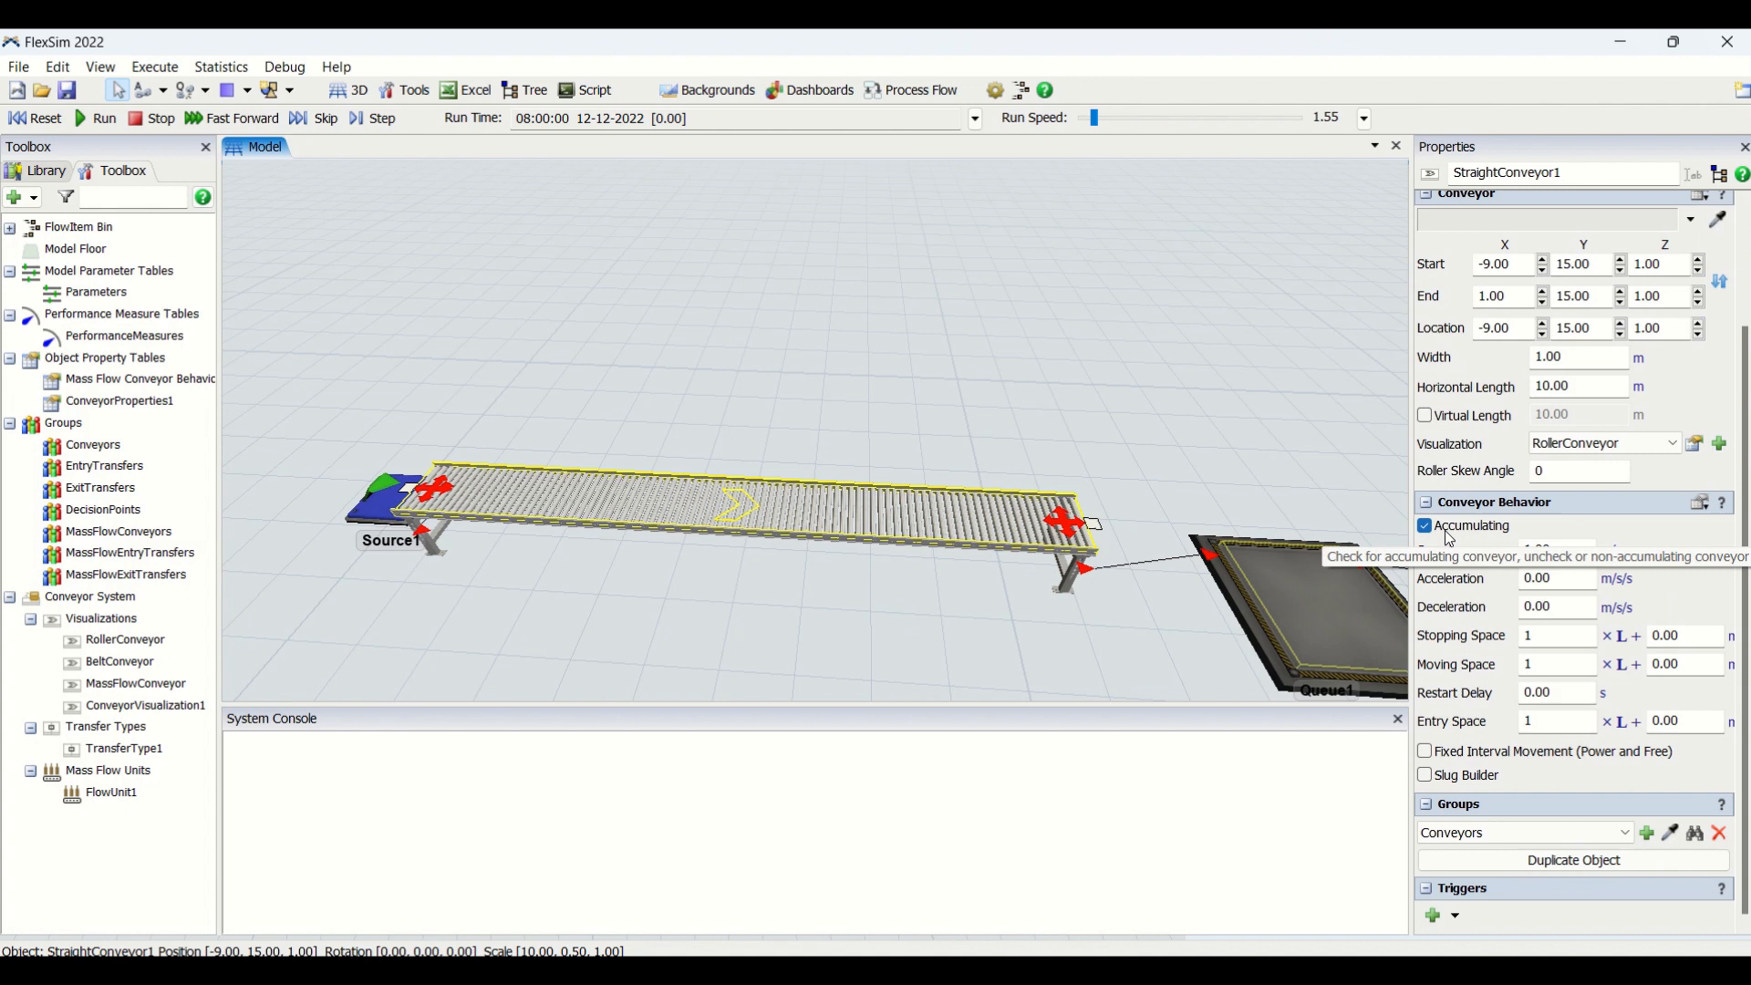
pyautogui.click(1426, 525)
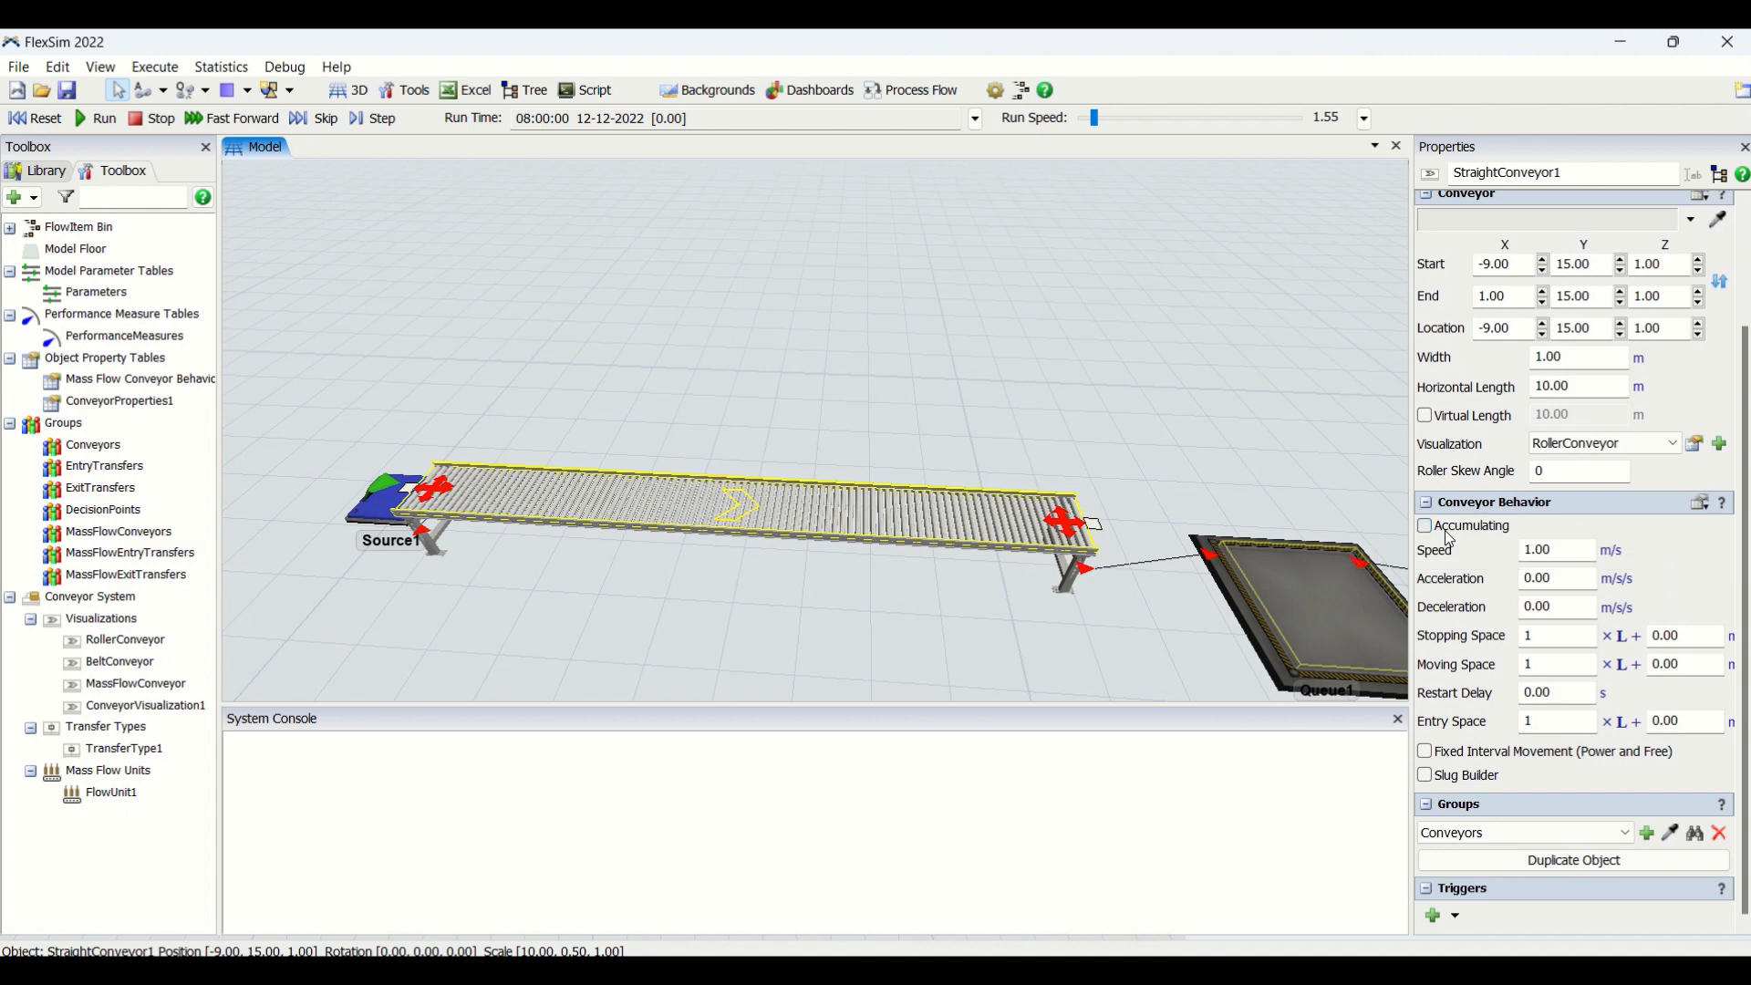
pyautogui.click(1424, 525)
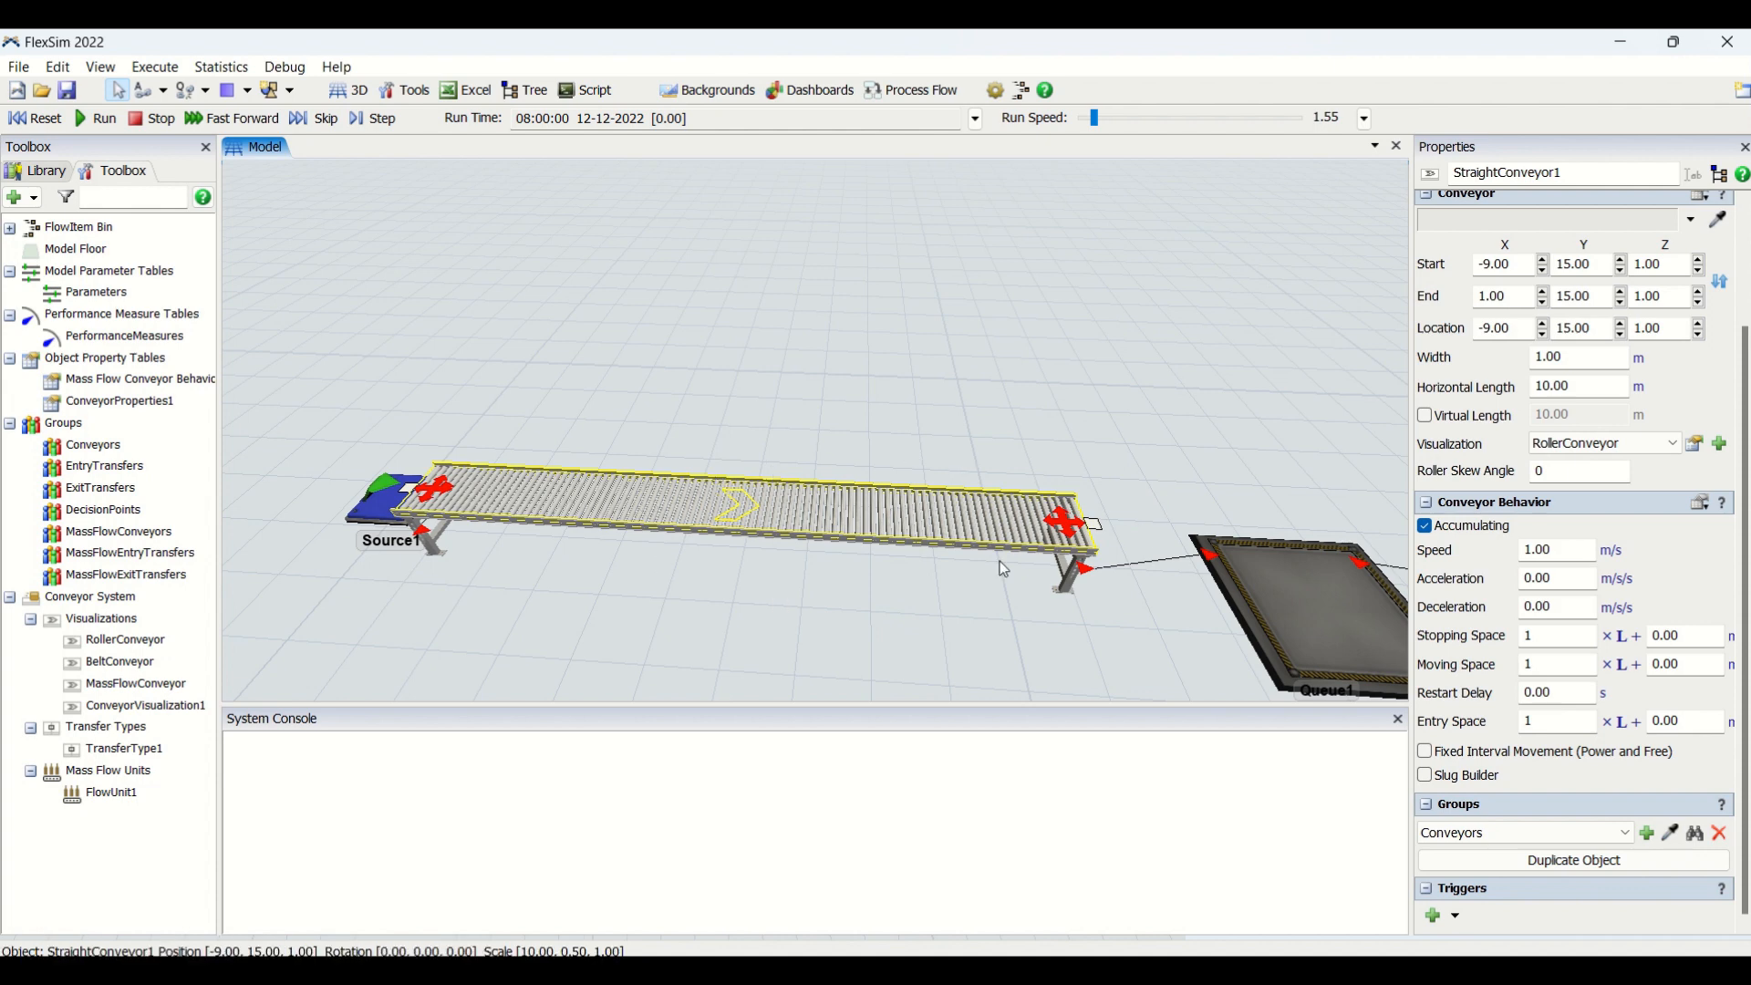
pyautogui.moveTo(1180, 543)
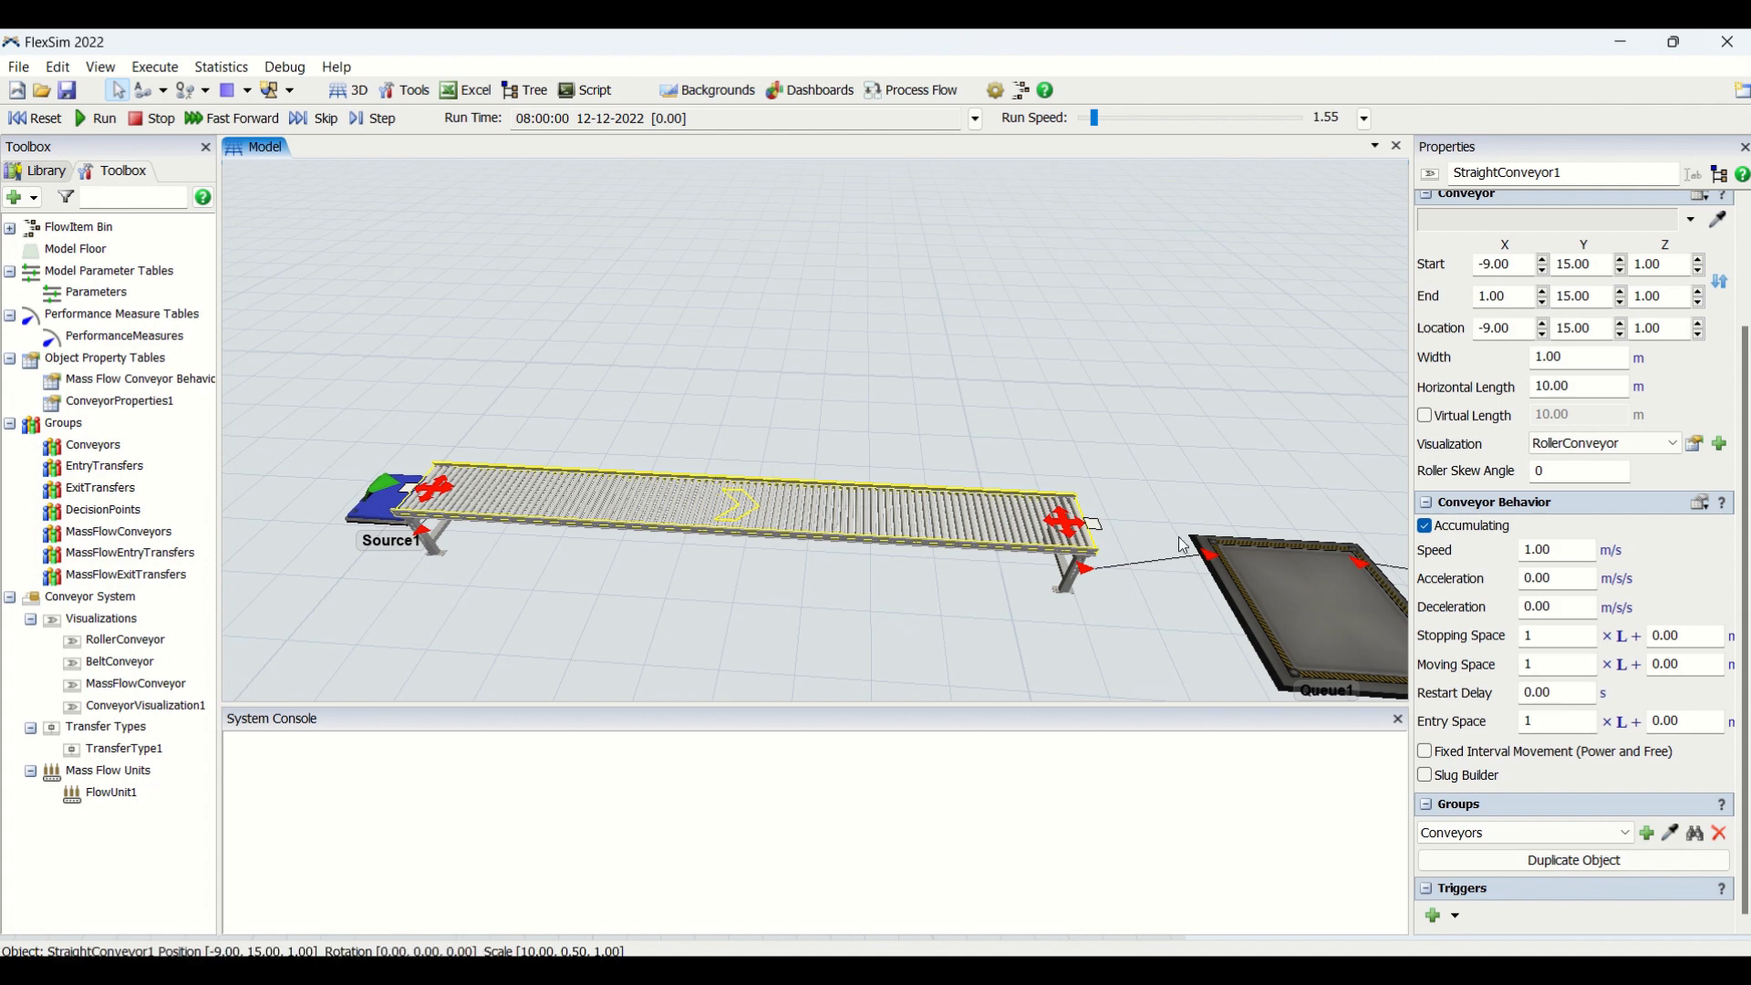
pyautogui.moveTo(1561, 549)
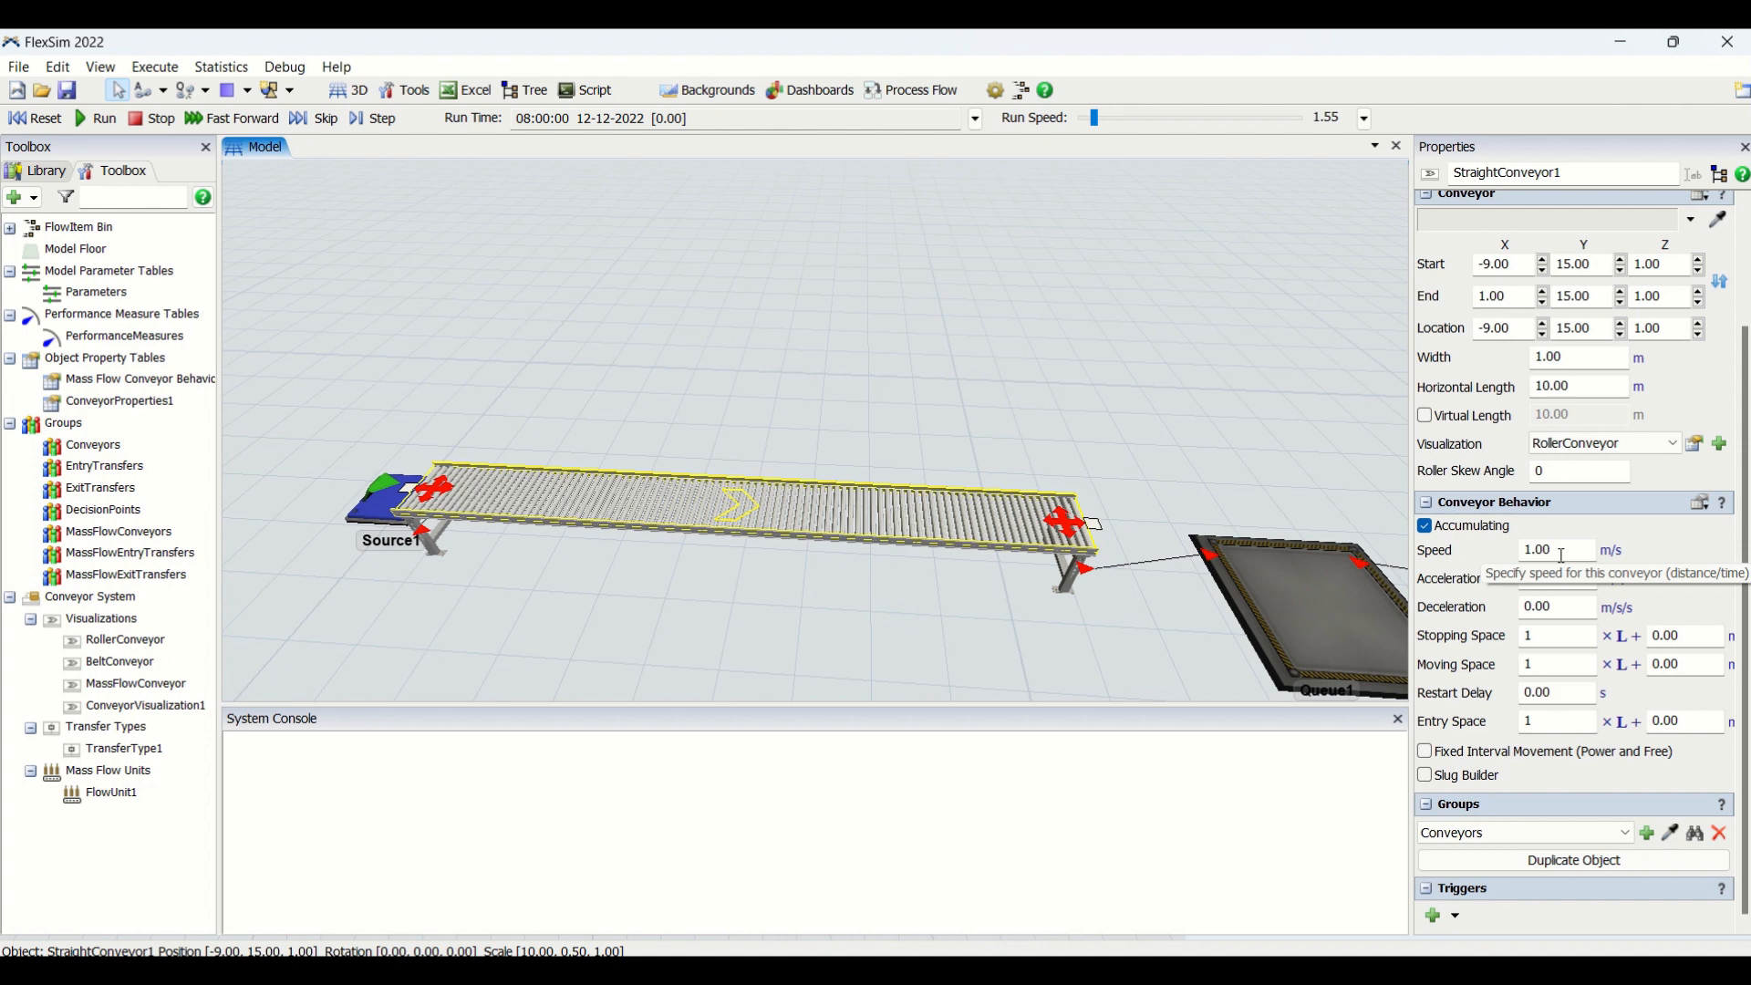
pyautogui.moveTo(1602, 557)
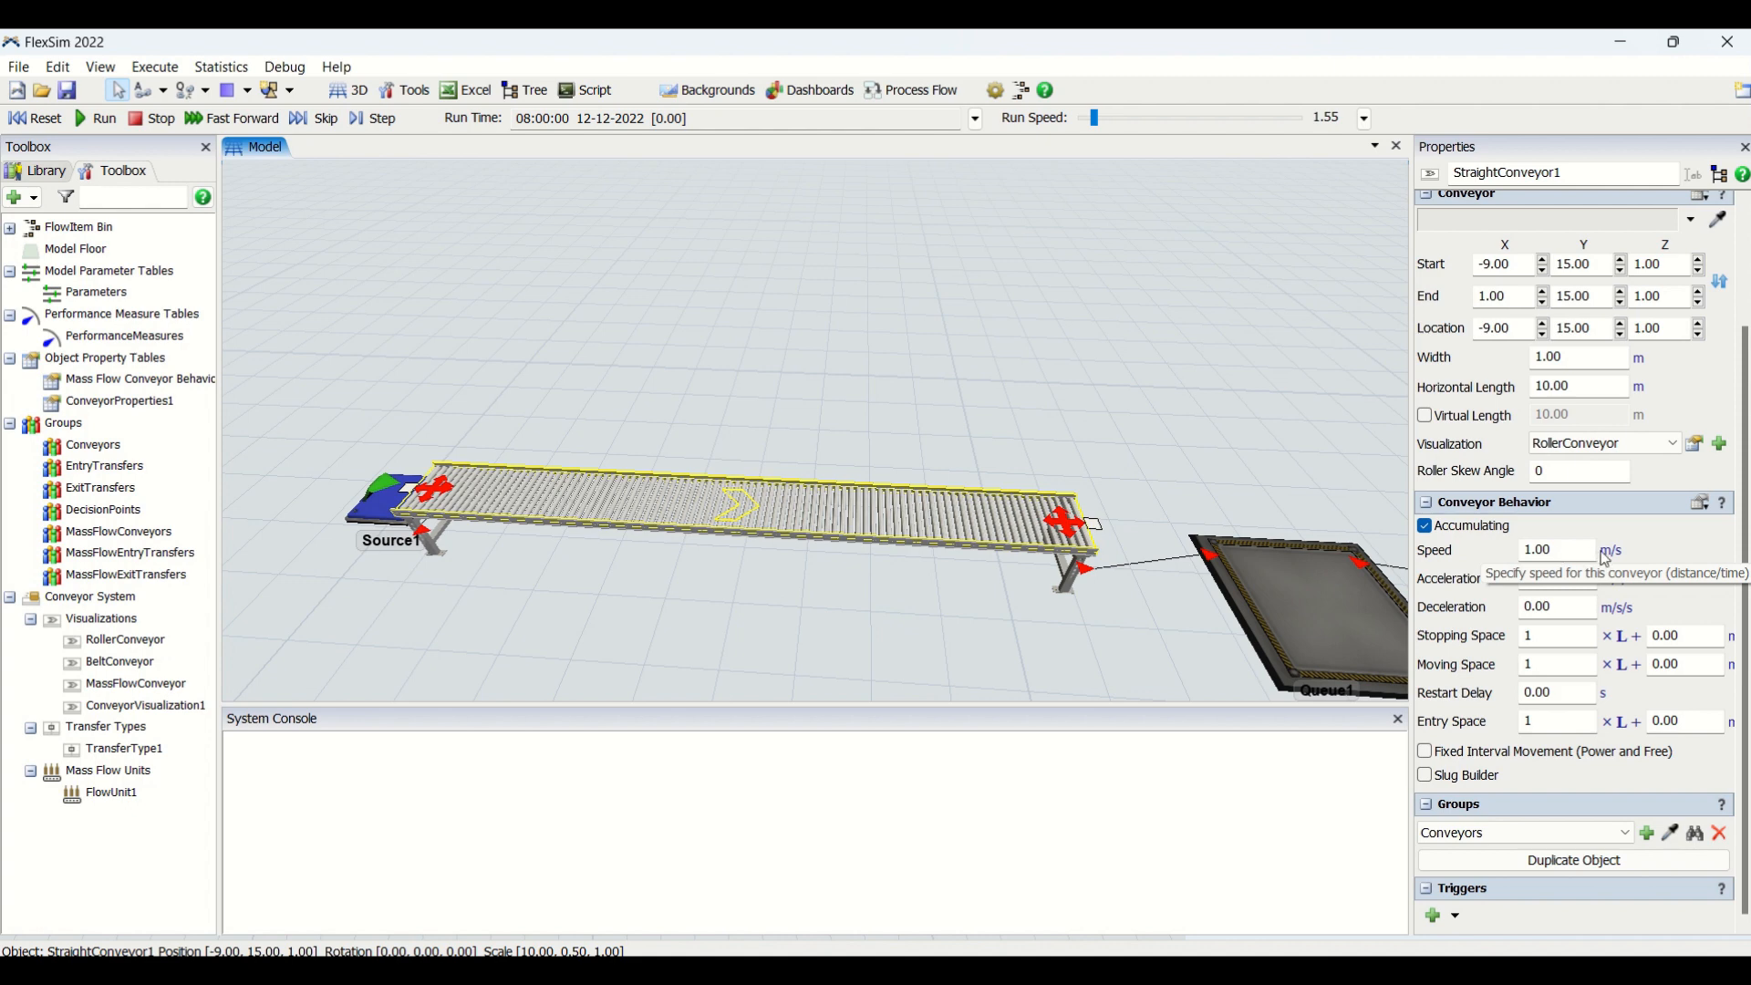
pyautogui.moveTo(1602, 558)
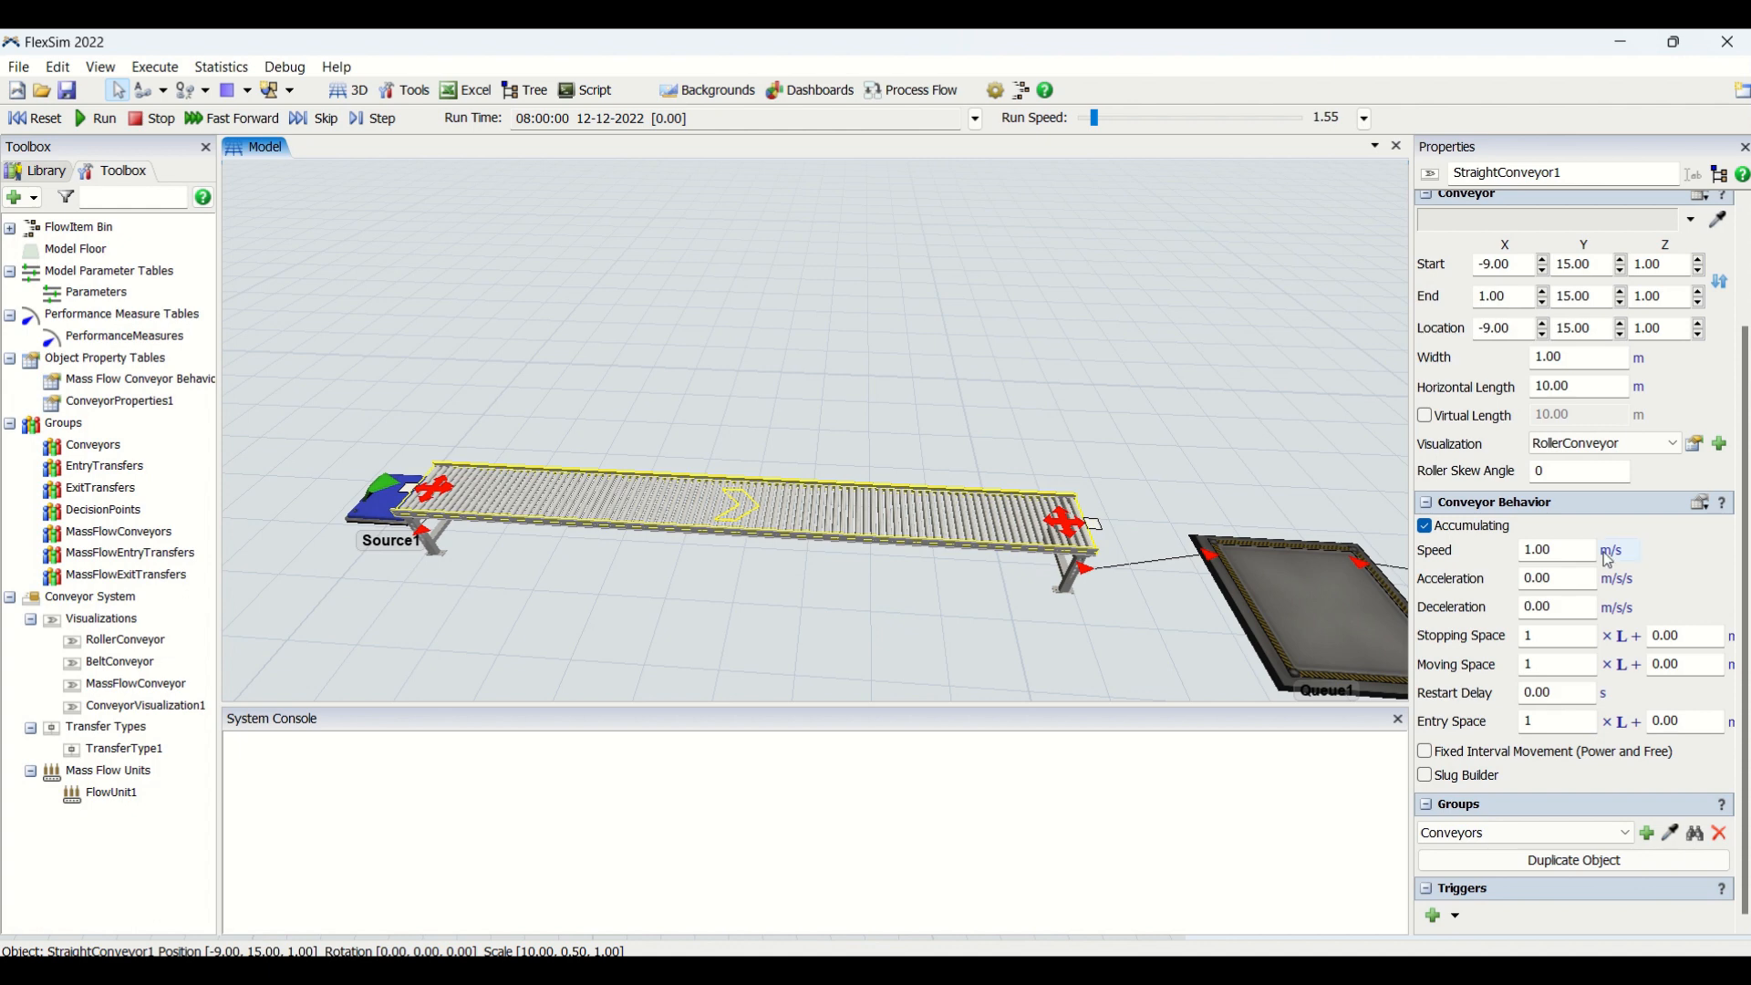
pyautogui.moveTo(1696, 556)
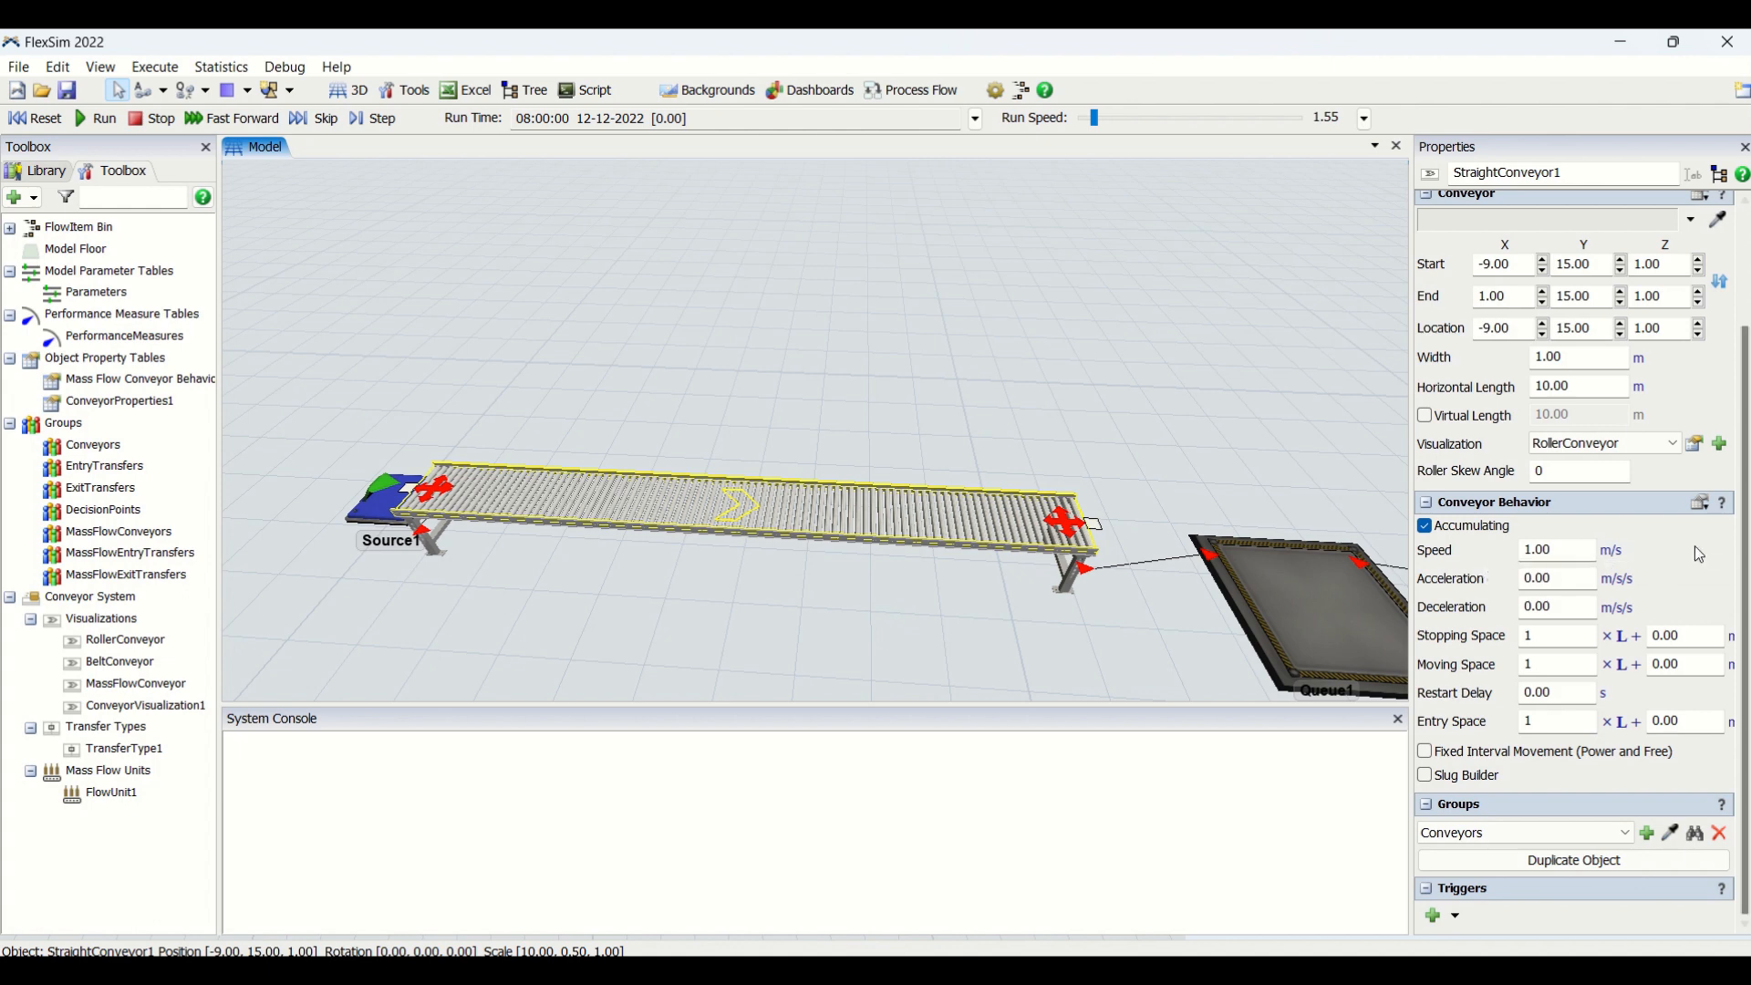
pyautogui.moveTo(1552, 599)
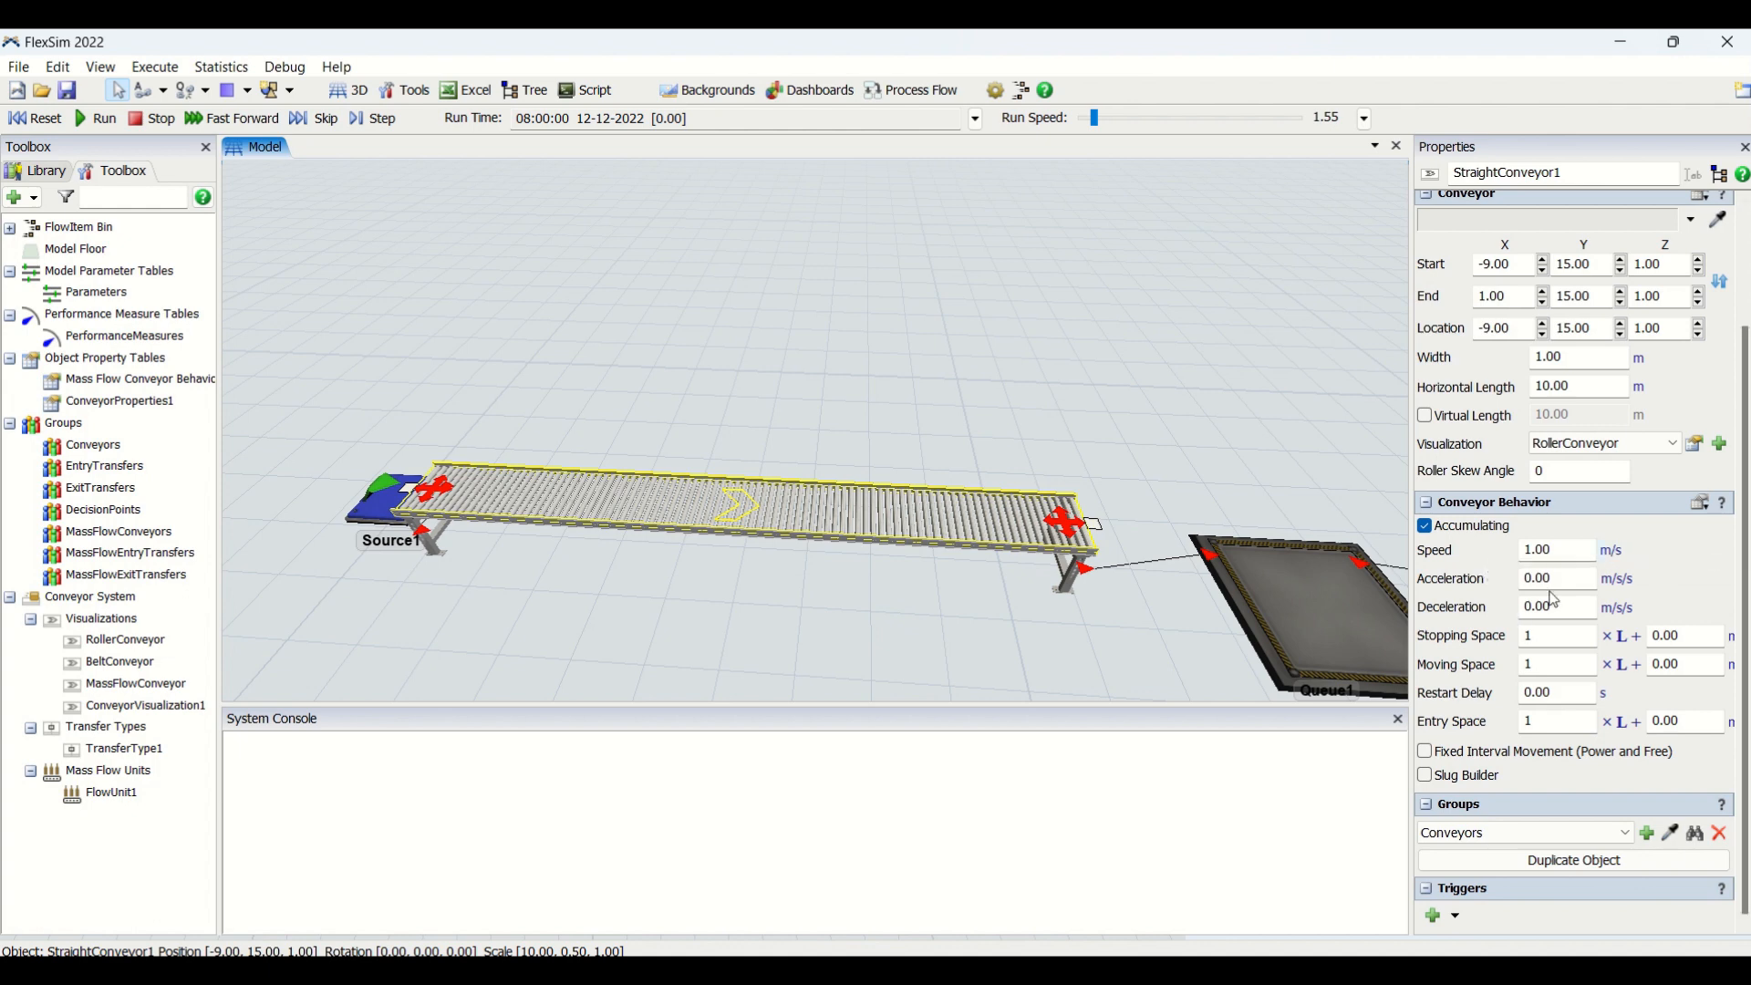
pyautogui.moveTo(1552, 577)
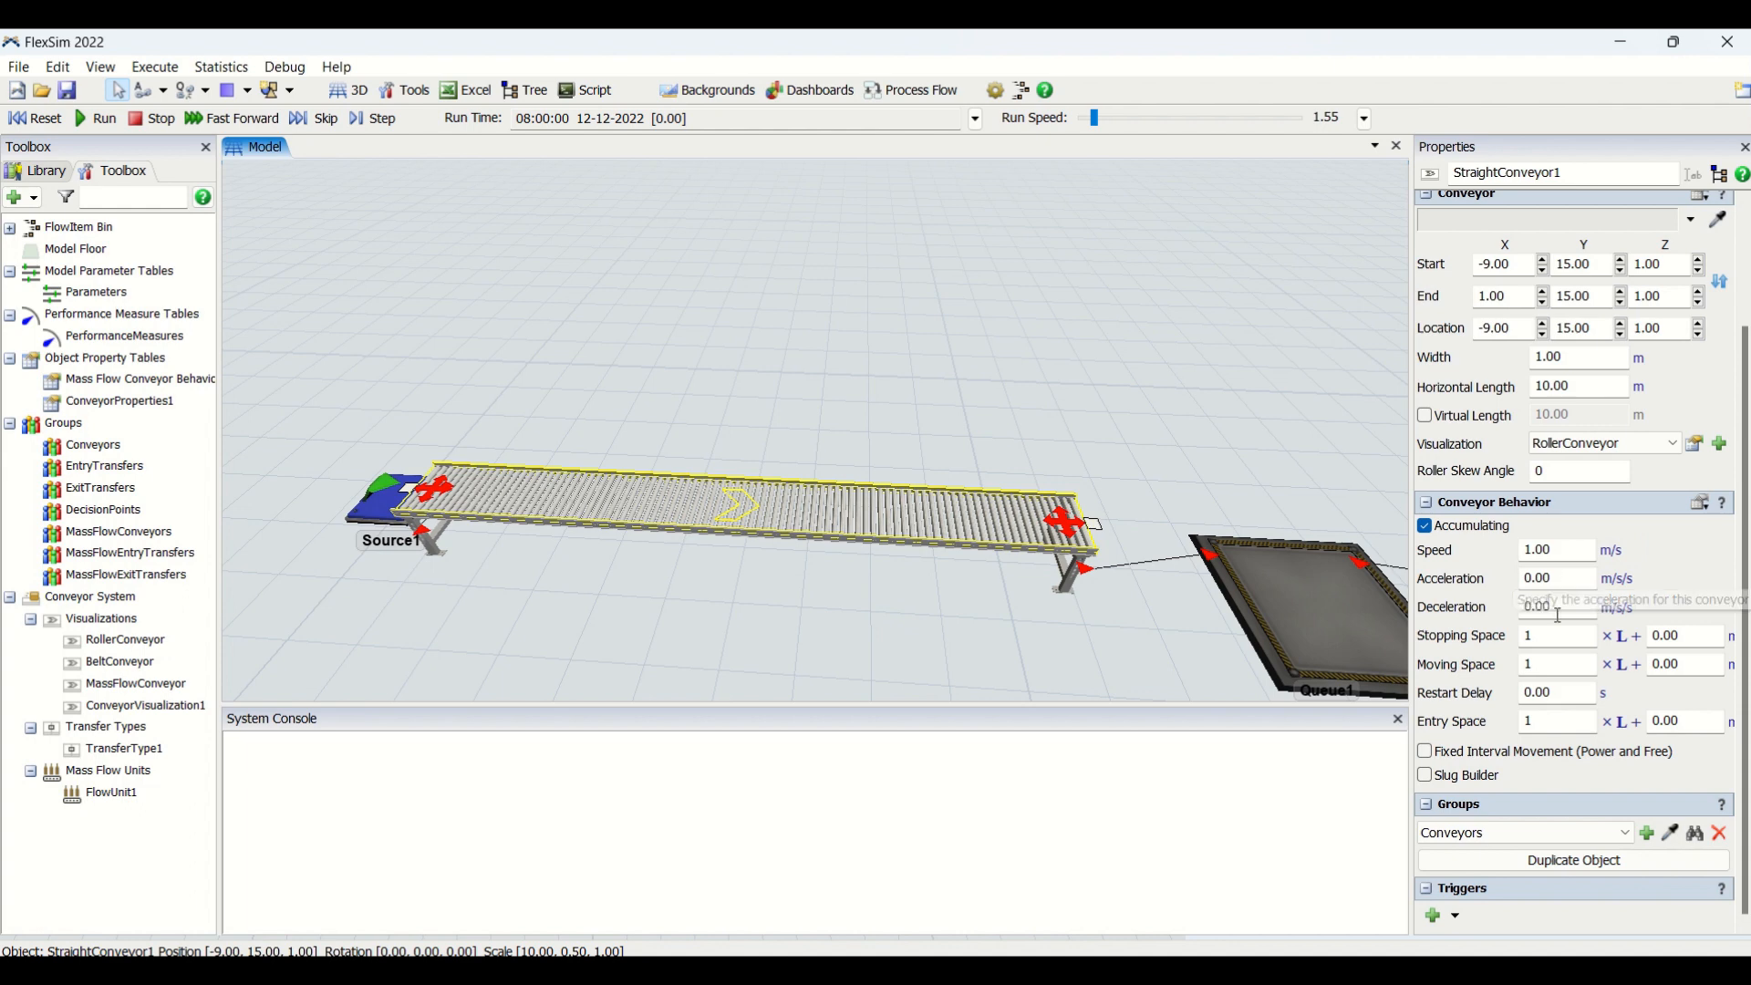
pyautogui.moveTo(803, 579)
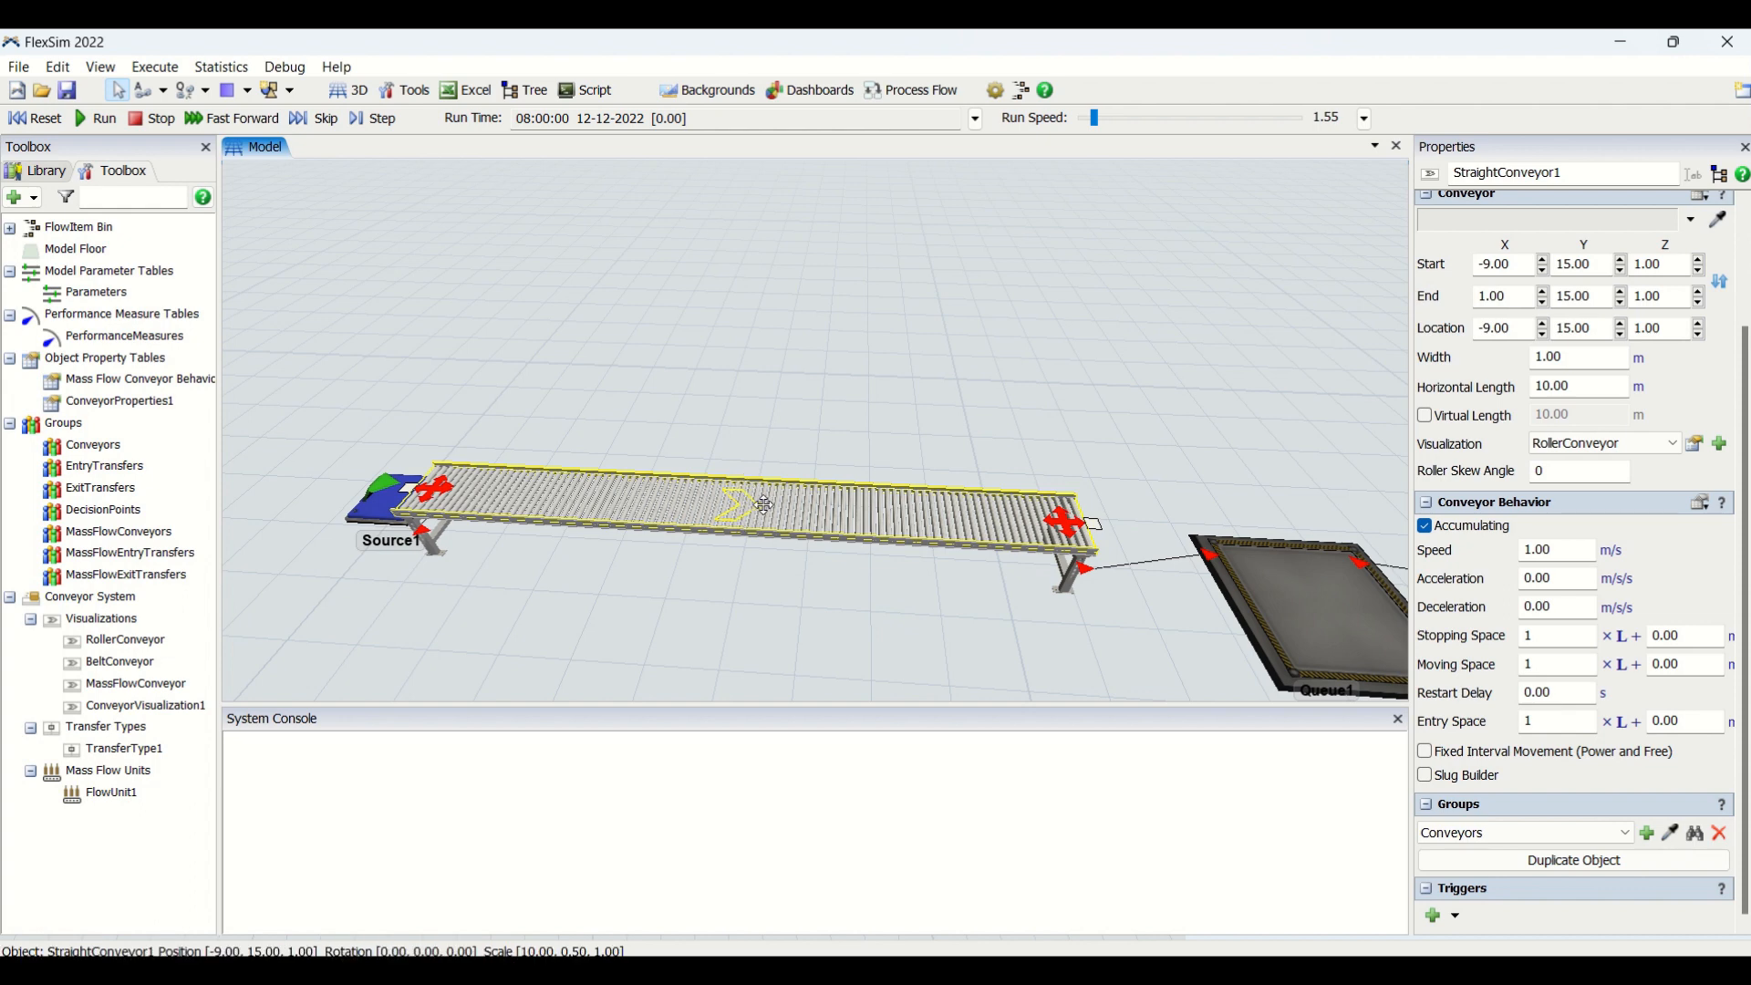
pyautogui.moveTo(835, 516)
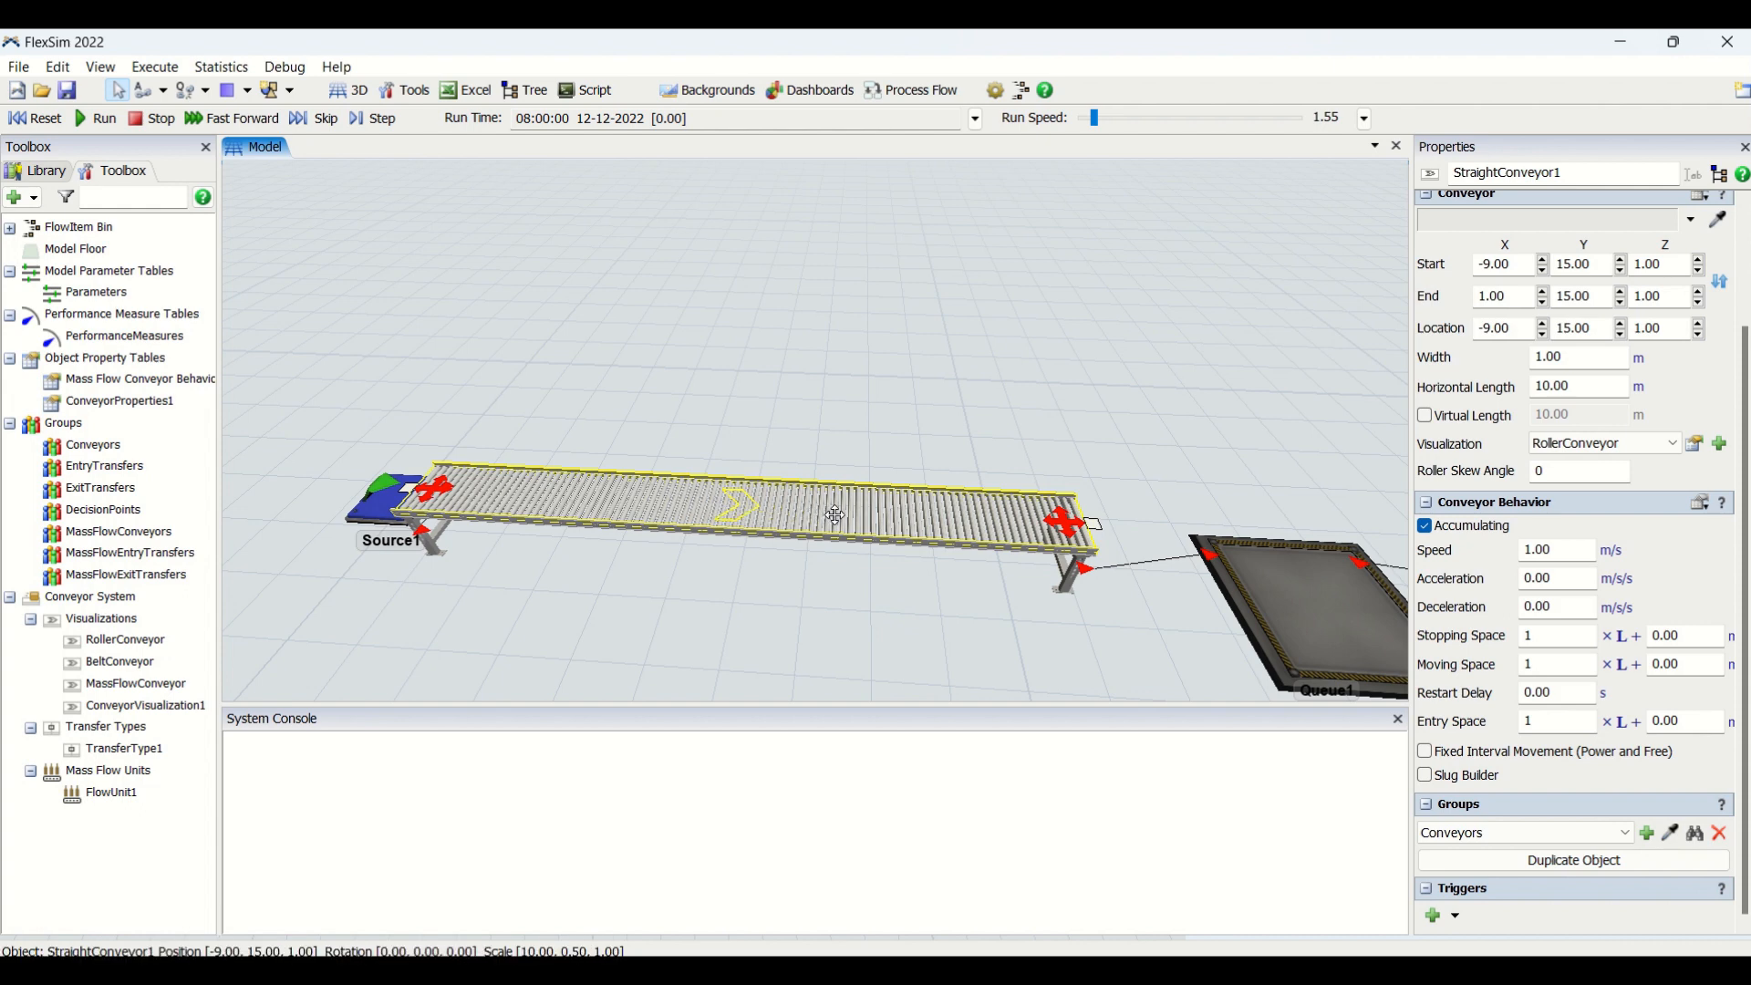
pyautogui.moveTo(1558, 607)
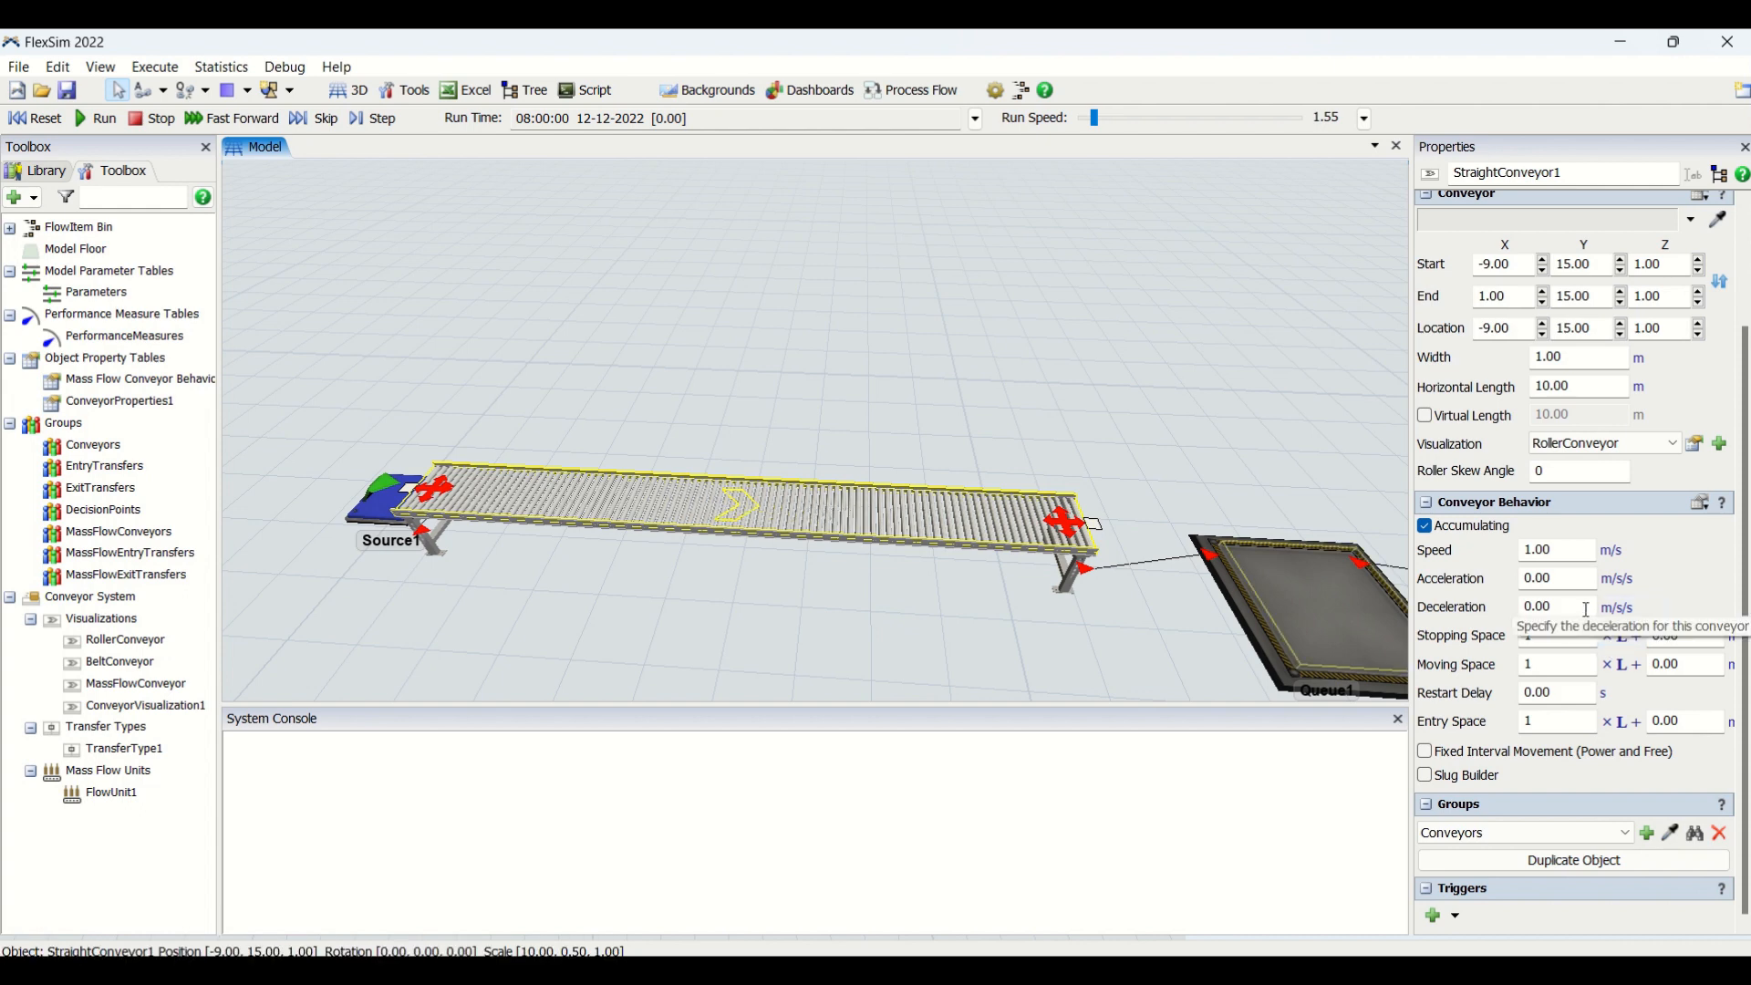
pyautogui.moveTo(776, 514)
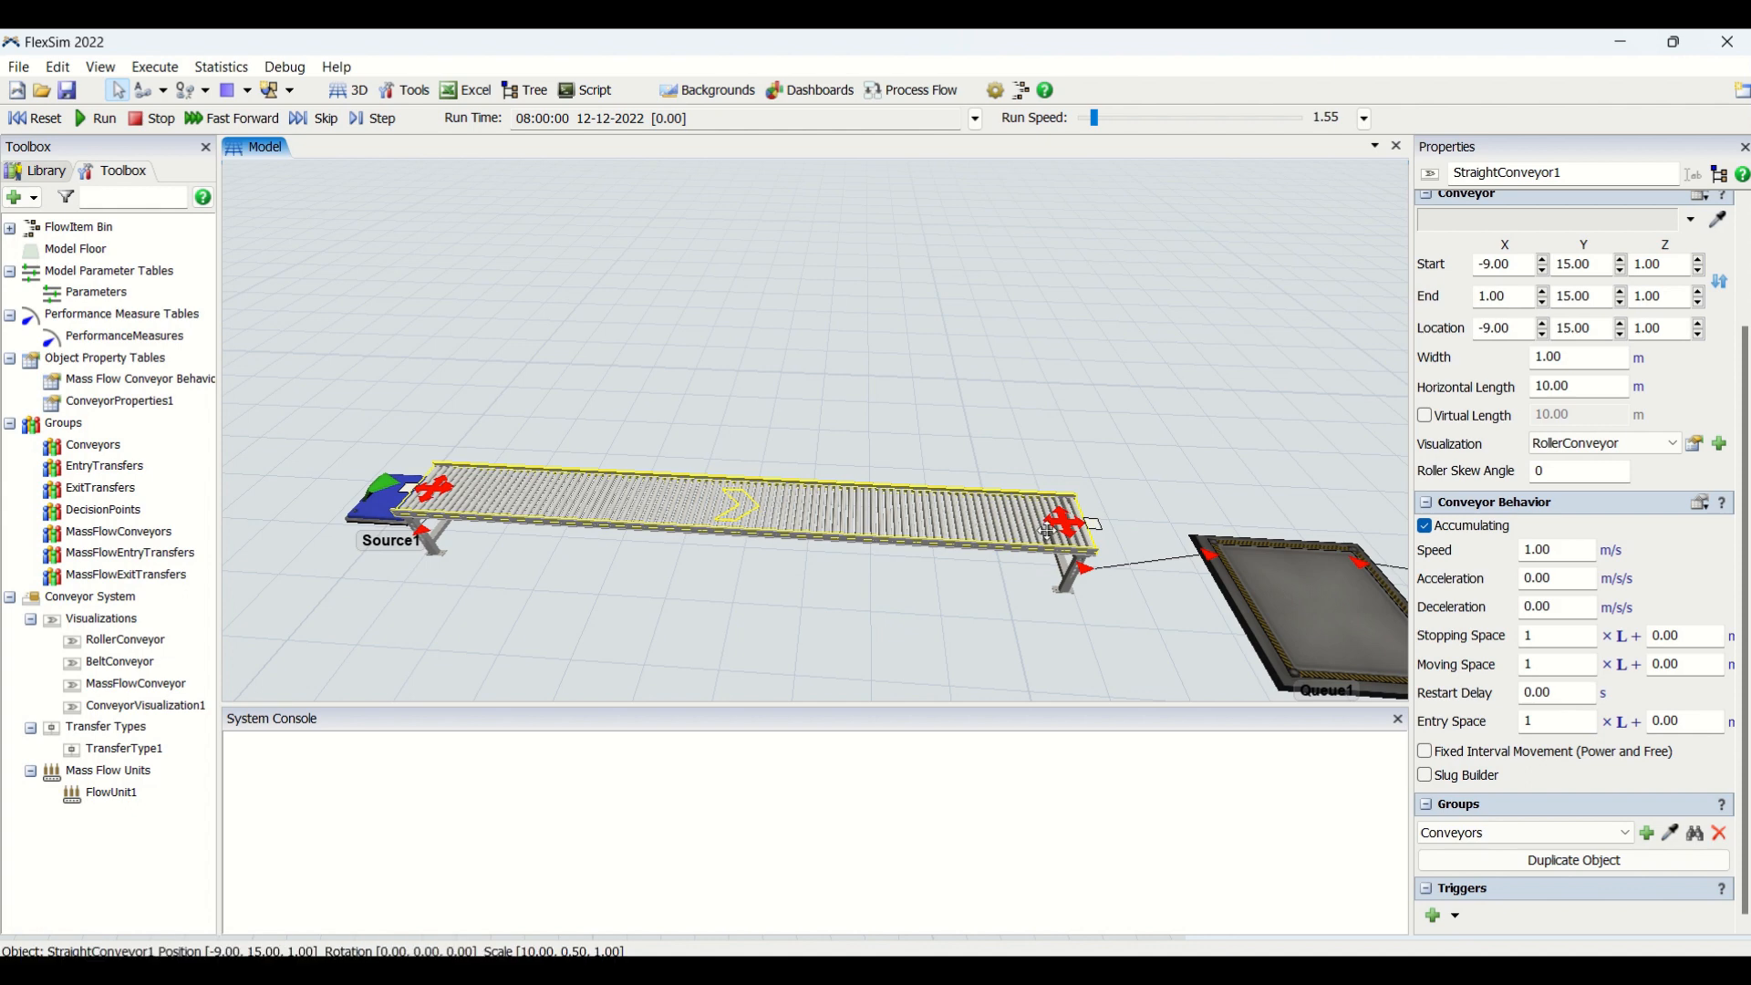
pyautogui.moveTo(1556, 577)
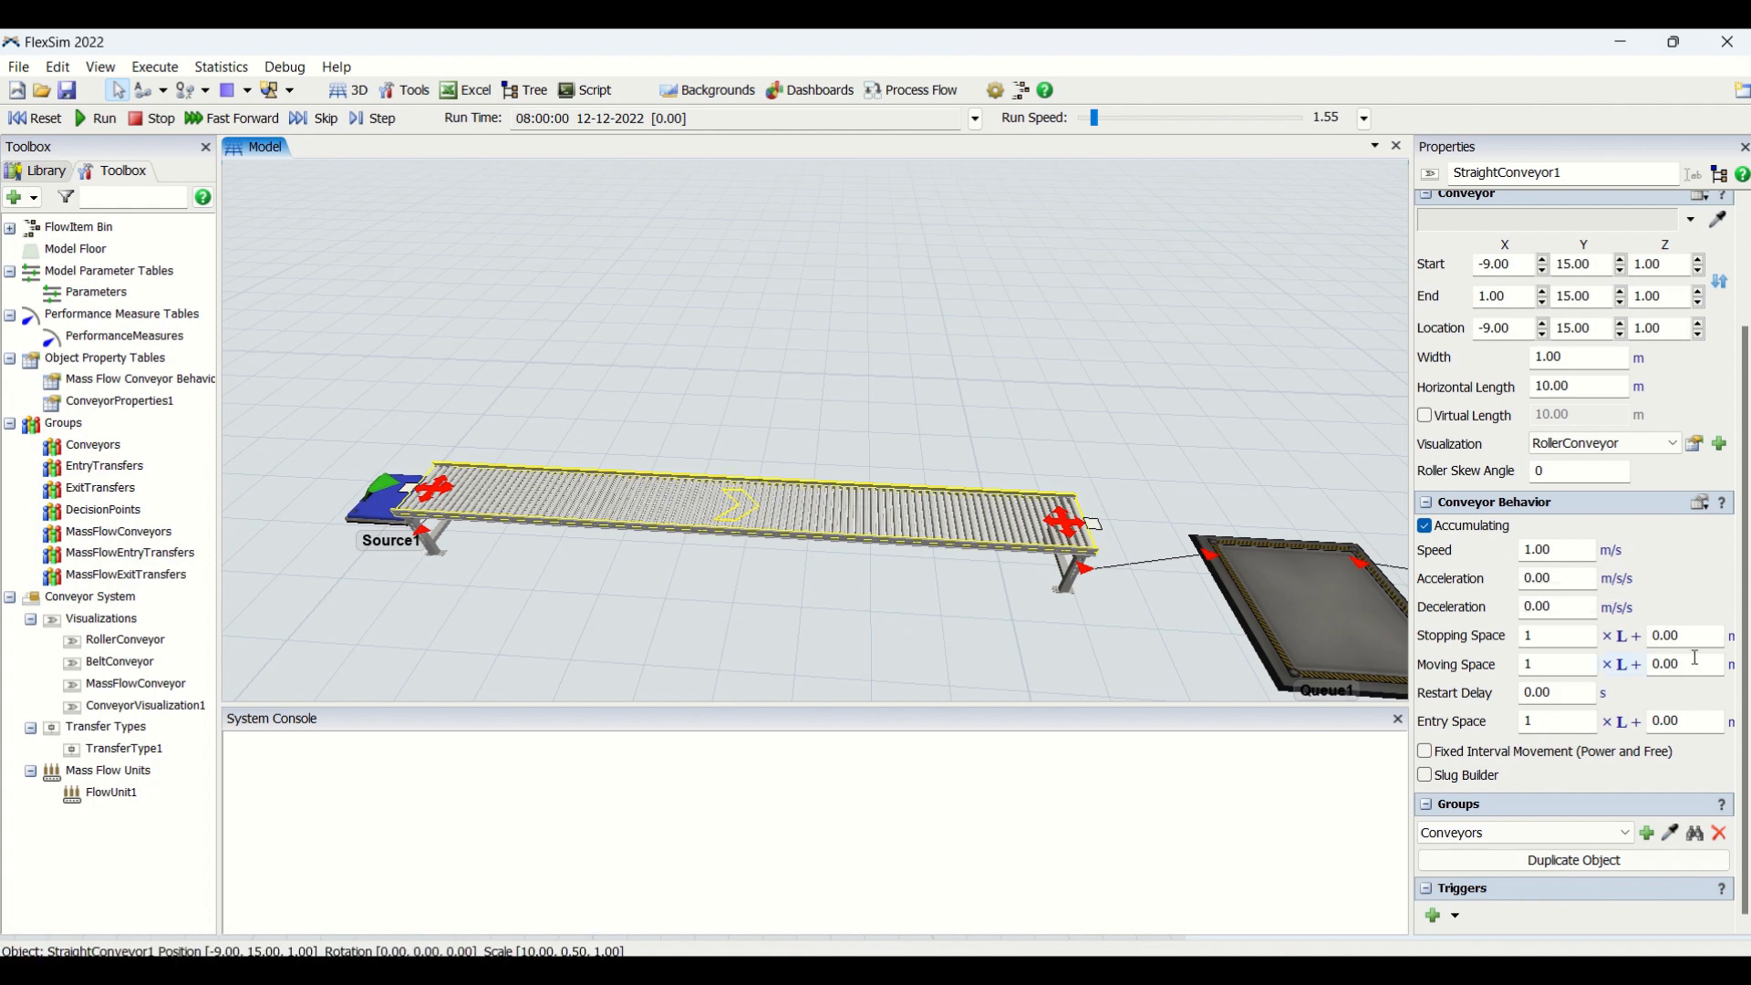
pyautogui.click(1555, 577)
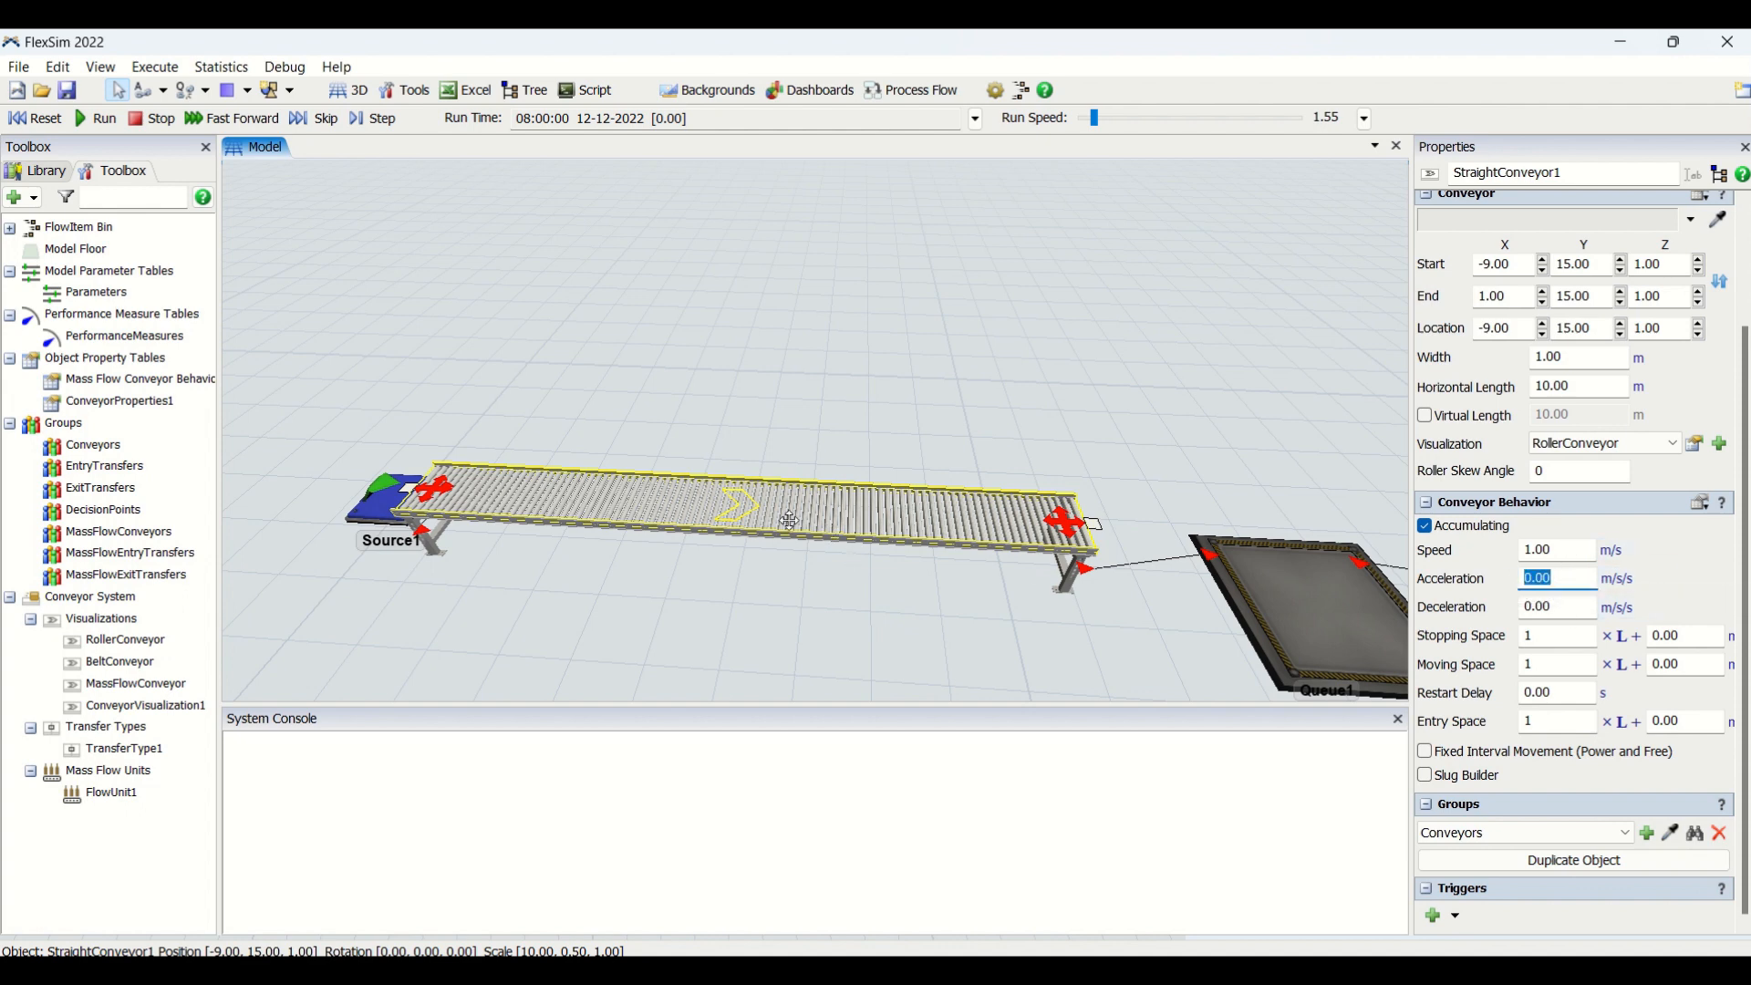
pyautogui.moveTo(1128, 509)
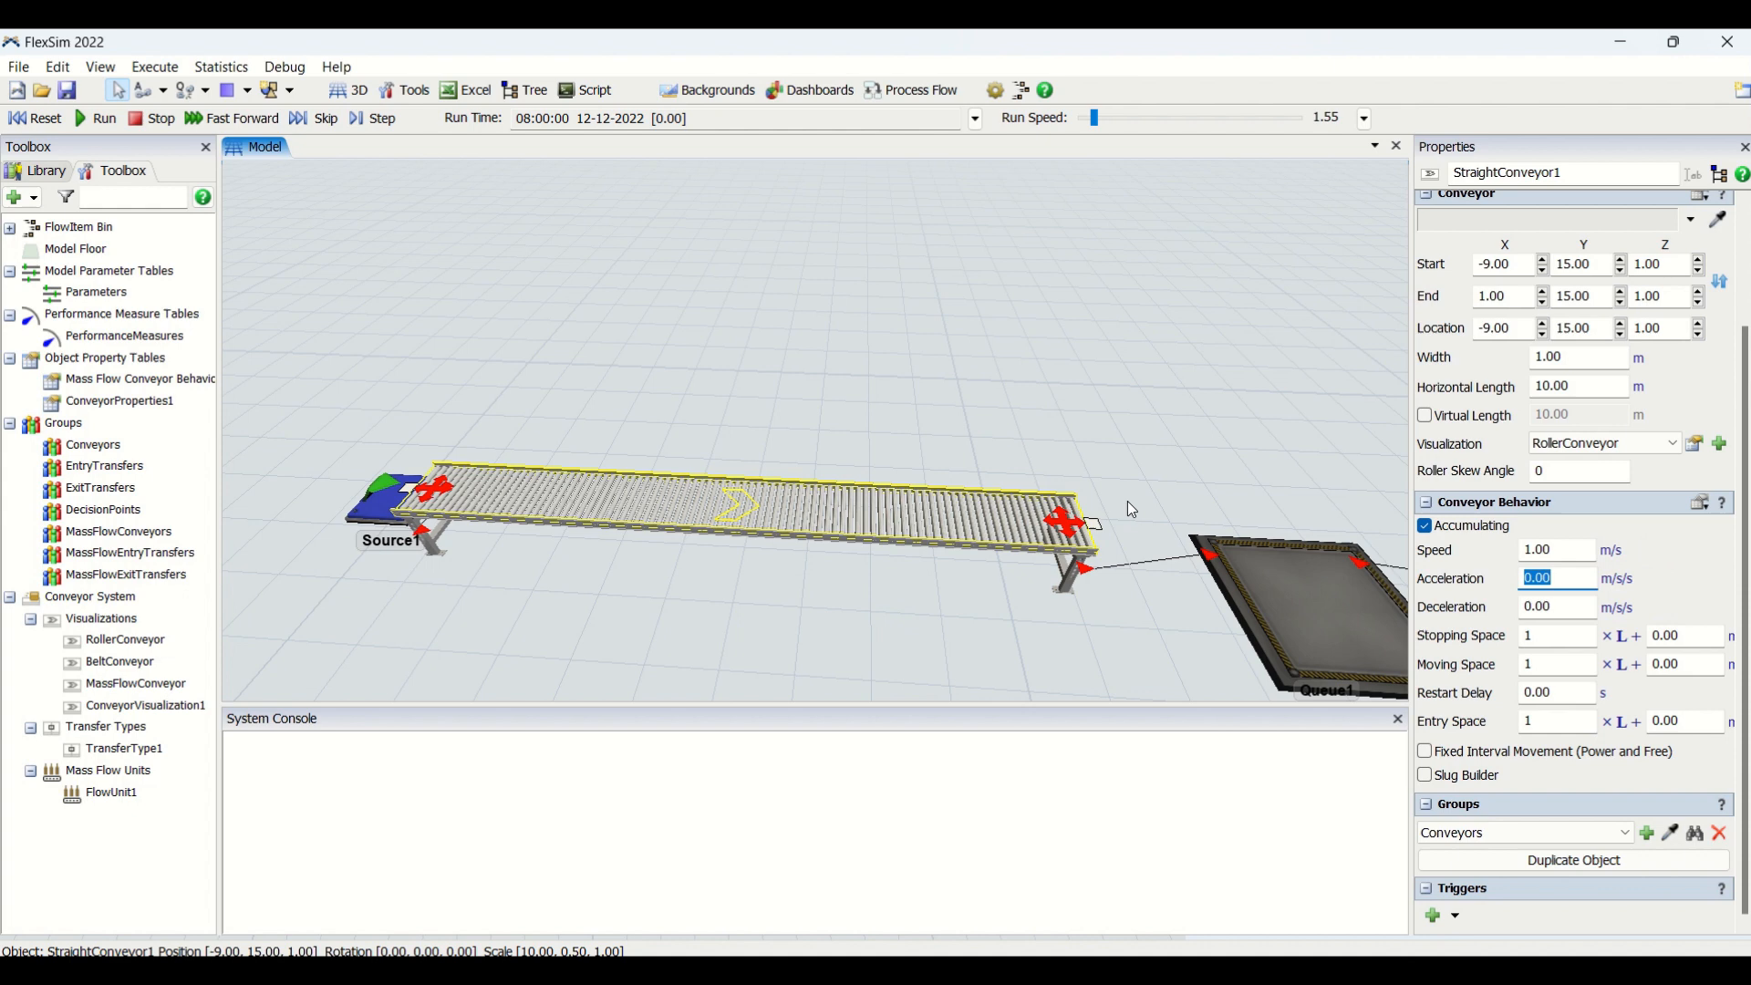
pyautogui.click(1556, 577)
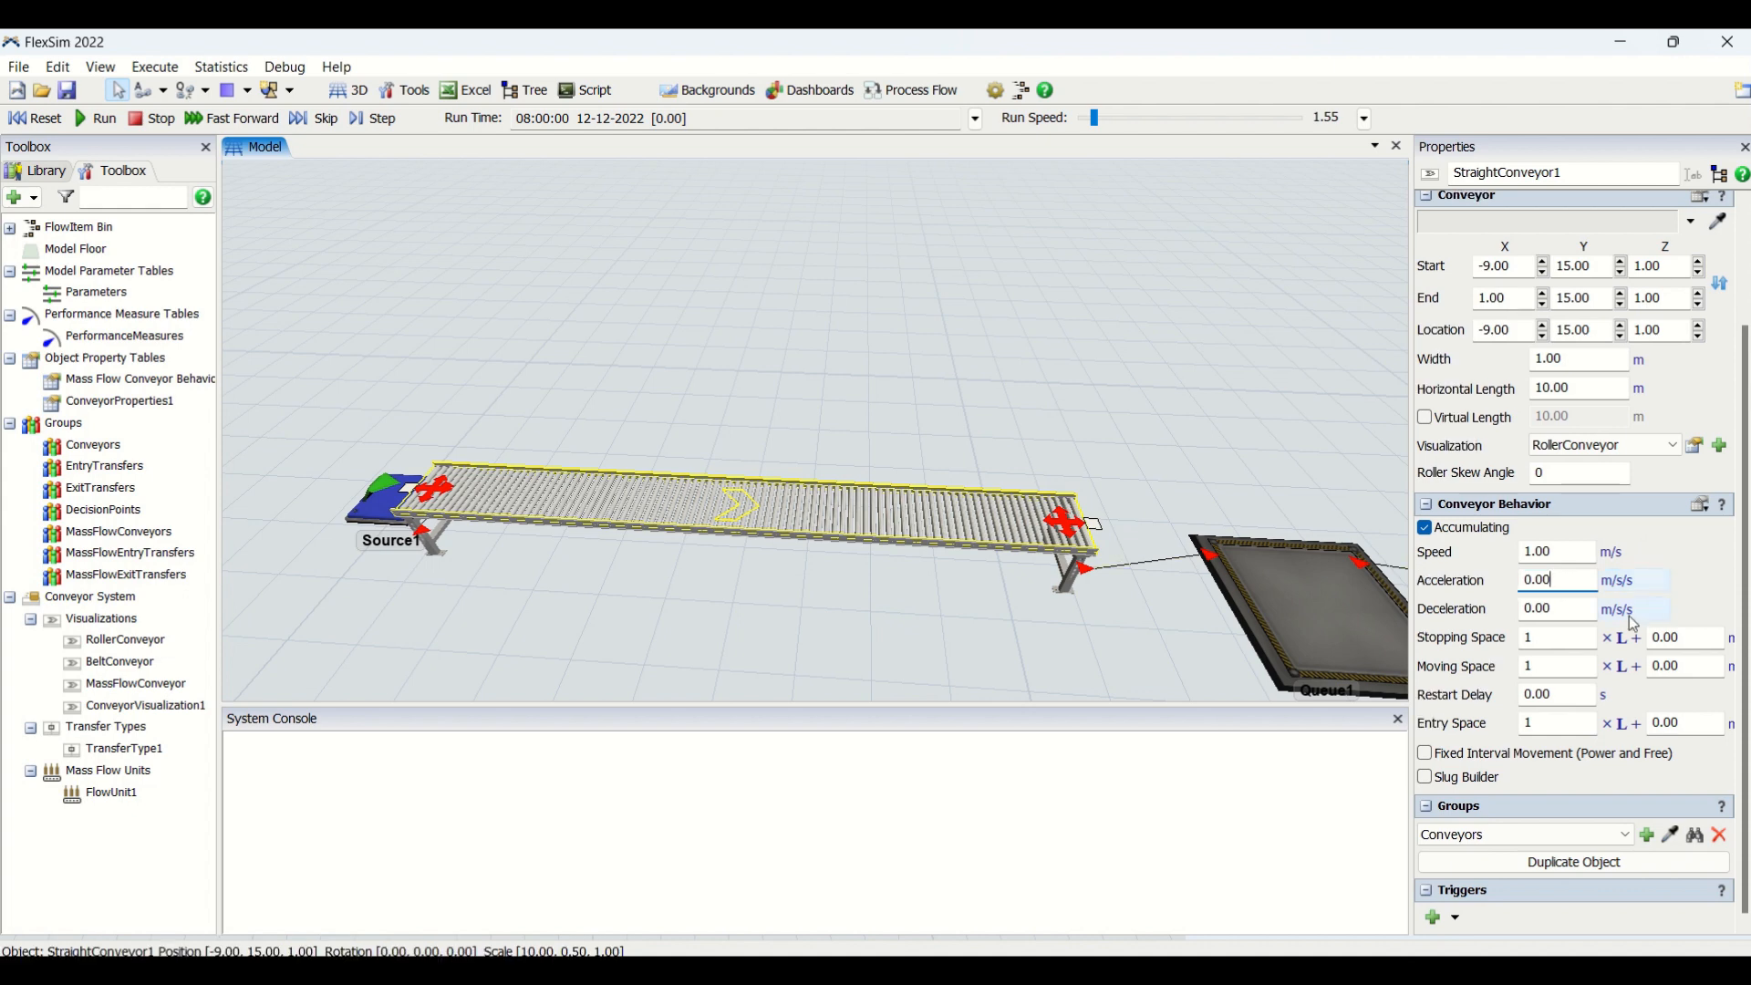
pyautogui.moveTo(1560, 642)
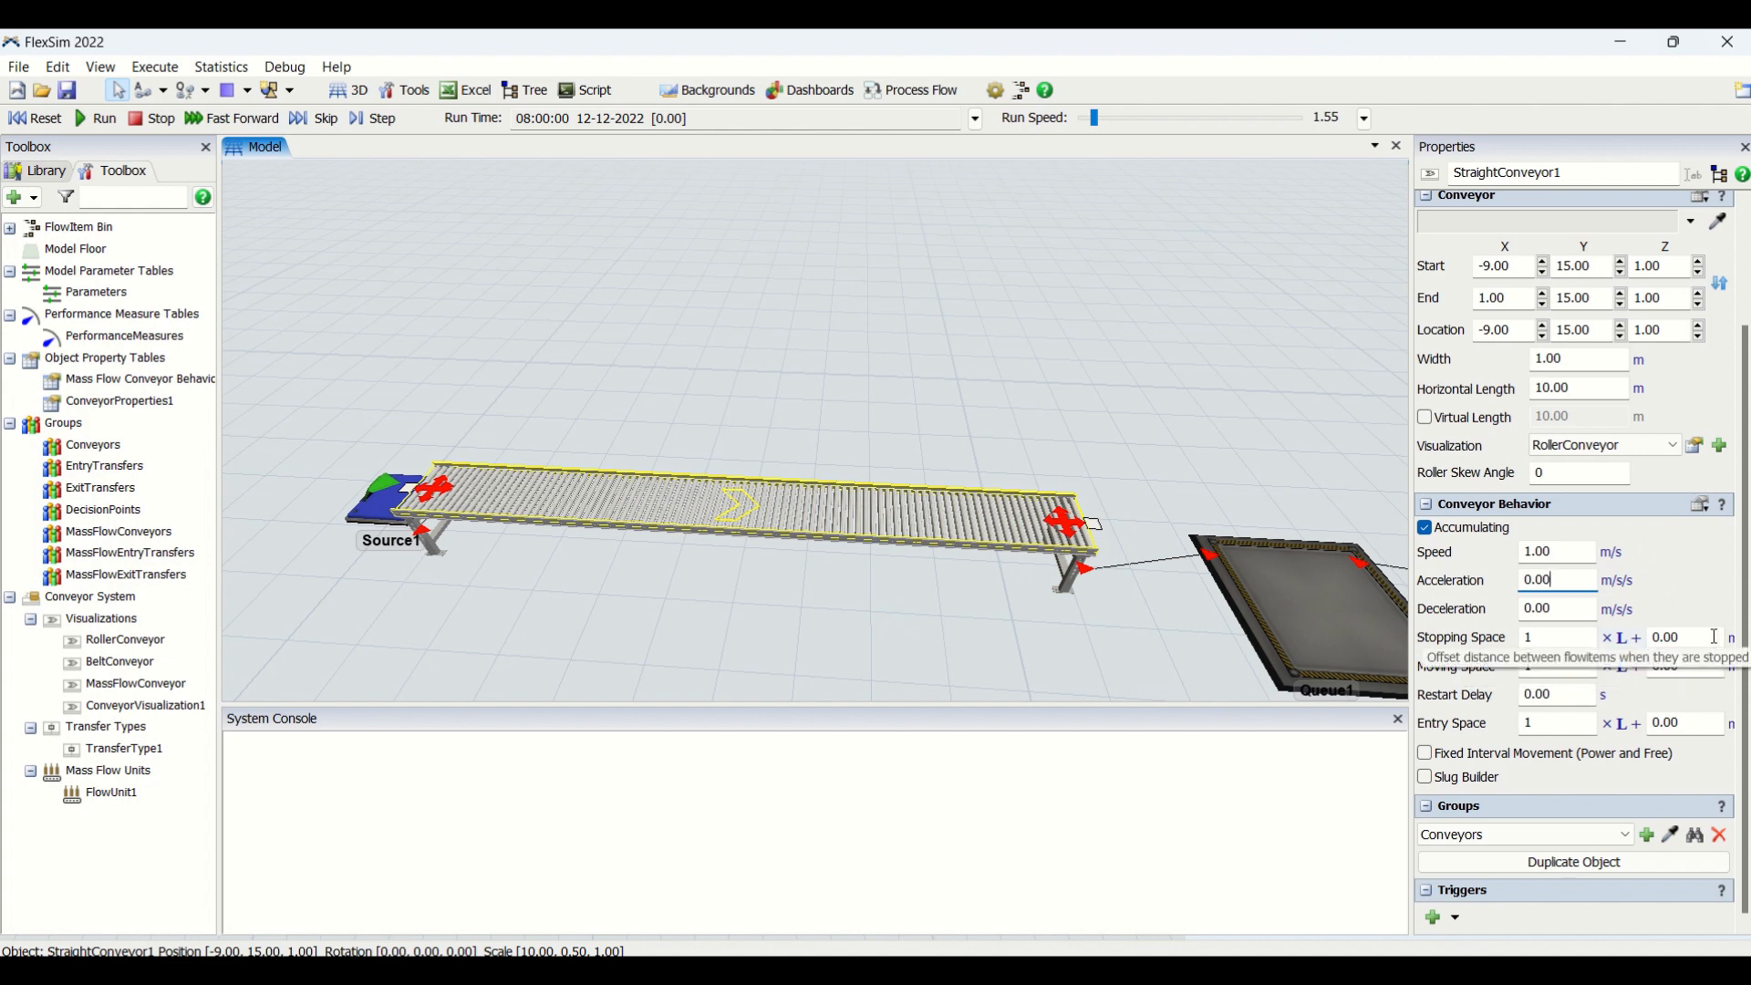
pyautogui.moveTo(1696, 566)
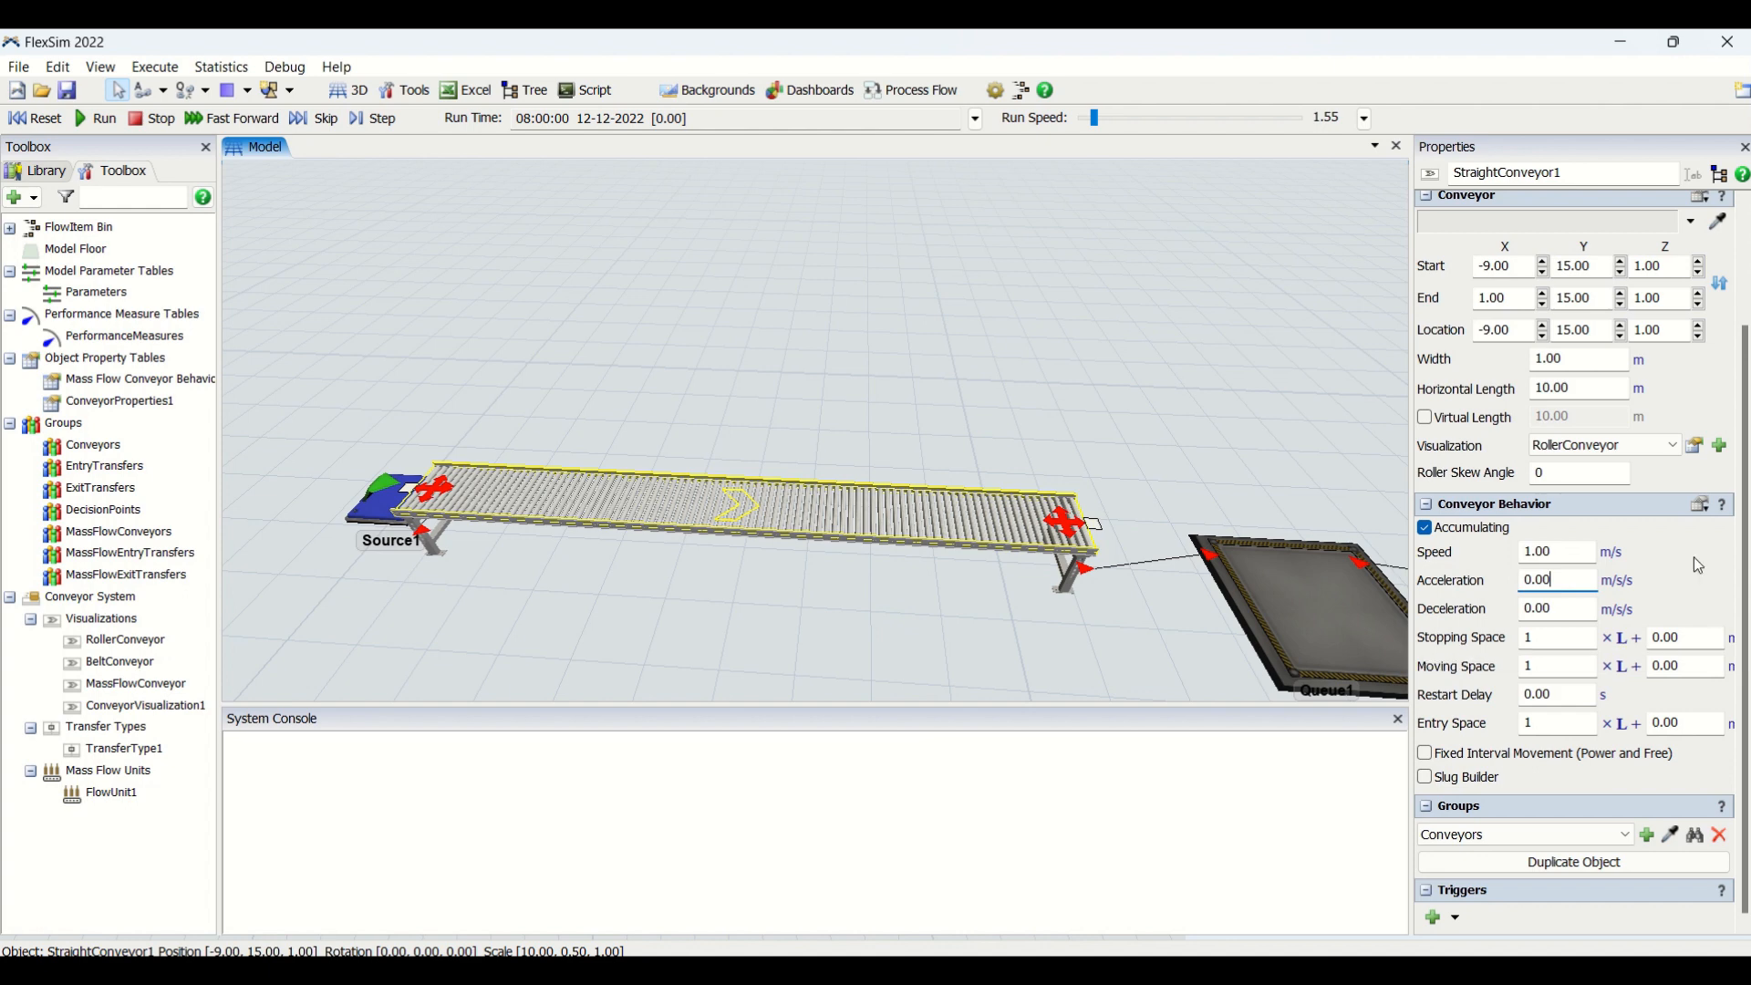
pyautogui.moveTo(1479, 646)
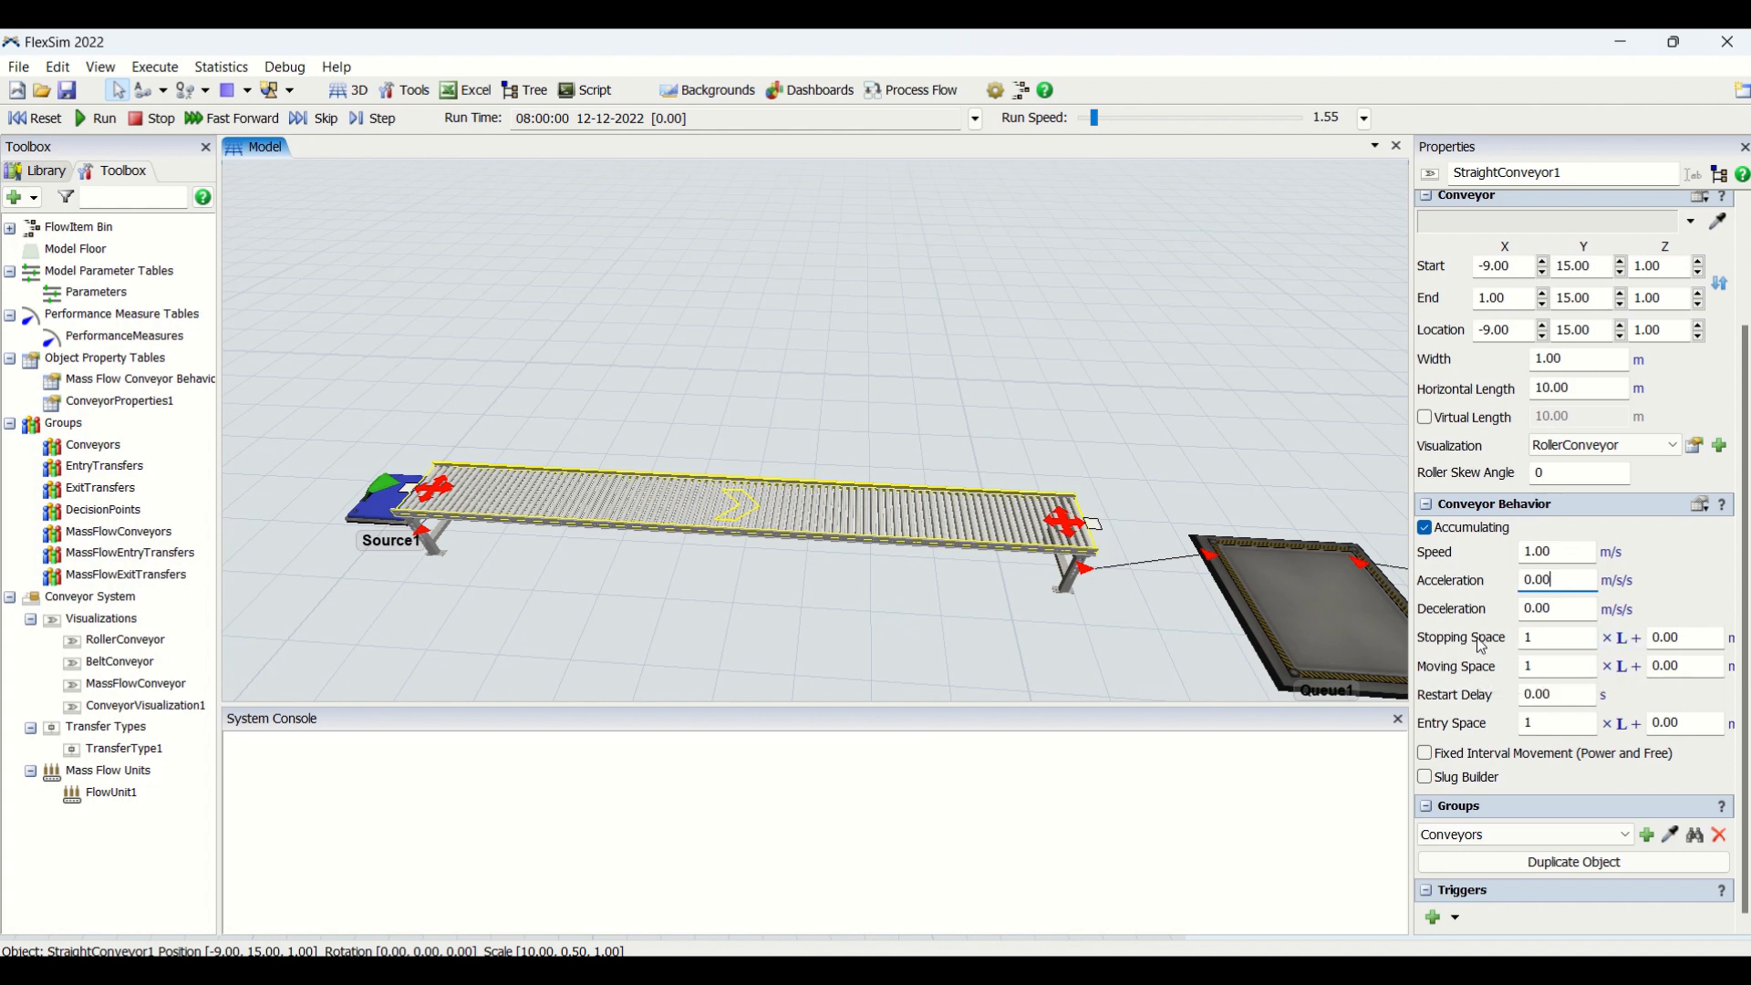
pyautogui.moveTo(904, 577)
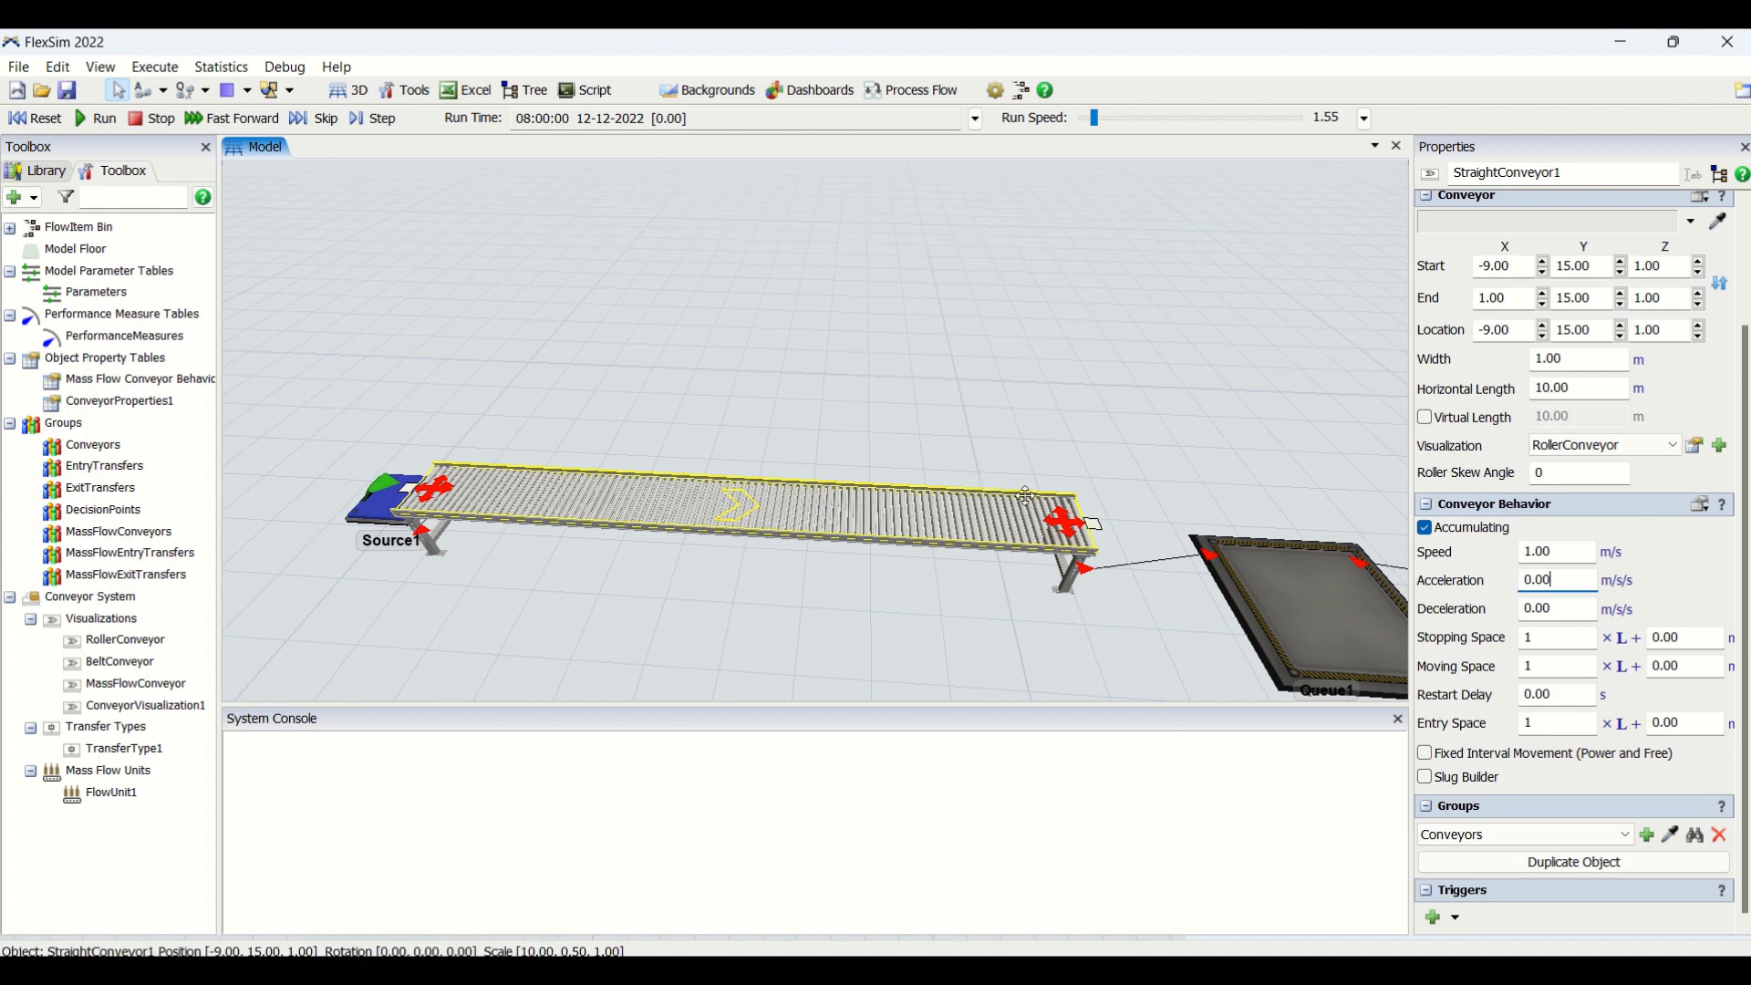
pyautogui.moveTo(931, 492)
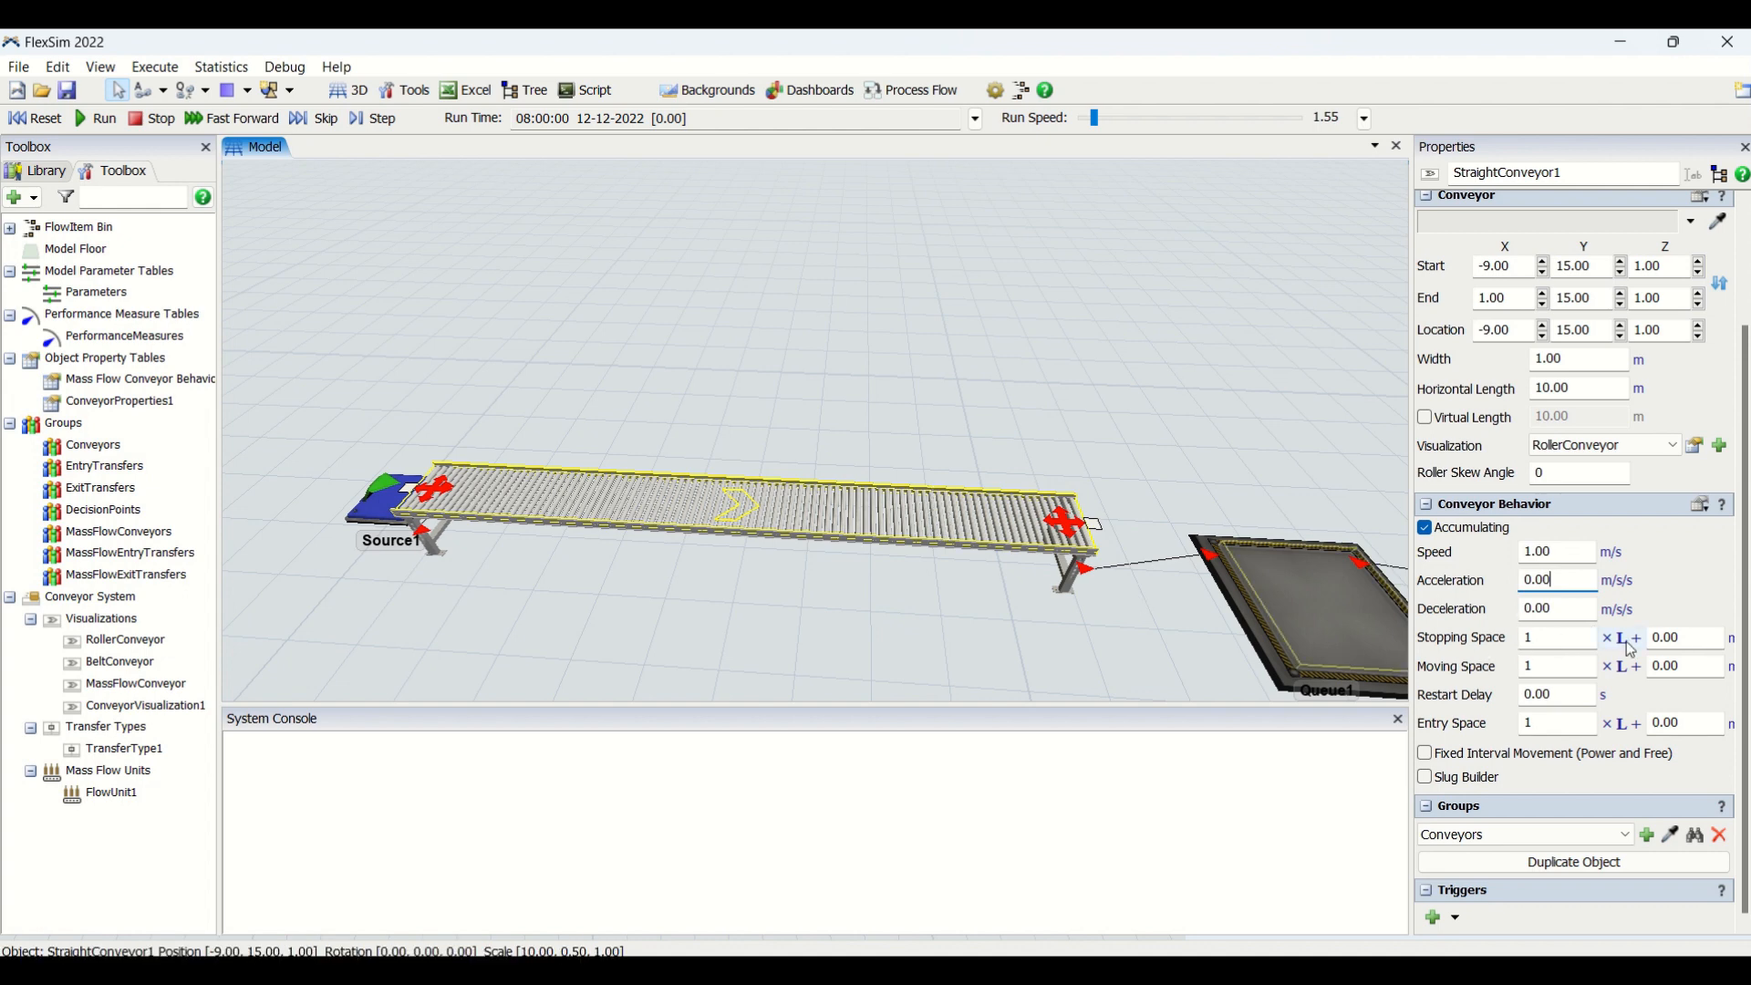
pyautogui.moveTo(1686, 637)
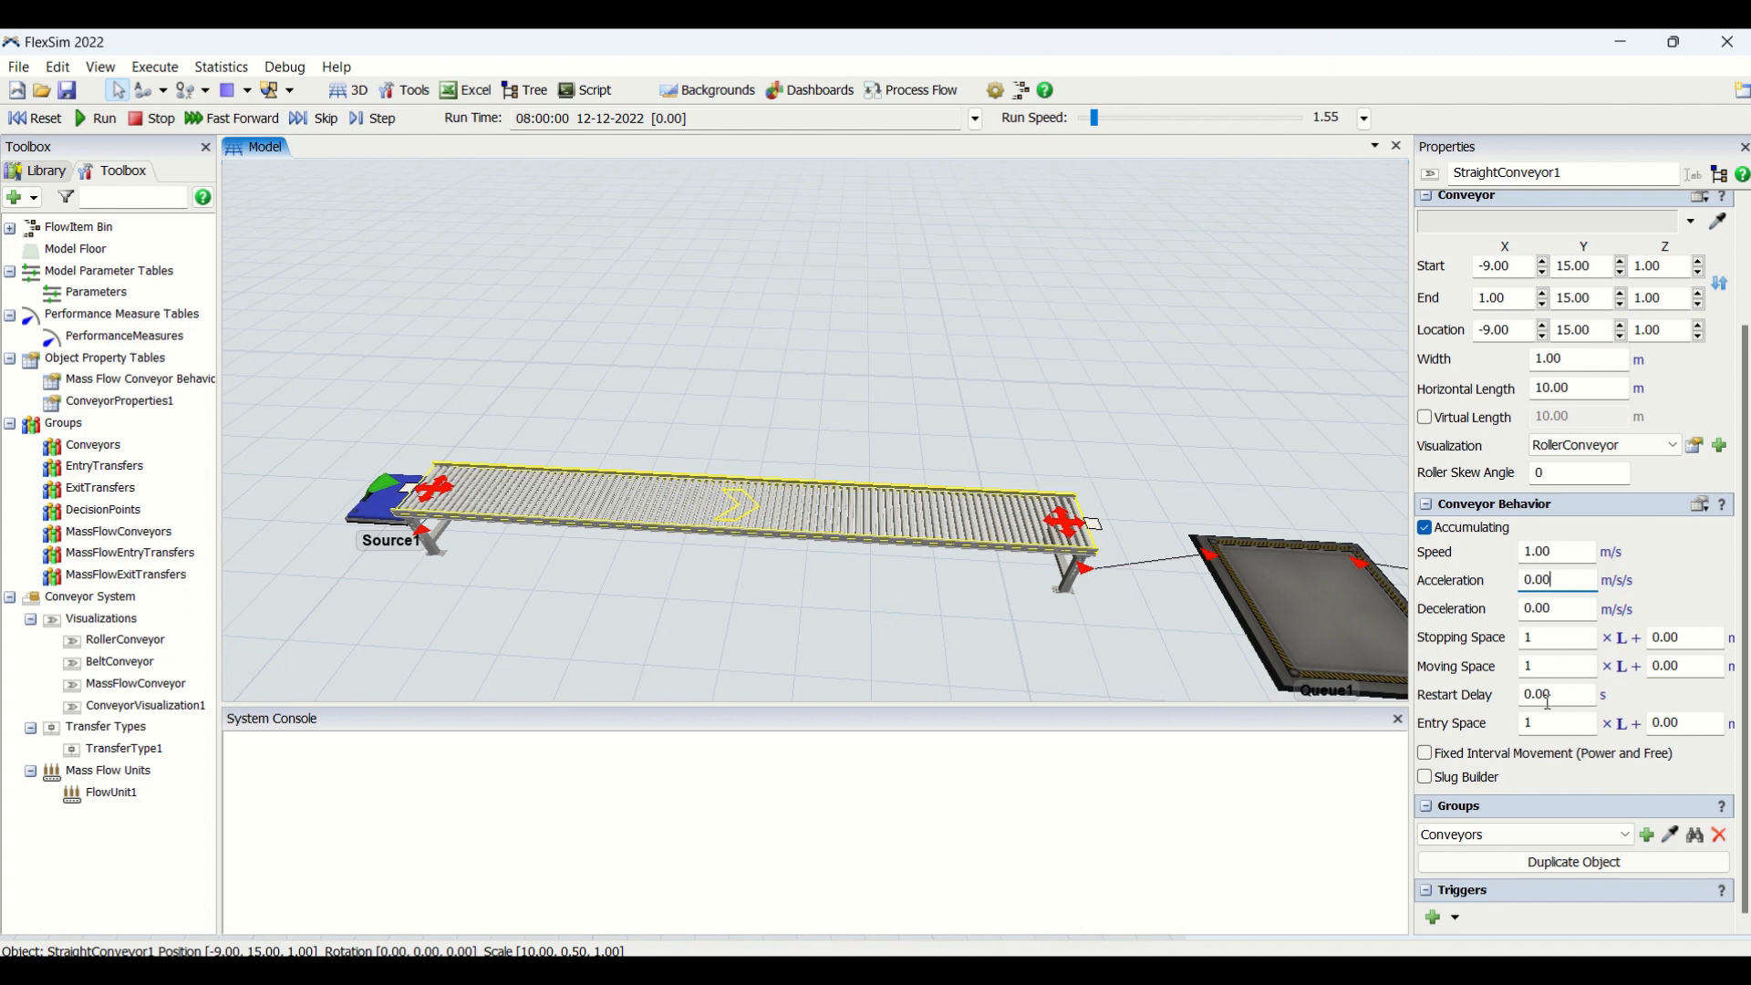
pyautogui.moveTo(1558, 693)
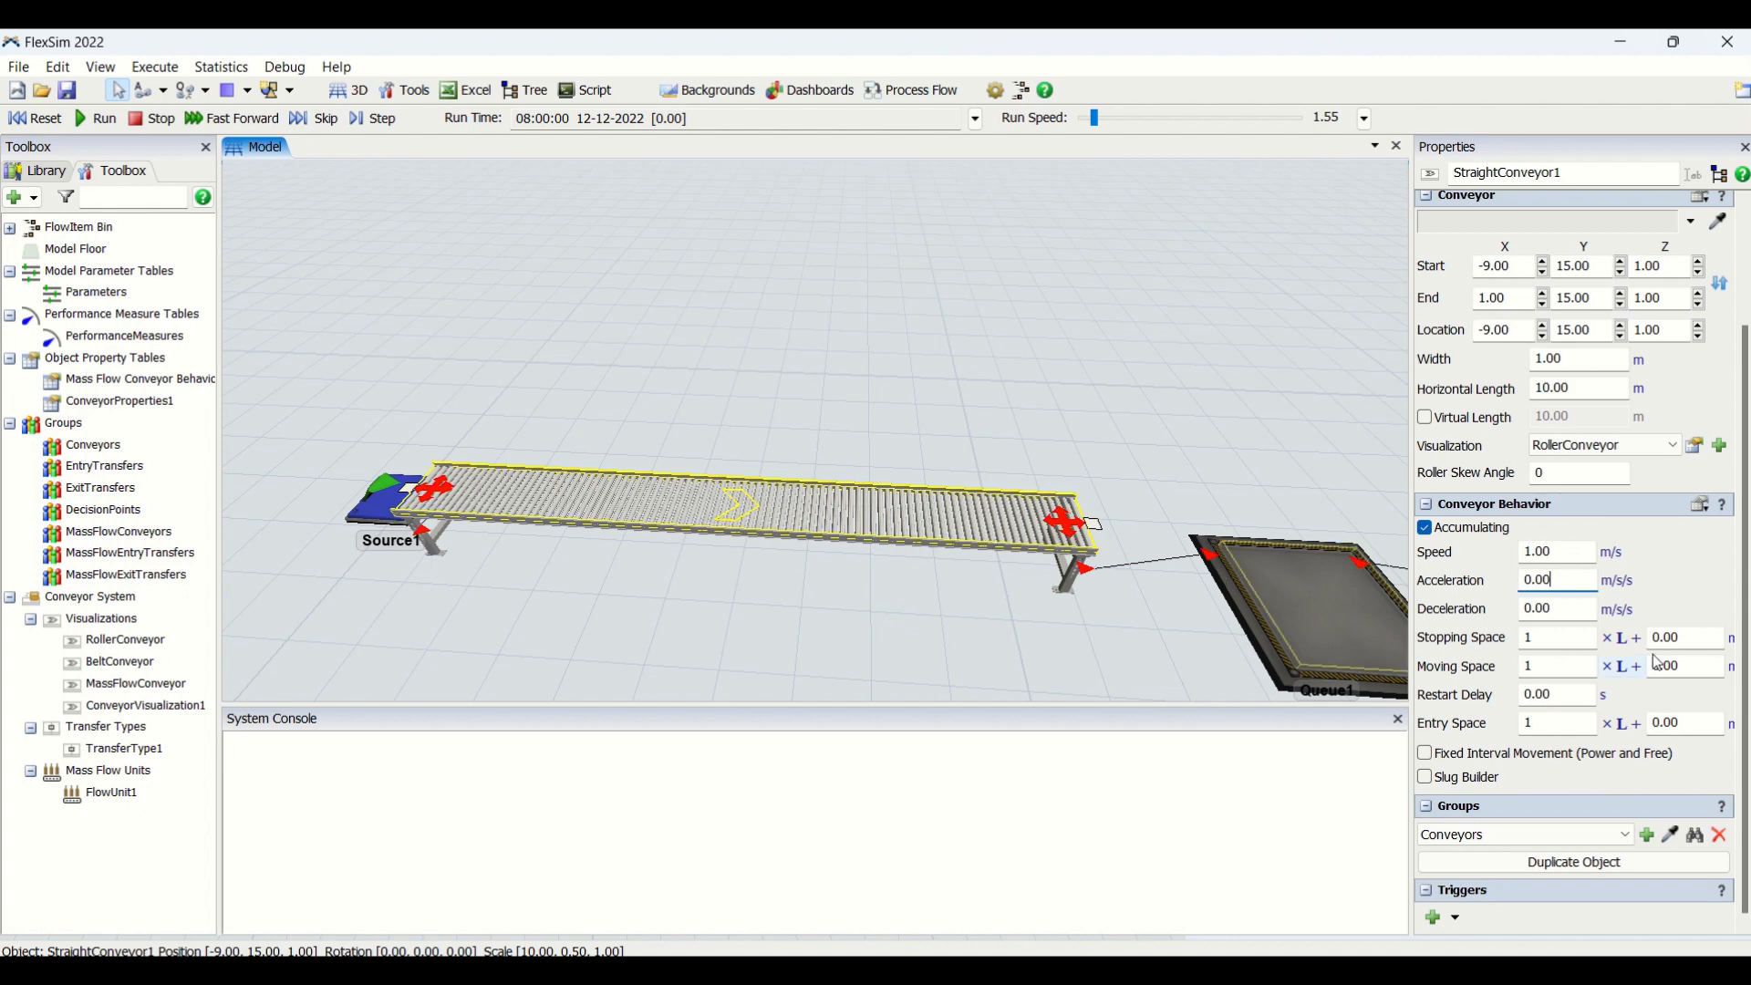
pyautogui.moveTo(1557, 693)
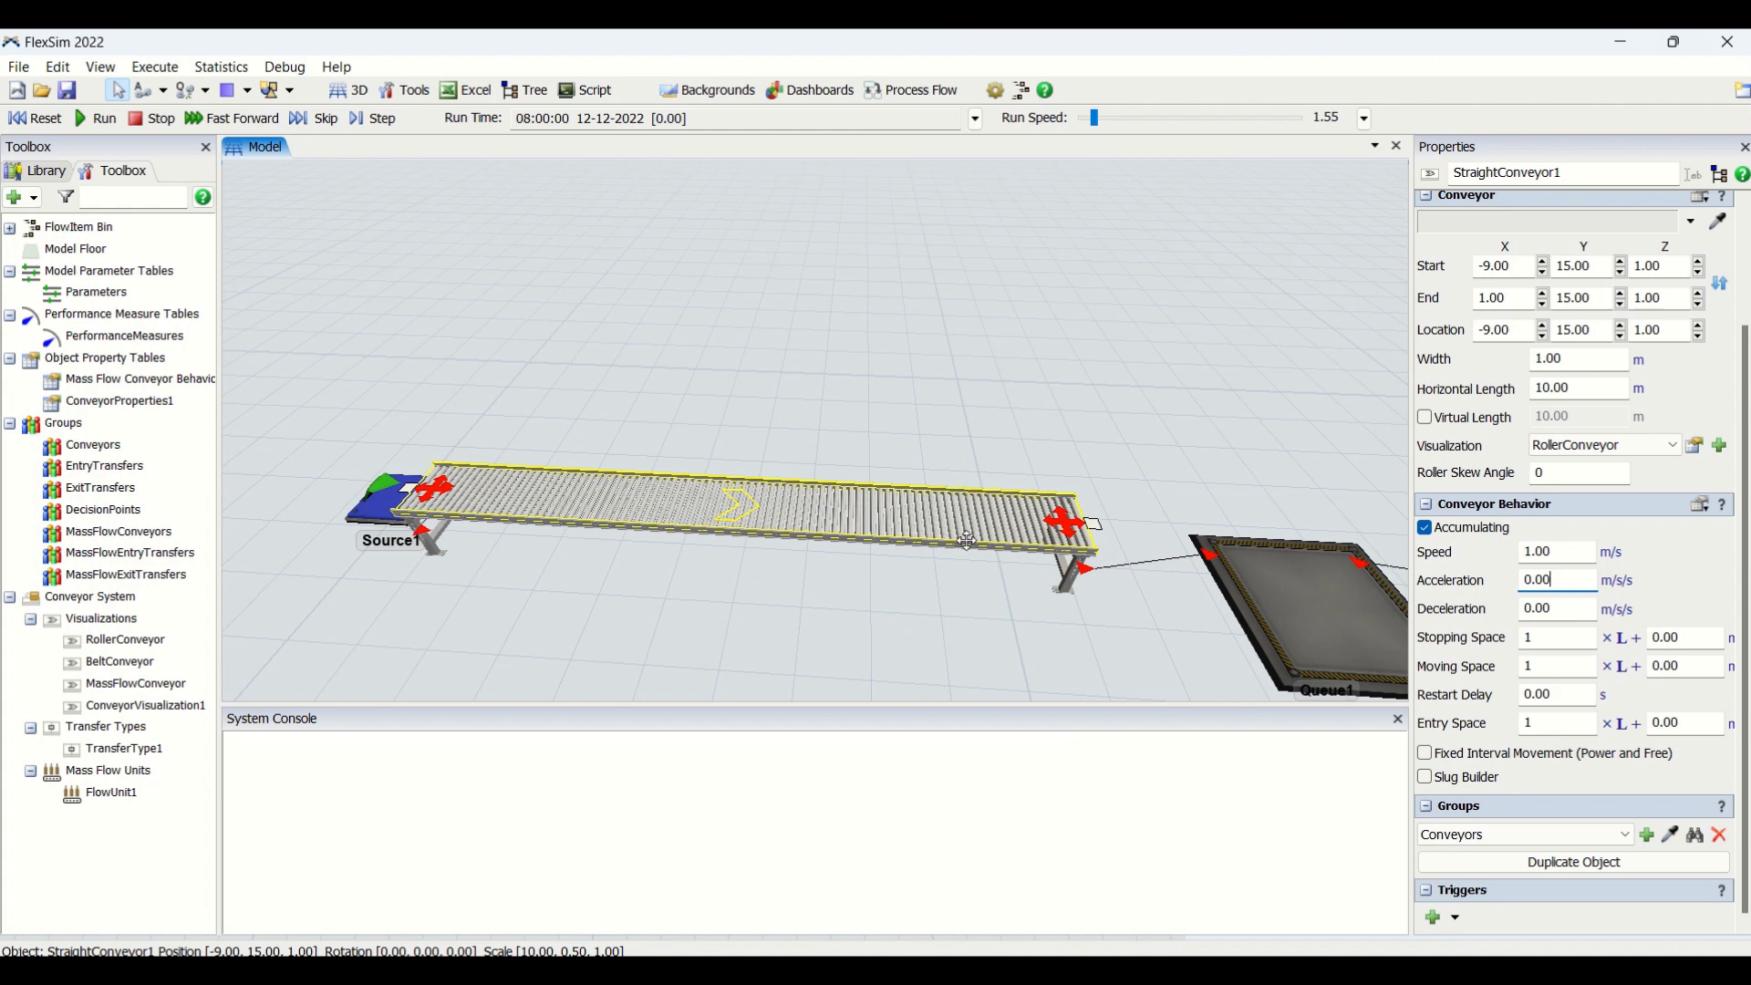
pyautogui.moveTo(901, 508)
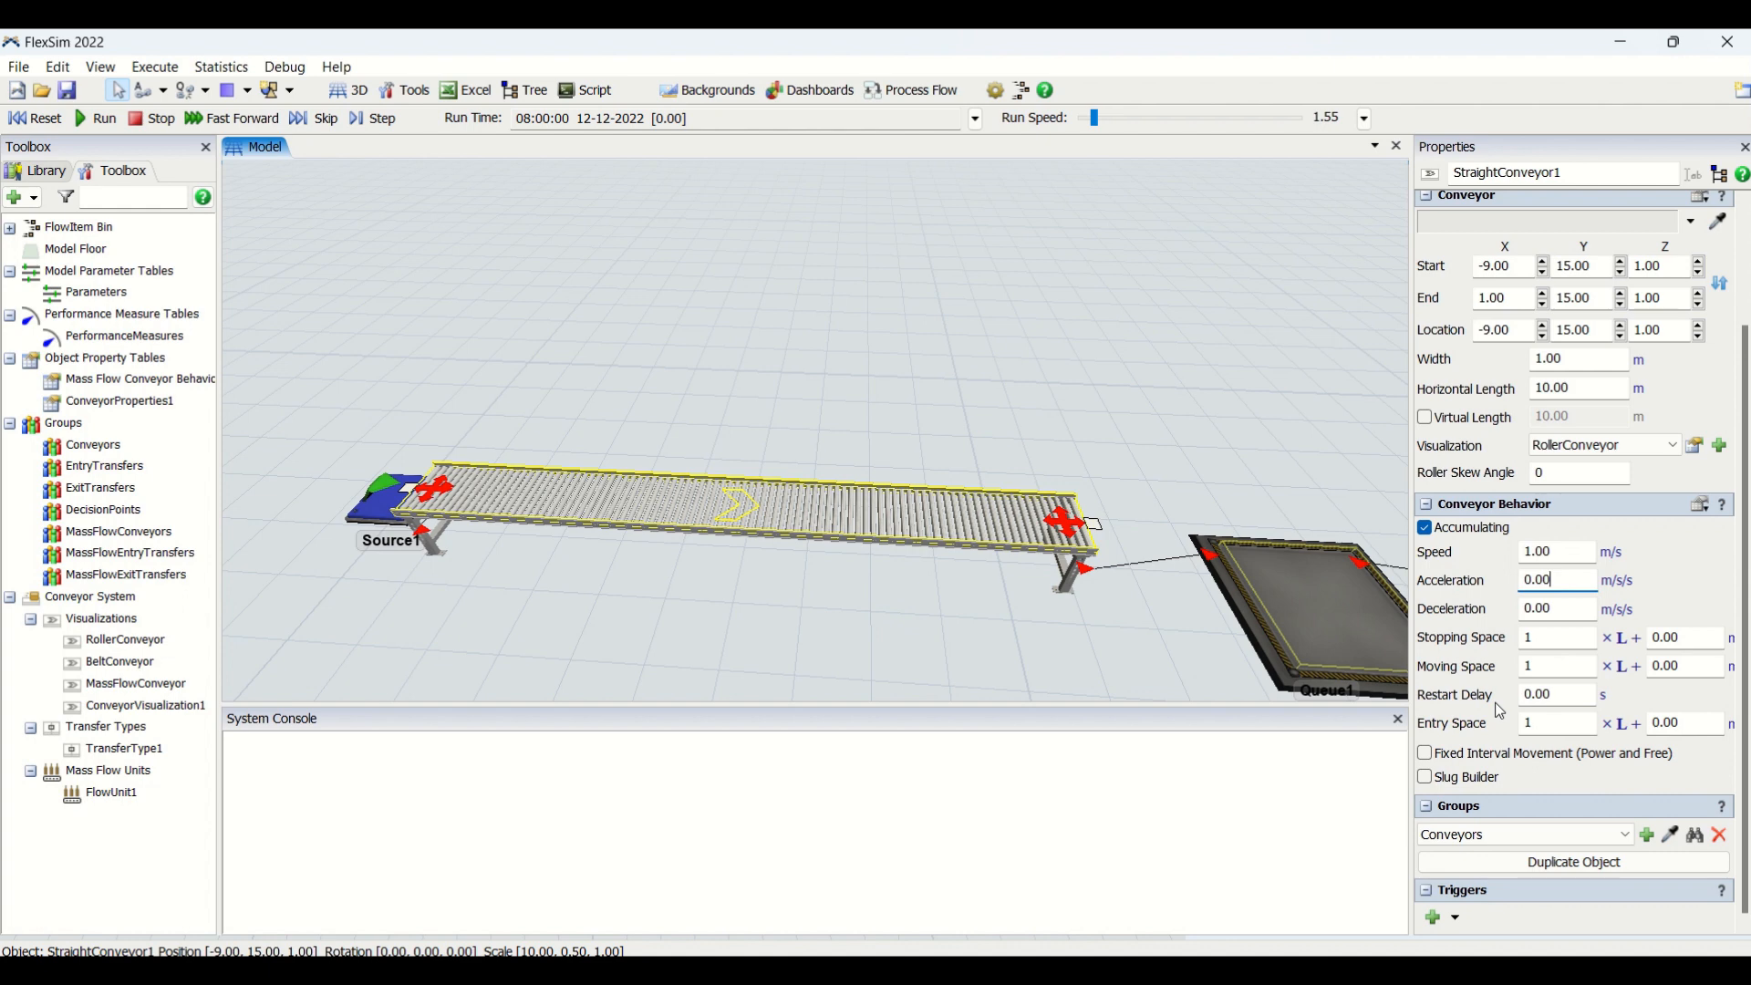
pyautogui.moveTo(1576, 693)
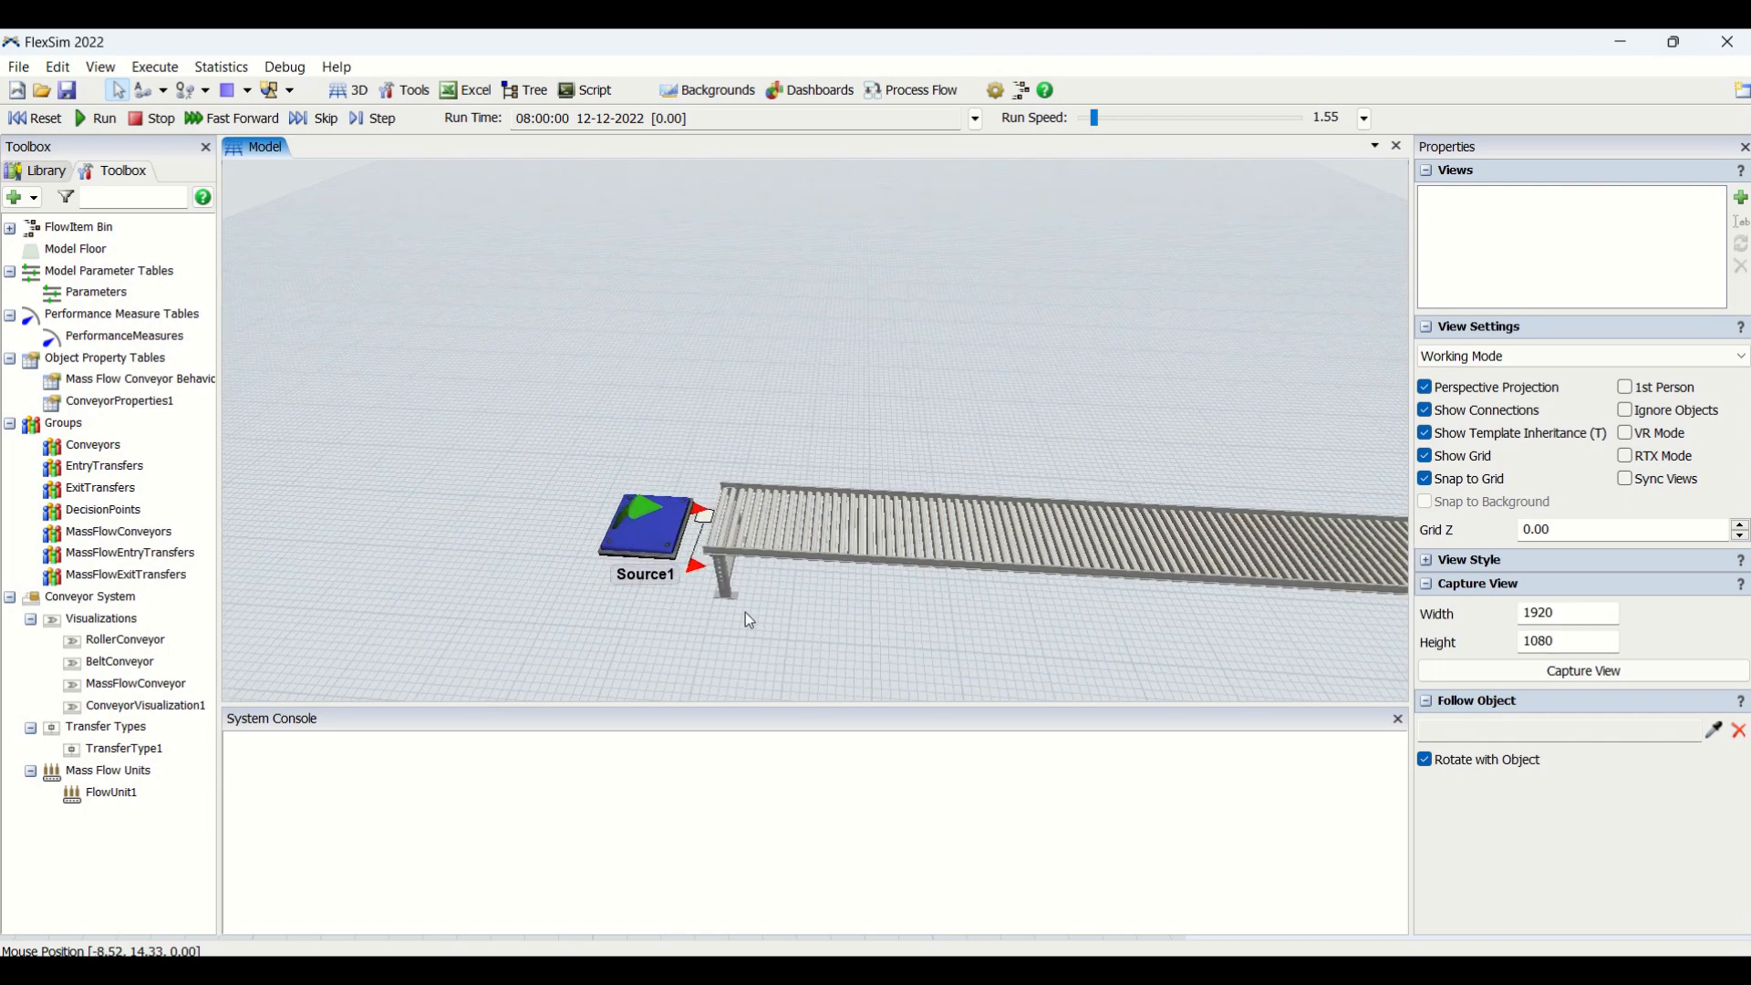
pyautogui.click(645, 526)
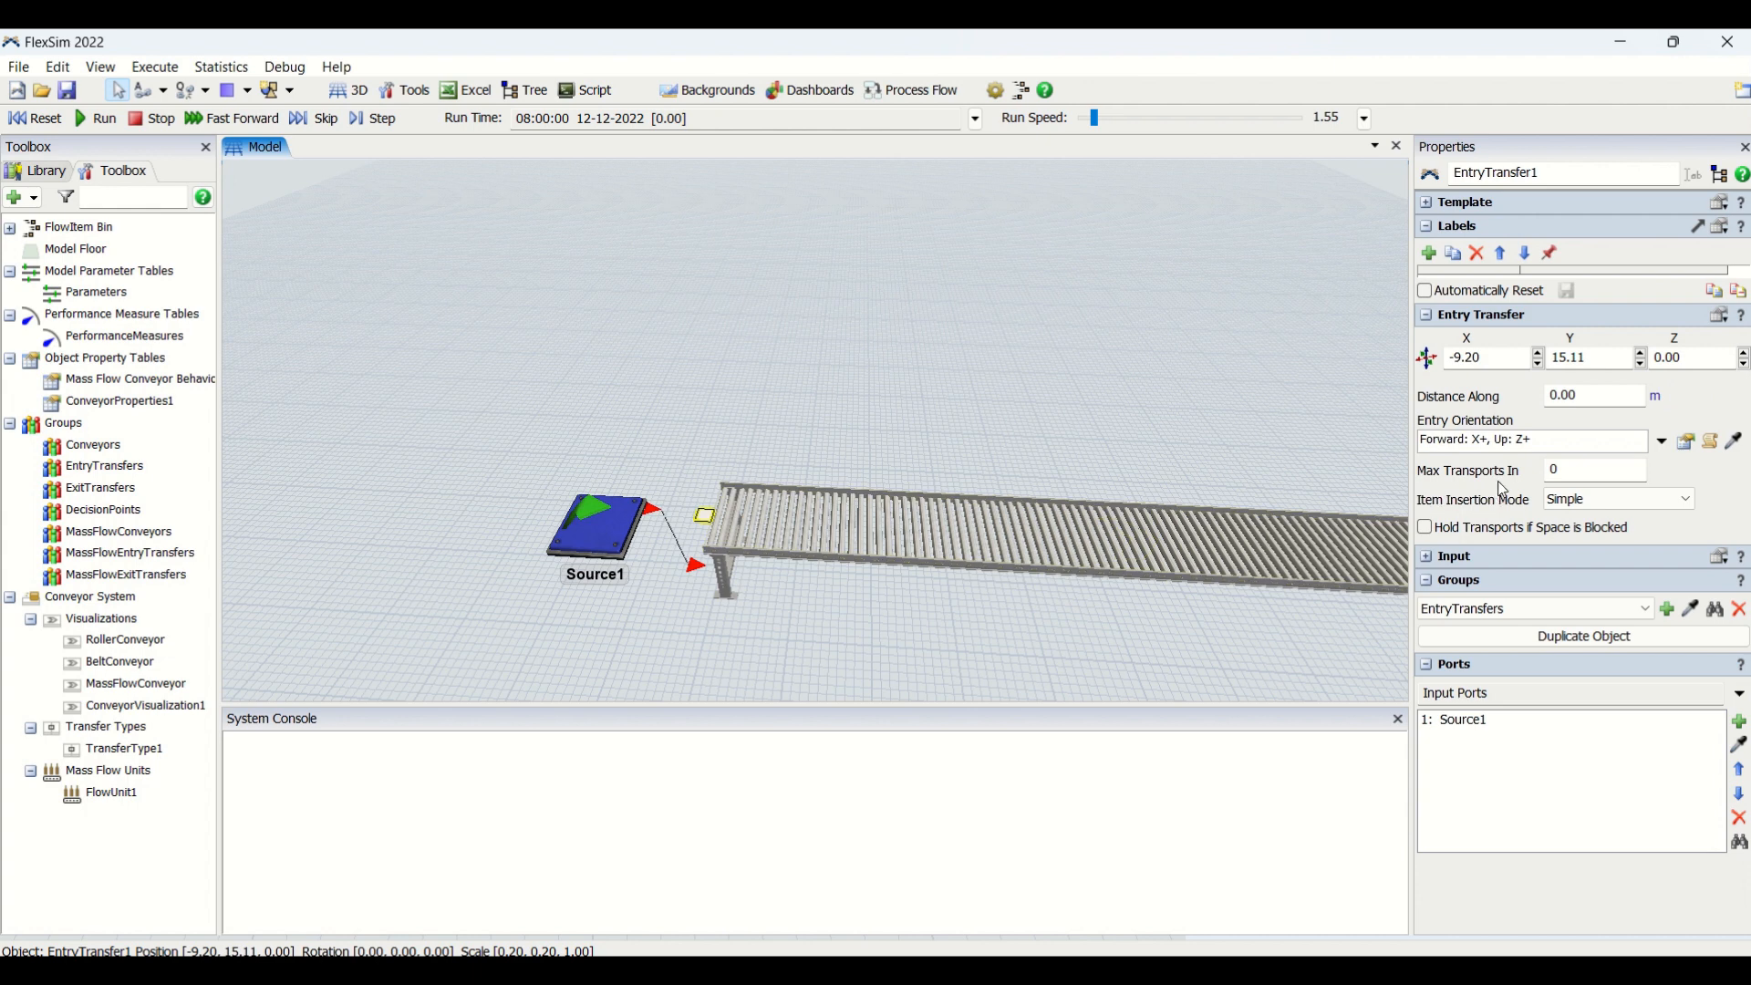
pyautogui.moveTo(1562, 439)
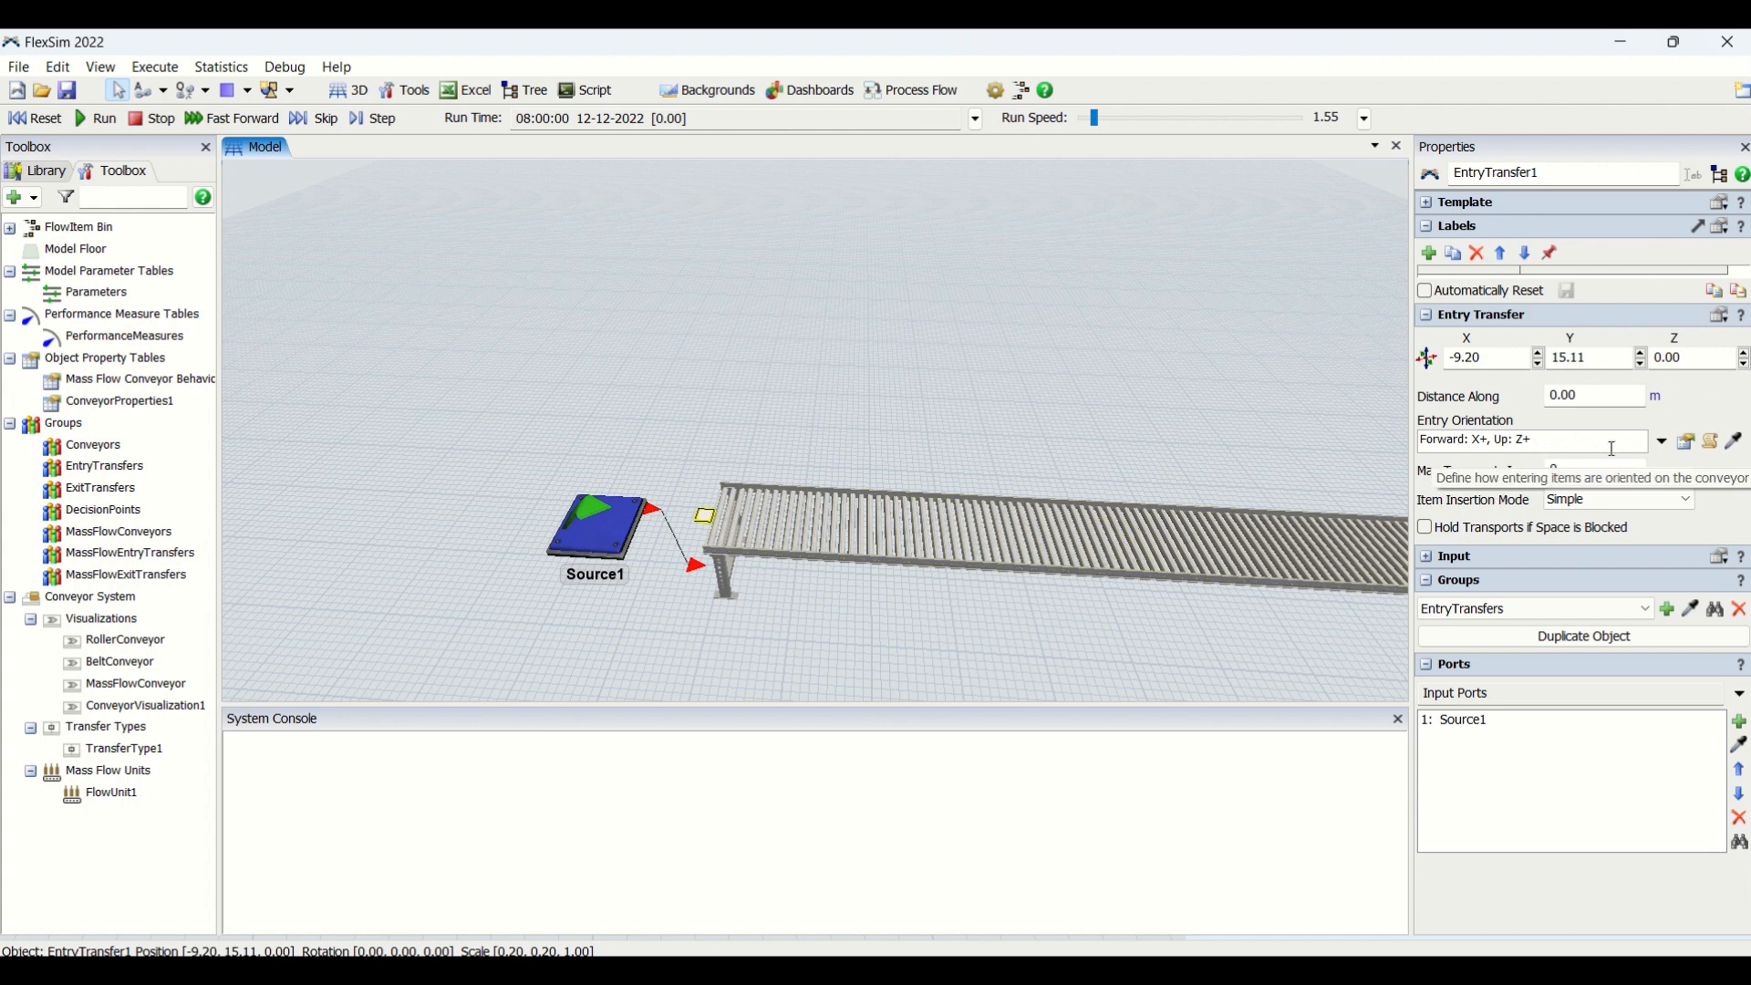
pyautogui.moveTo(1550, 463)
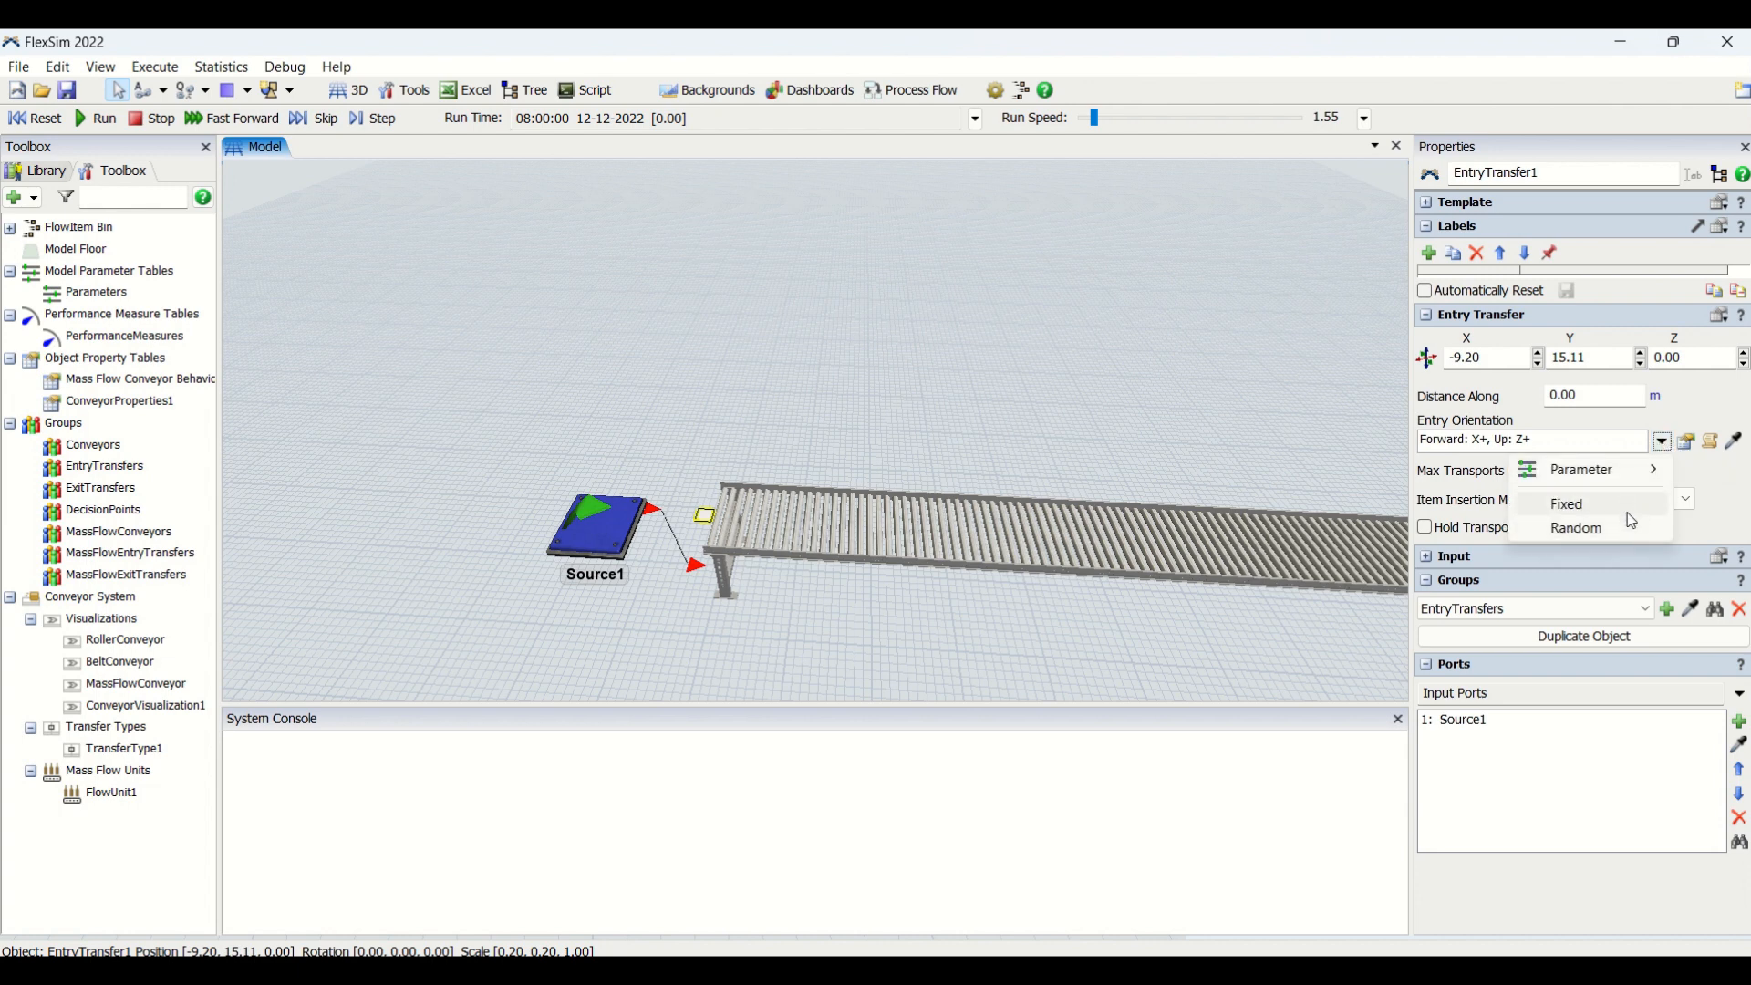
pyautogui.click(1565, 504)
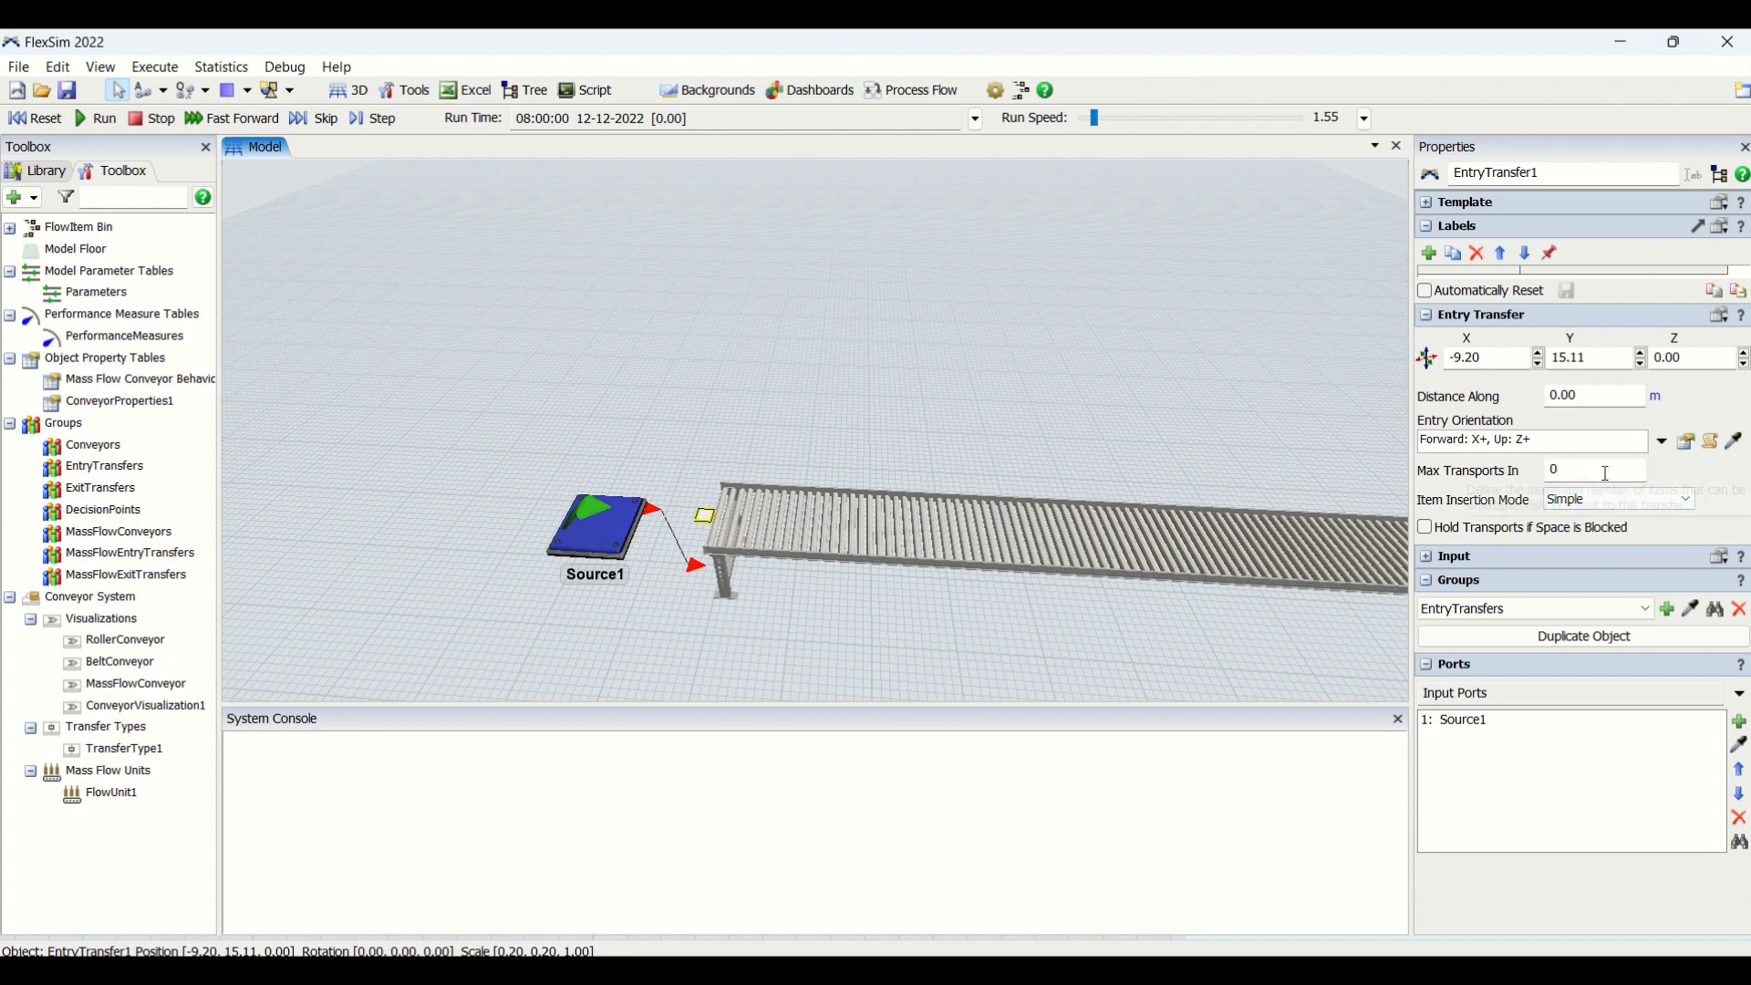
pyautogui.moveTo(1593, 469)
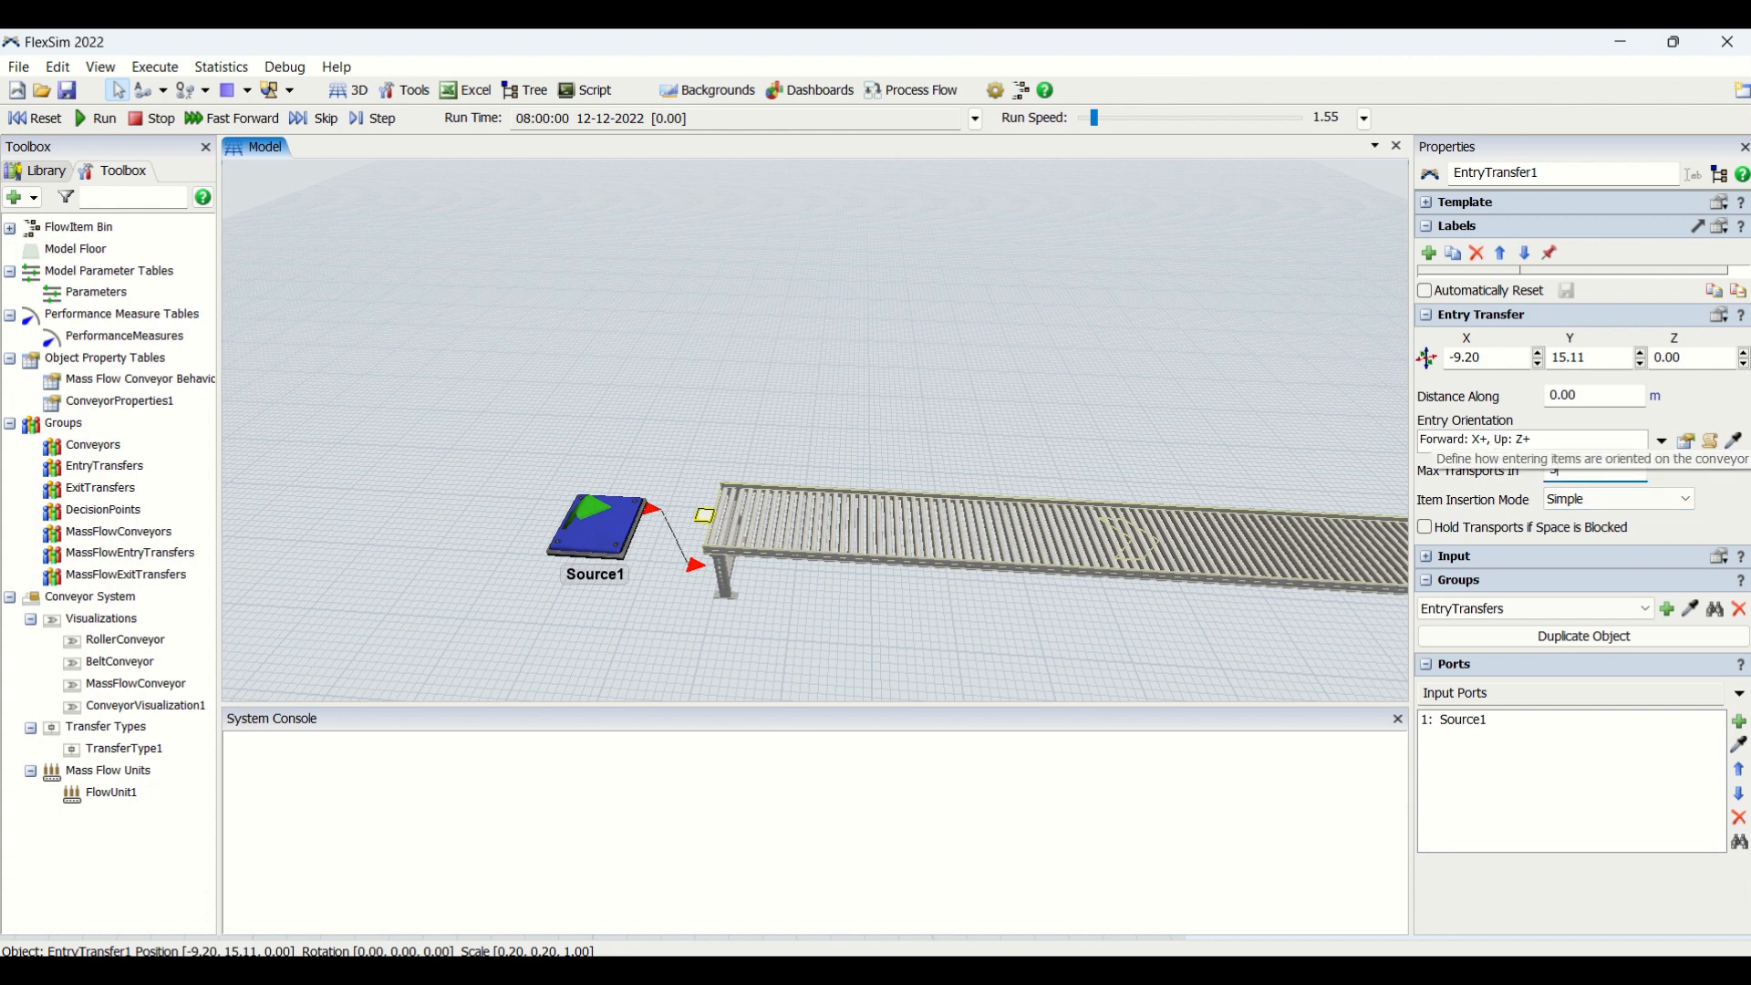
pyautogui.click(1595, 469)
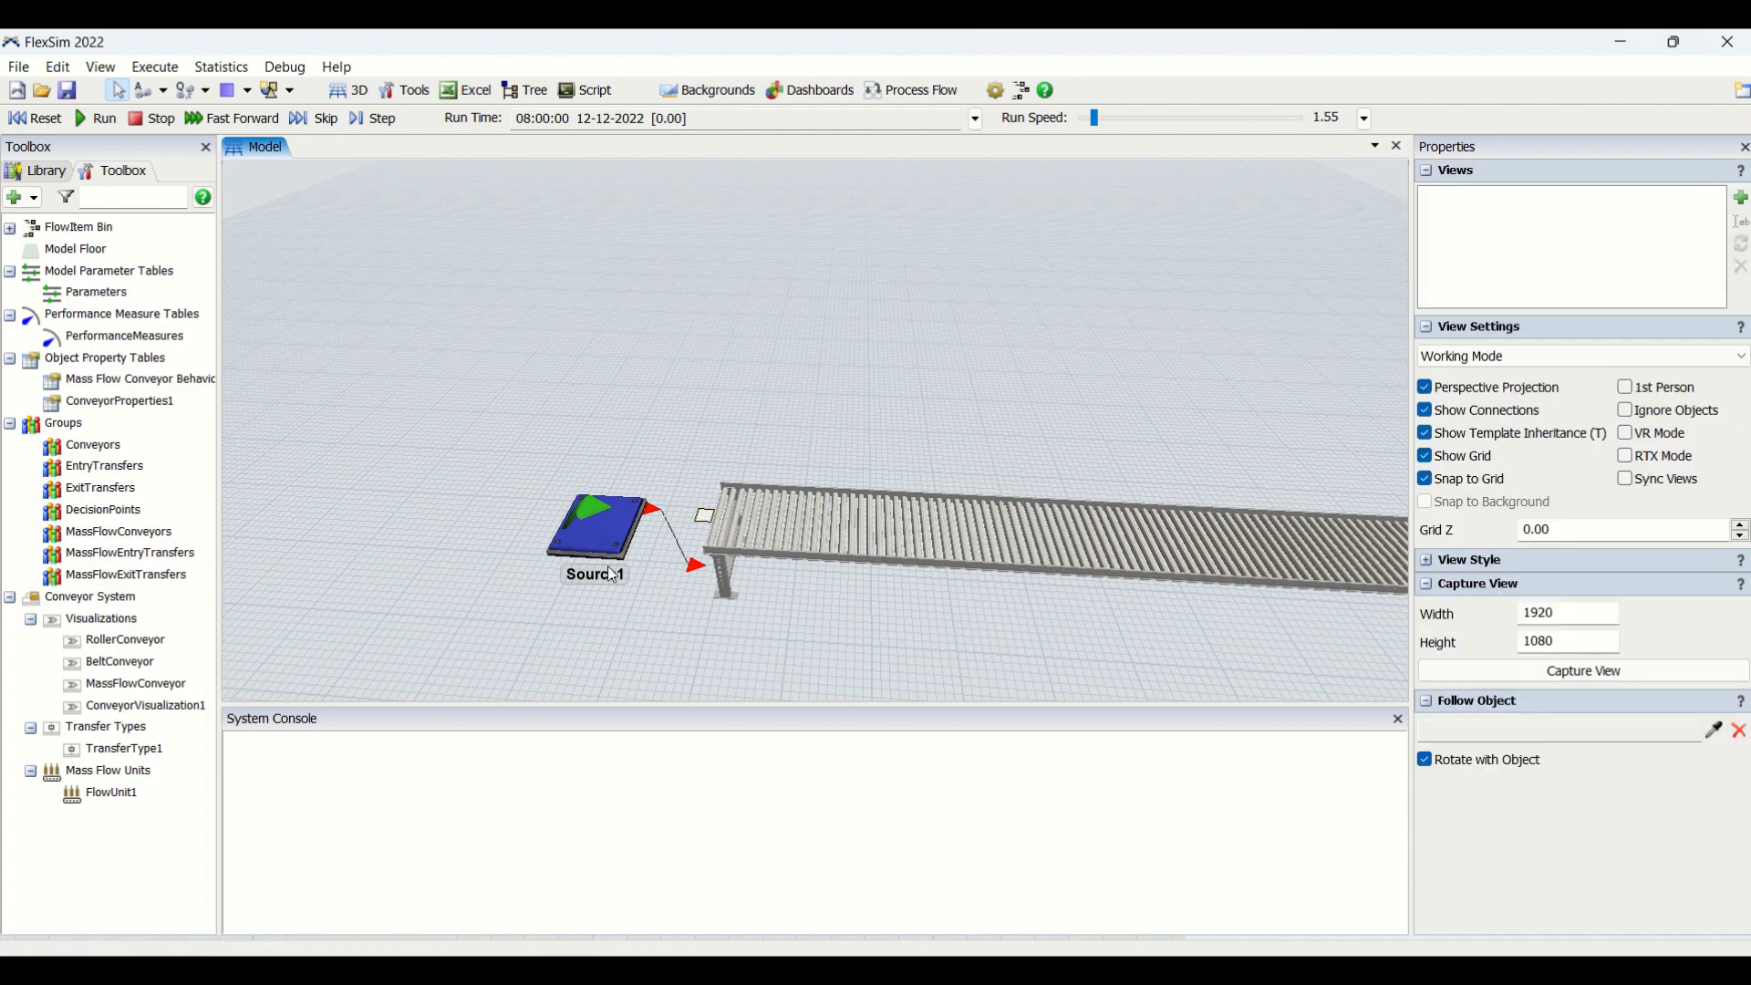
# Review EntryTransfer1's Item Insertion Mode choices and keep it at Simple.
pyautogui.click(703, 514)
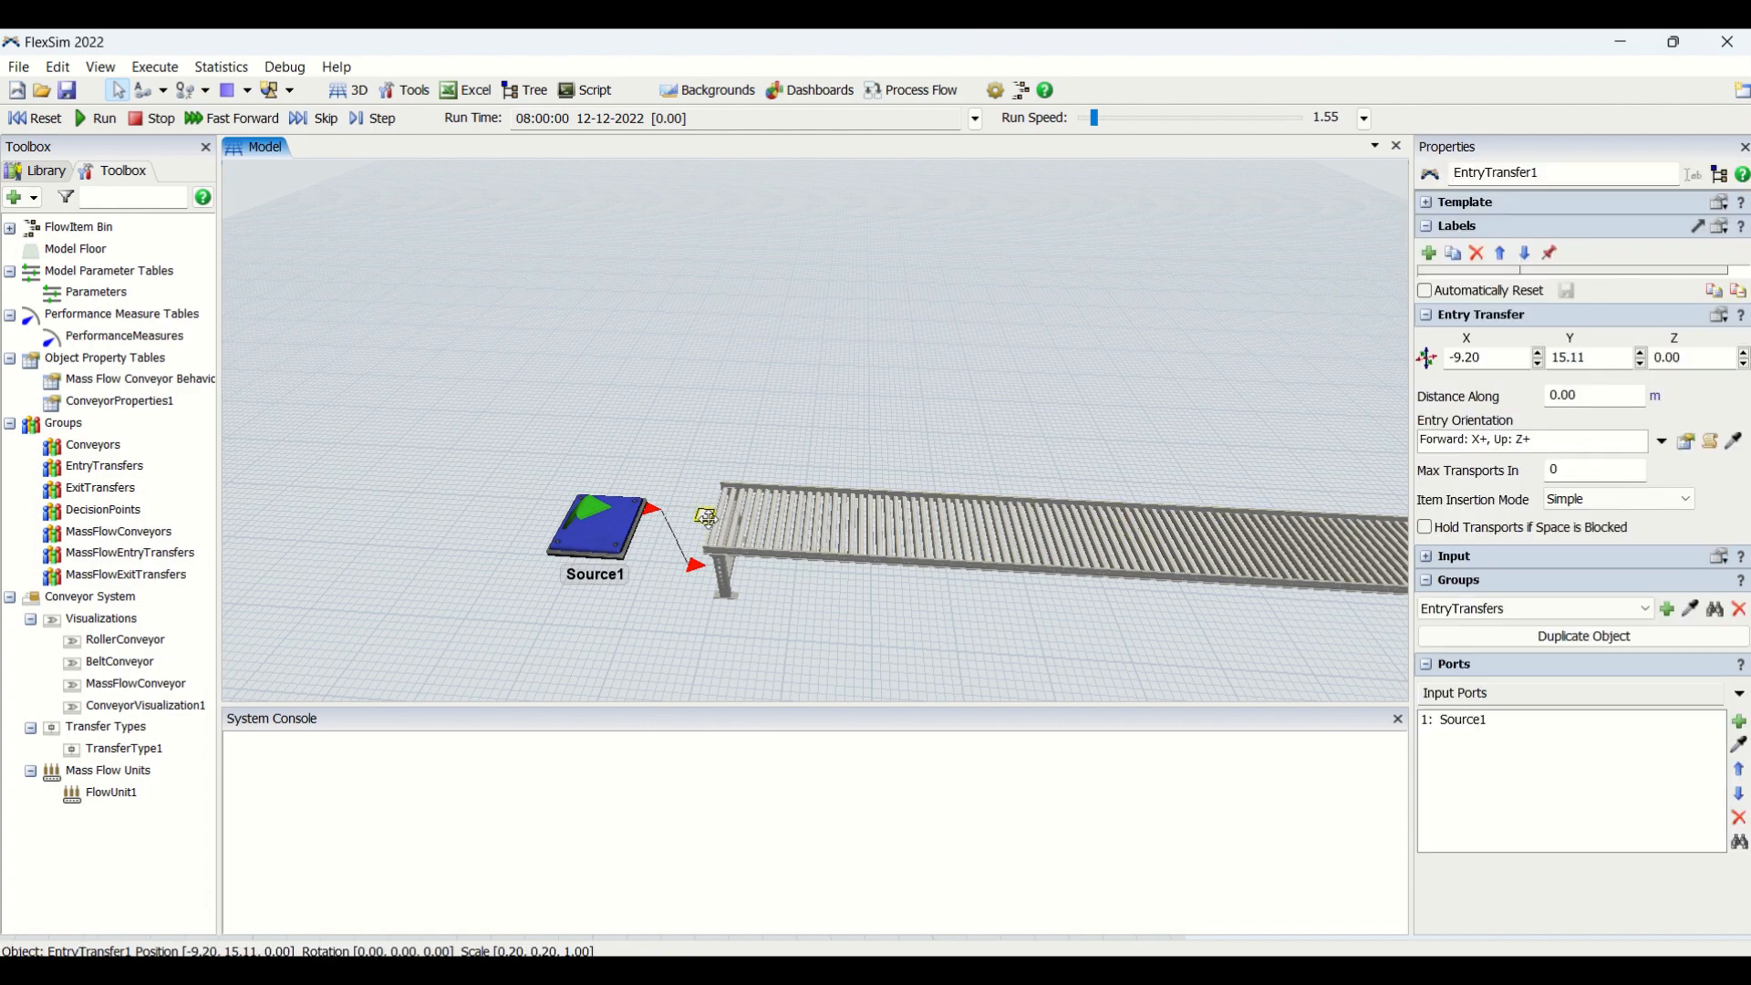
pyautogui.click(1613, 498)
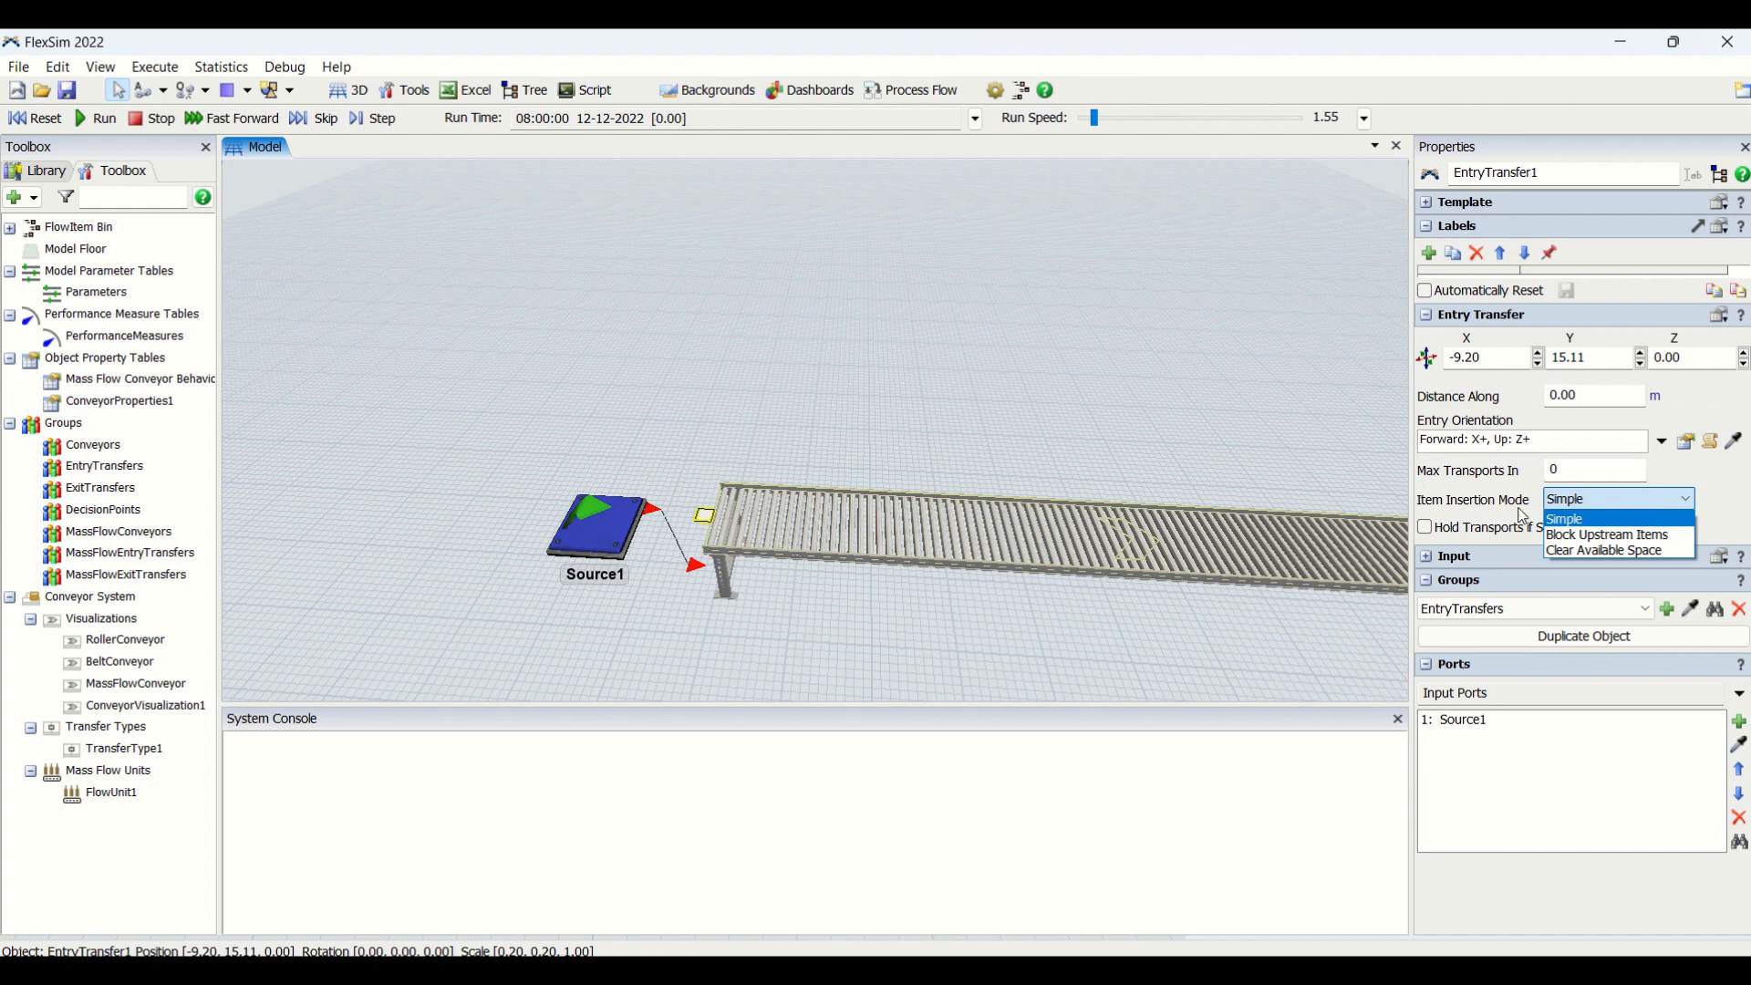
pyautogui.moveTo(1607, 534)
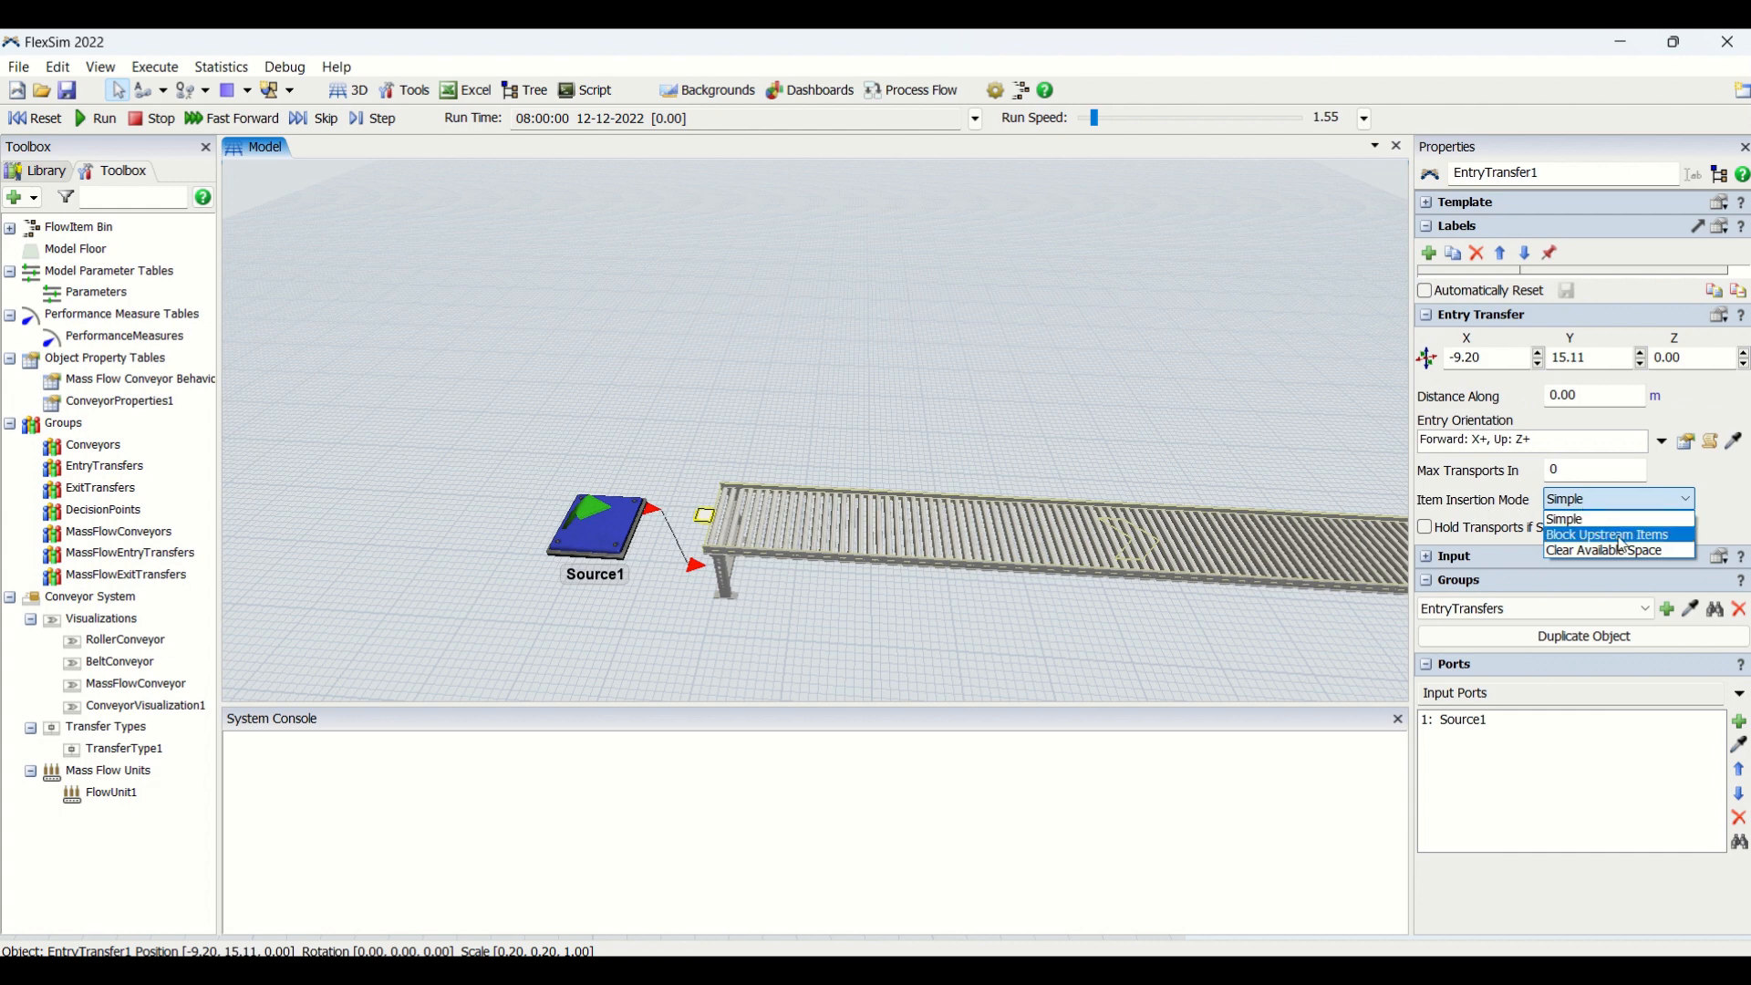
pyautogui.click(1568, 518)
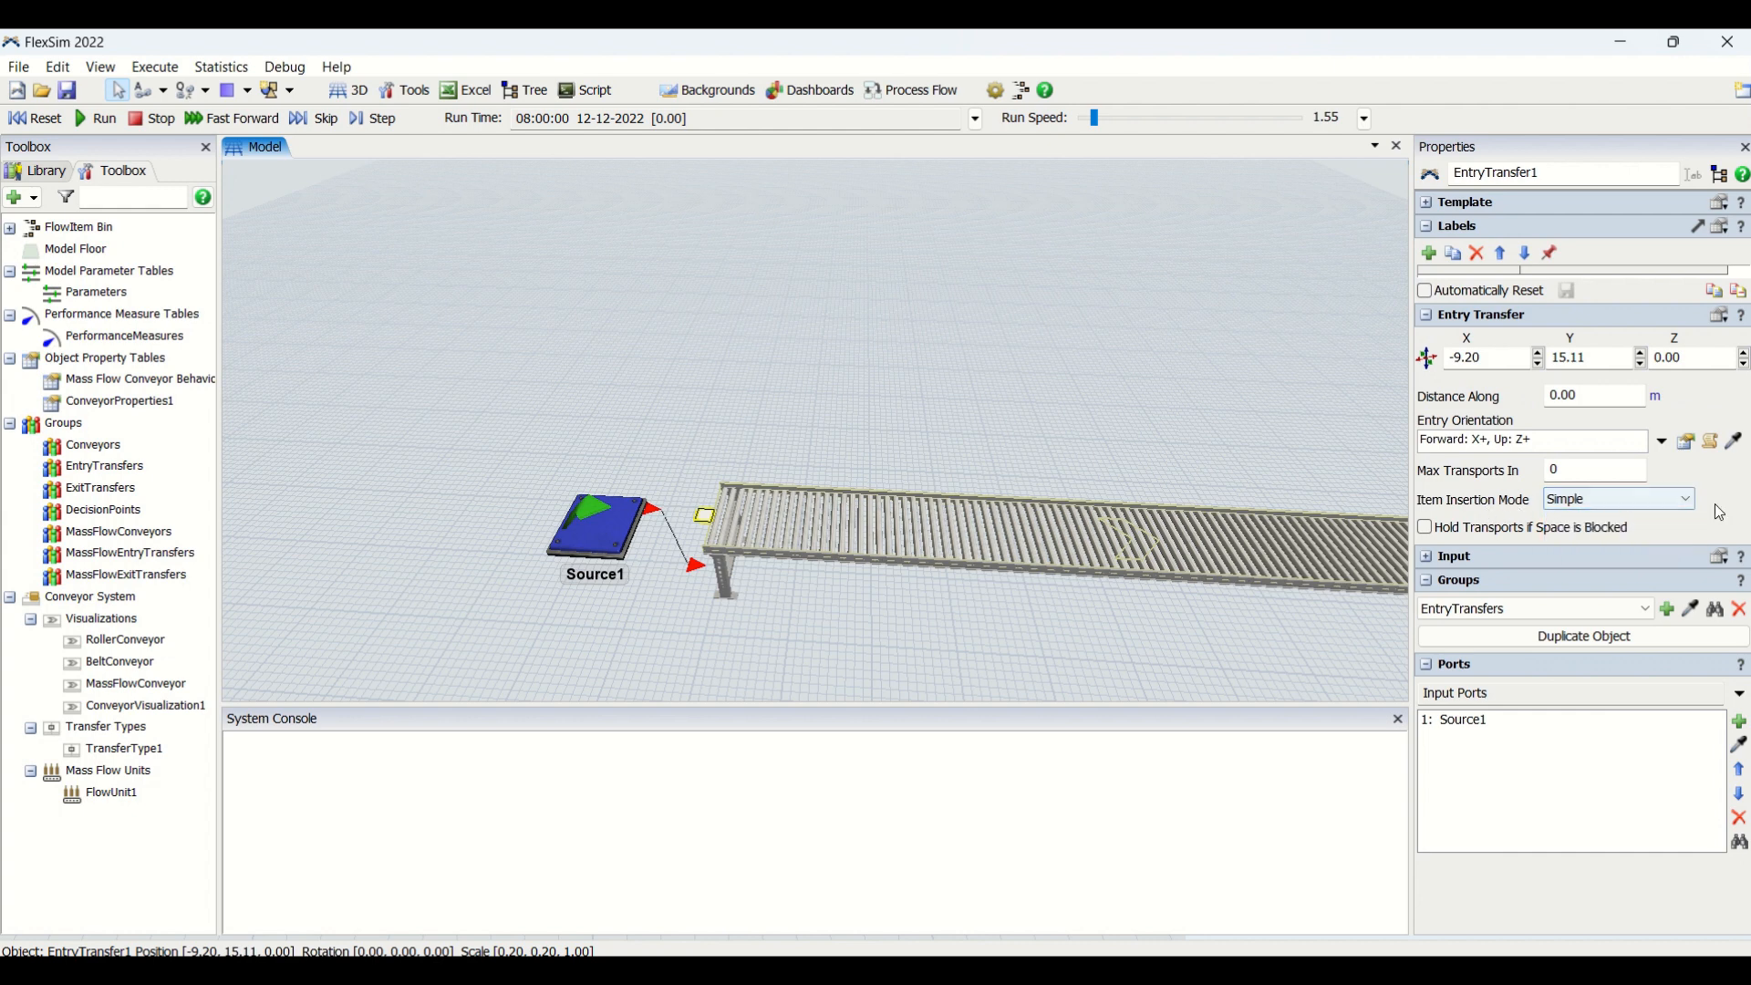
pyautogui.moveTo(1444, 526)
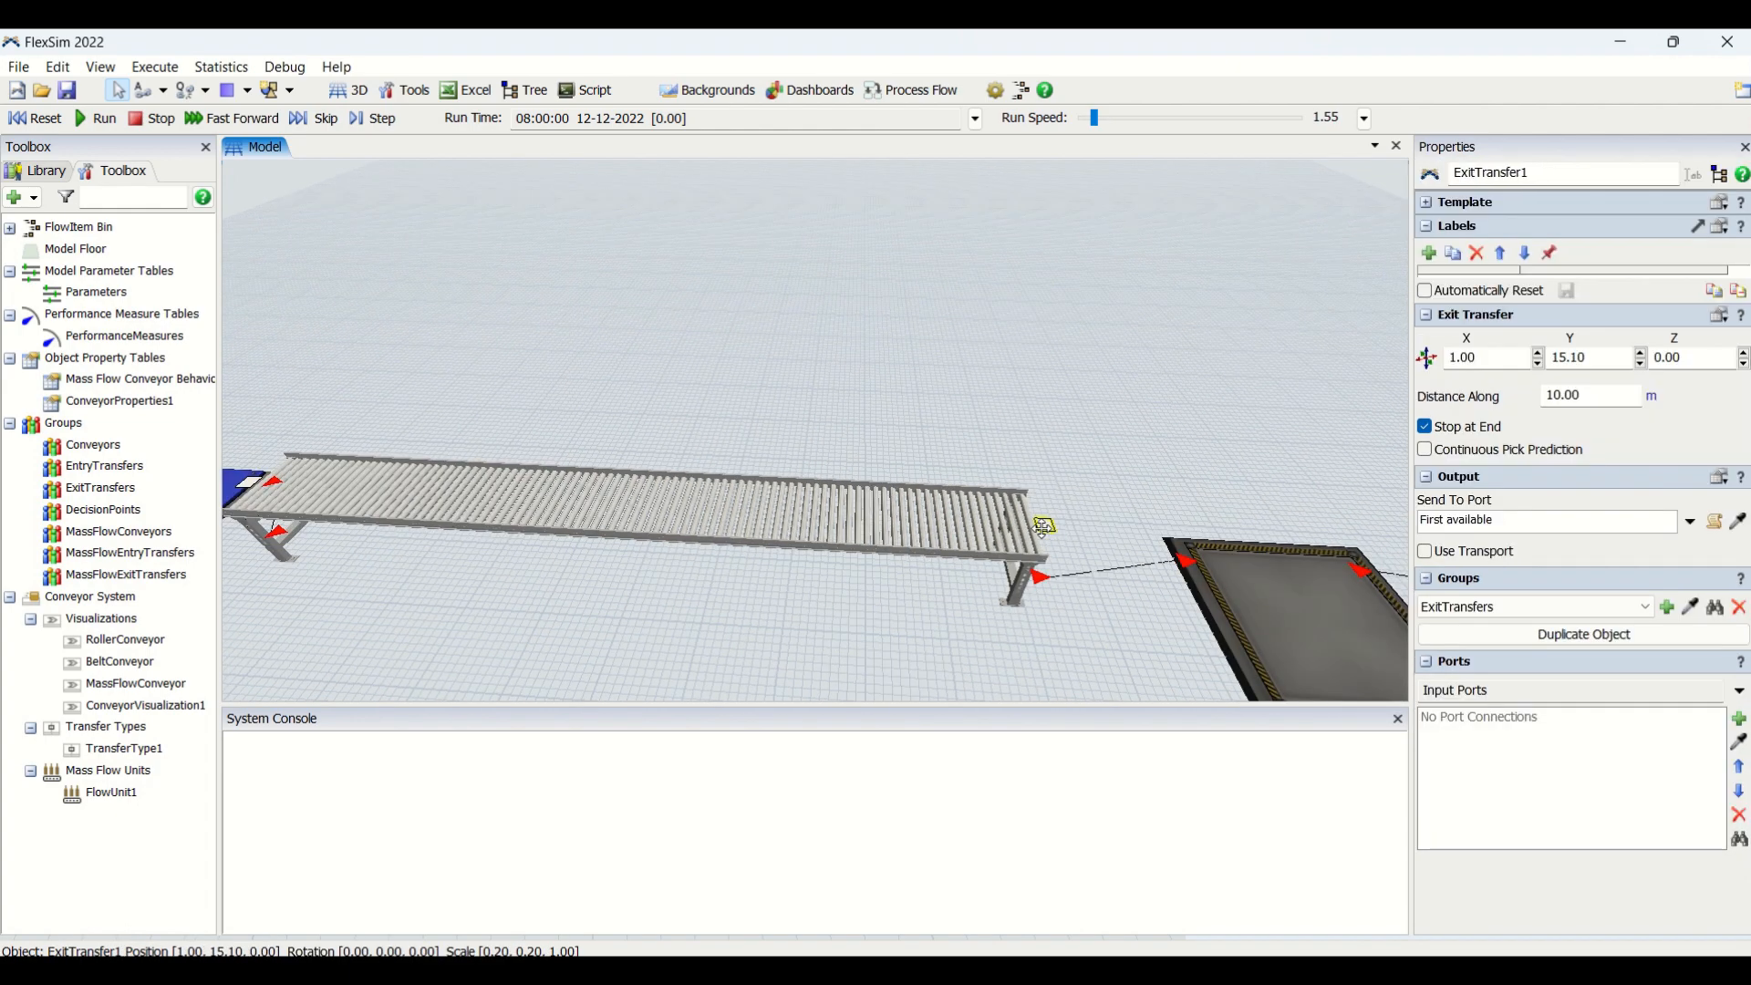
pyautogui.moveTo(1512, 521)
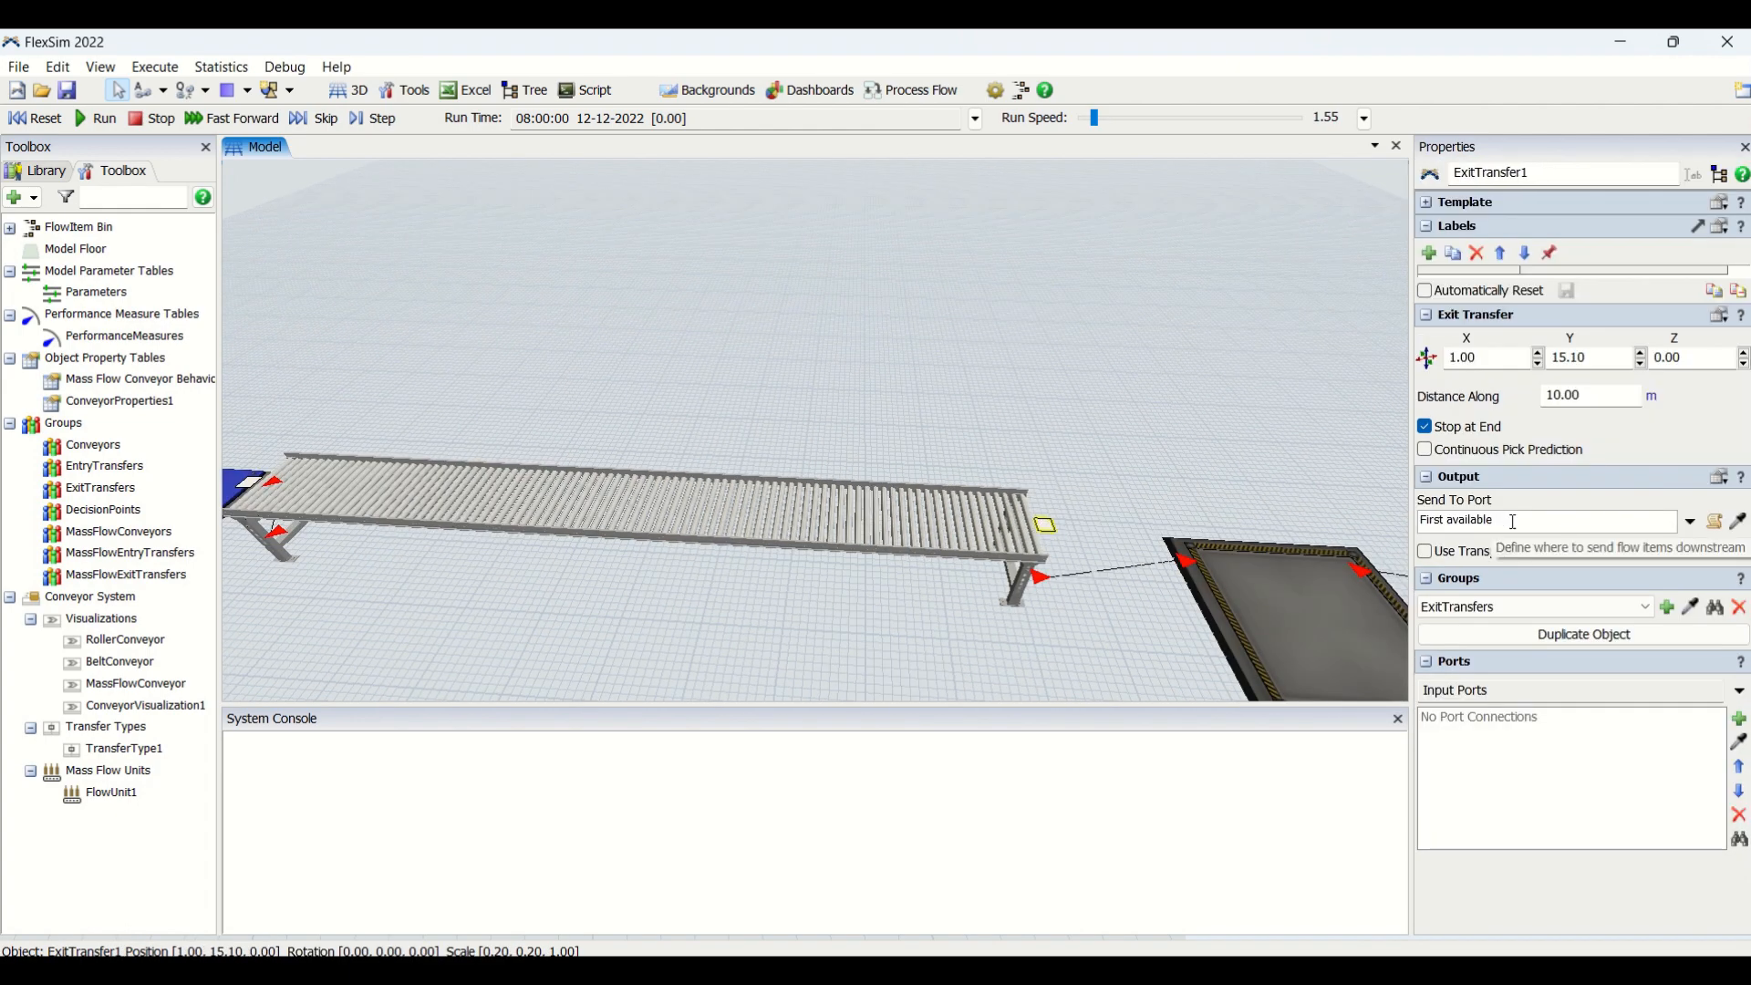
# Browse ExitTransfer1's Send To Port choices and leave it at First available.
pyautogui.click(1690, 521)
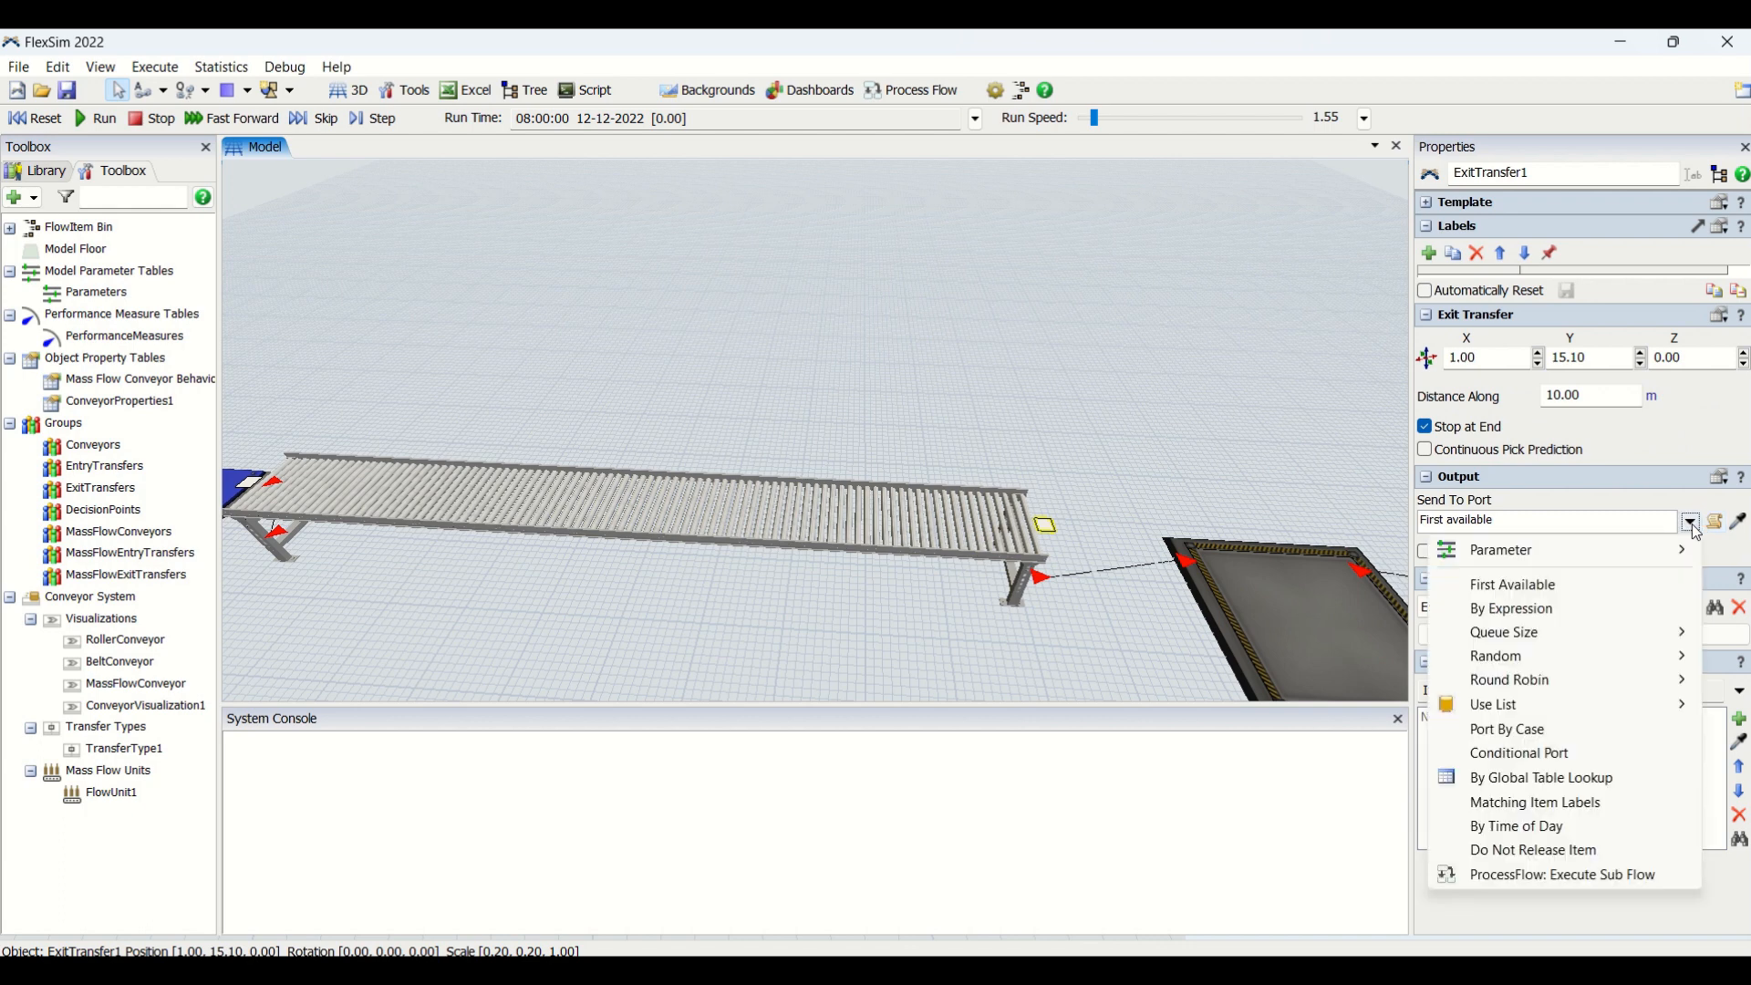
pyautogui.moveTo(1536, 678)
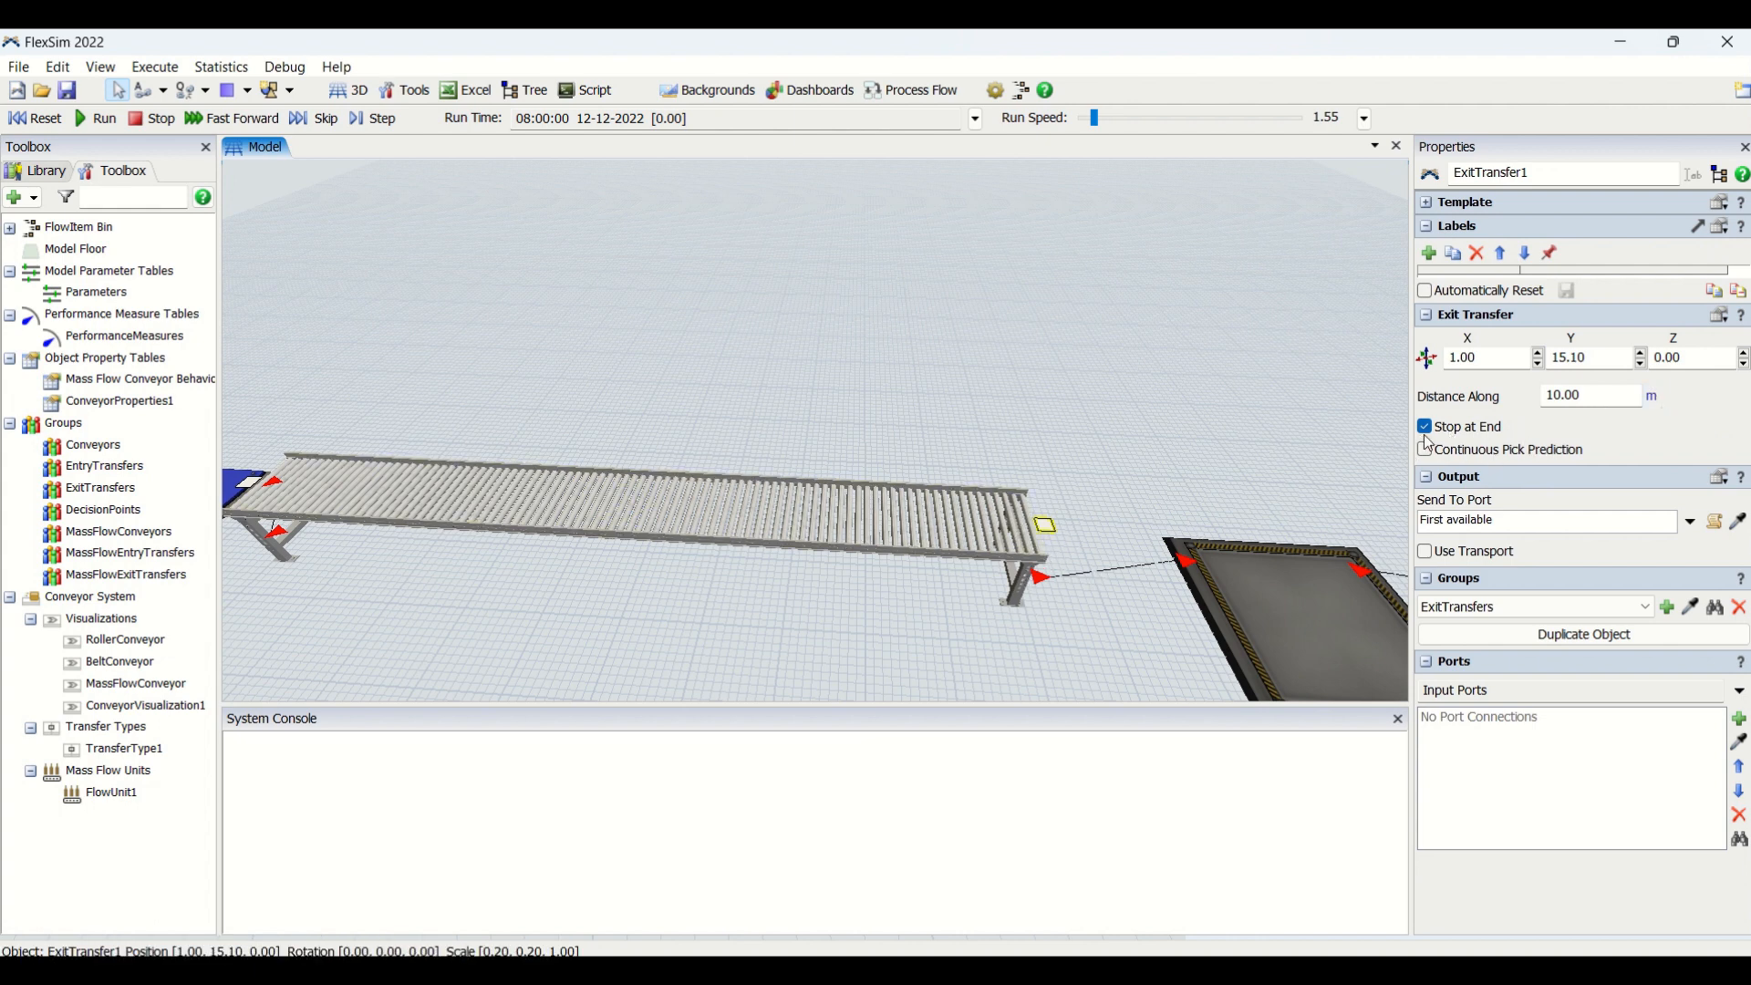
pyautogui.moveTo(1426, 437)
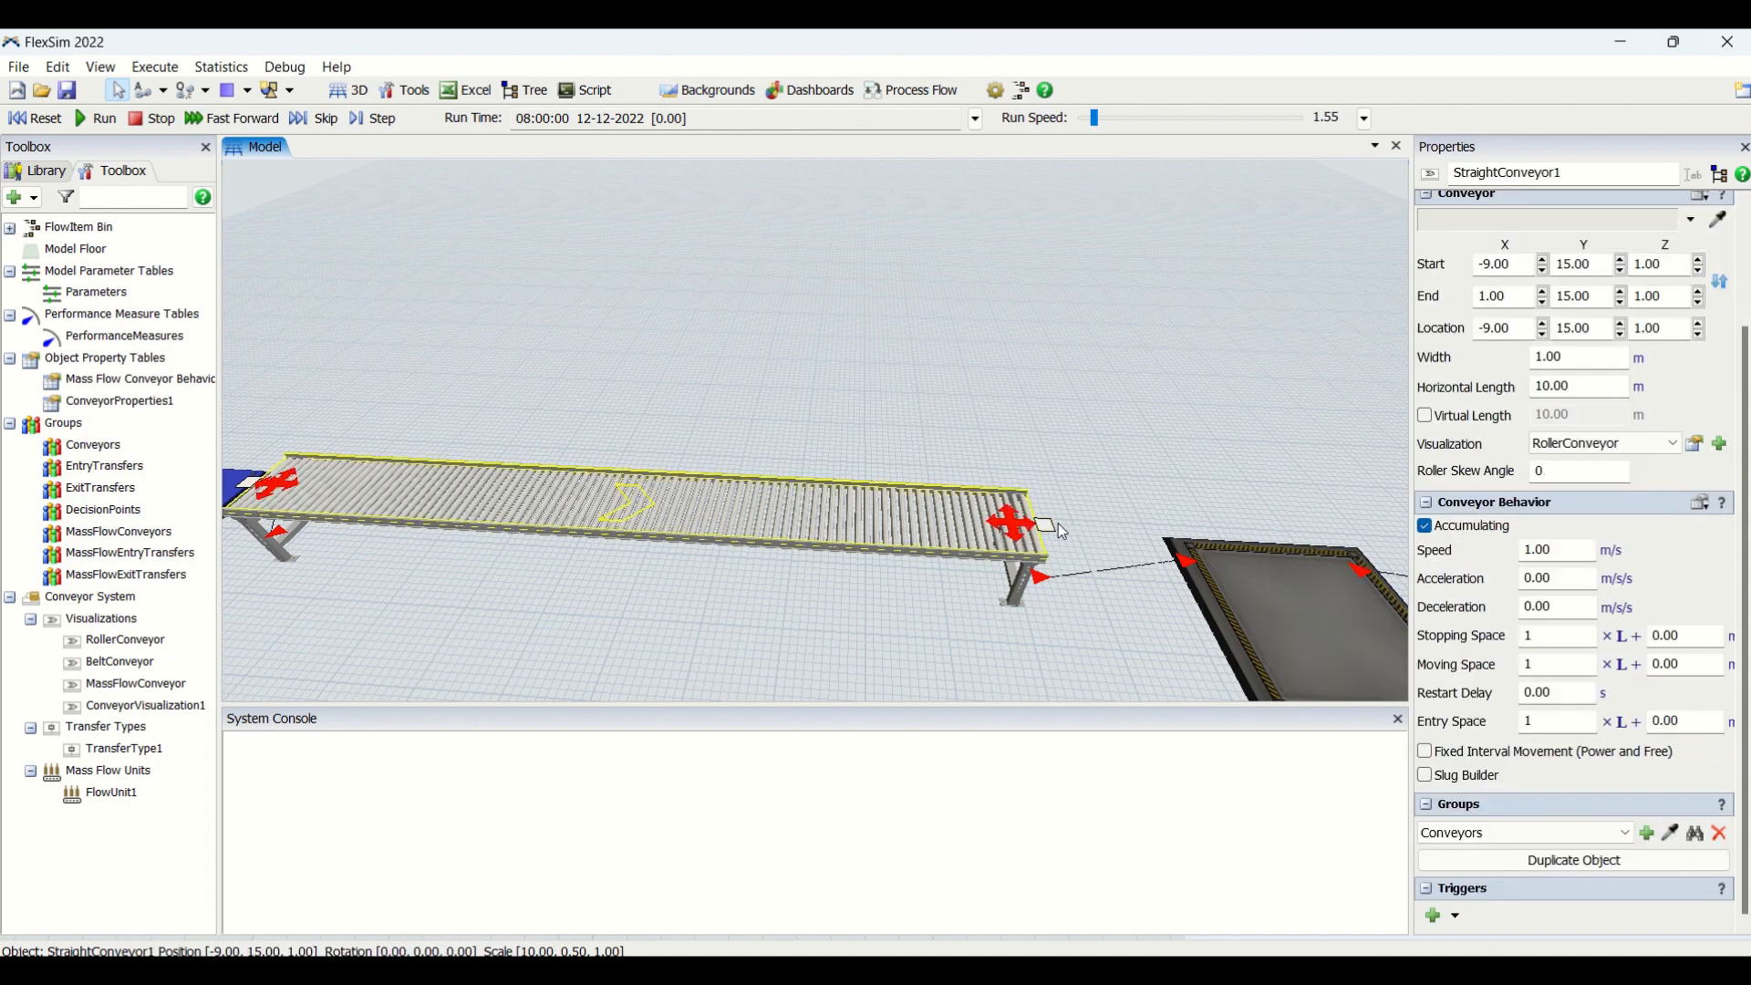
pyautogui.click(1009, 525)
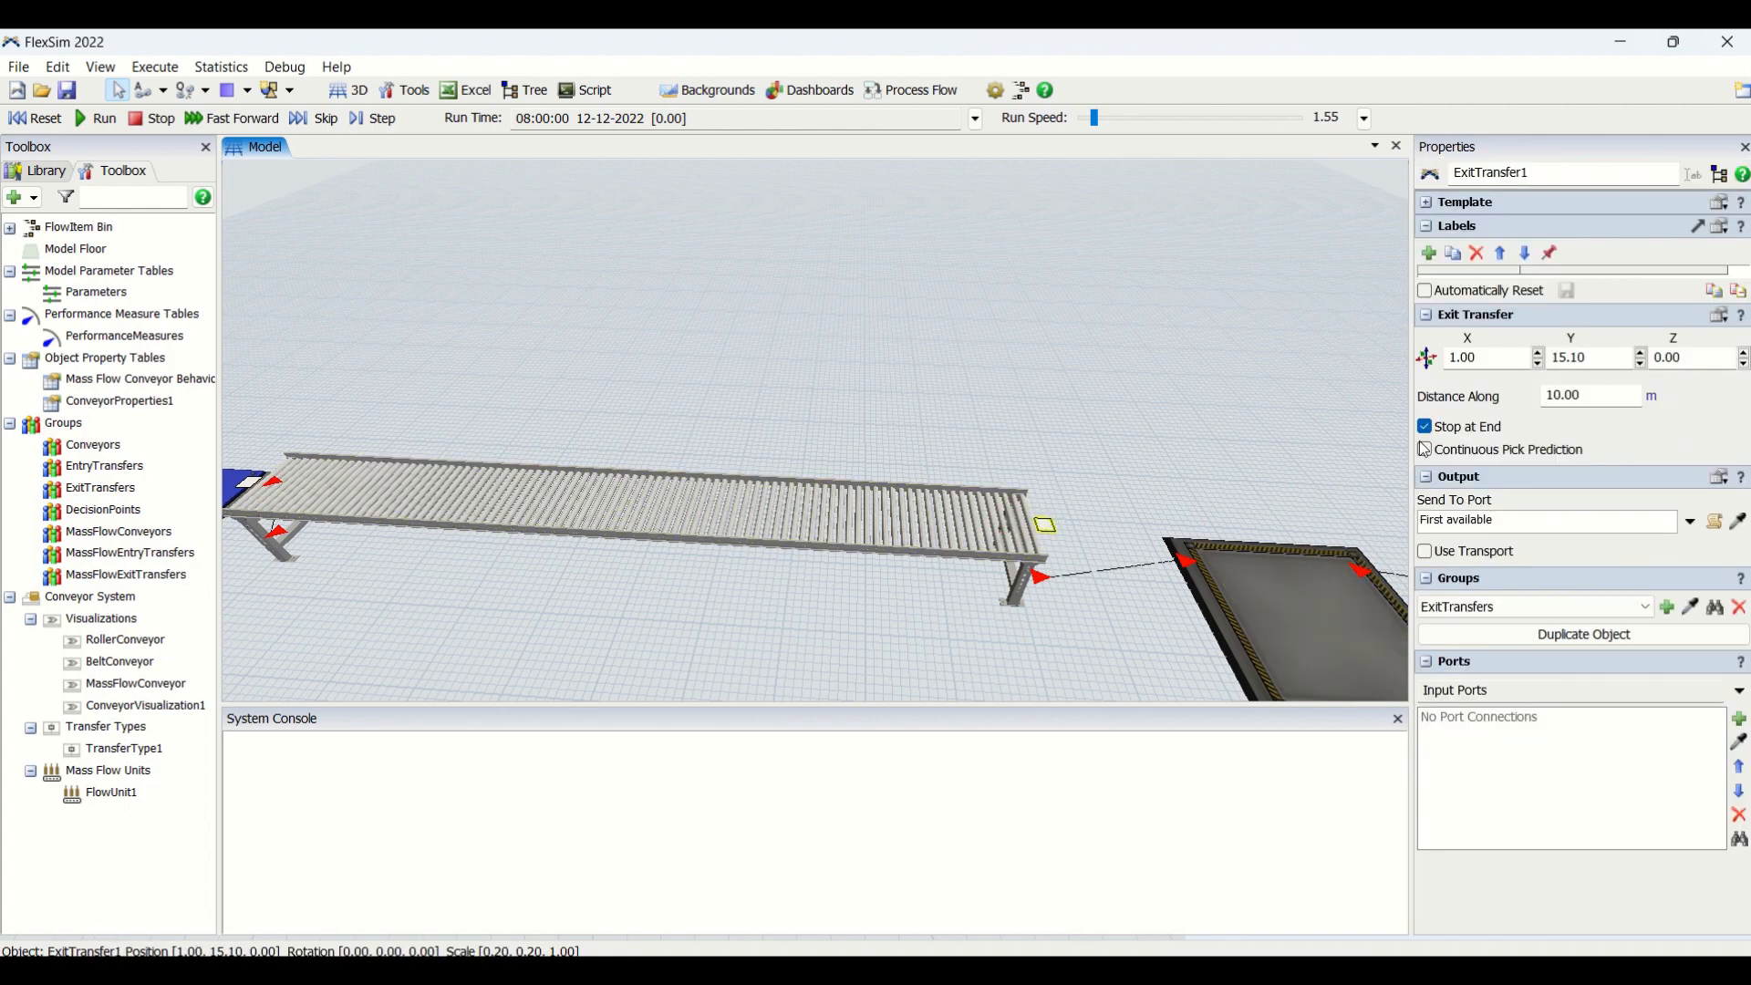
pyautogui.moveTo(1424, 449)
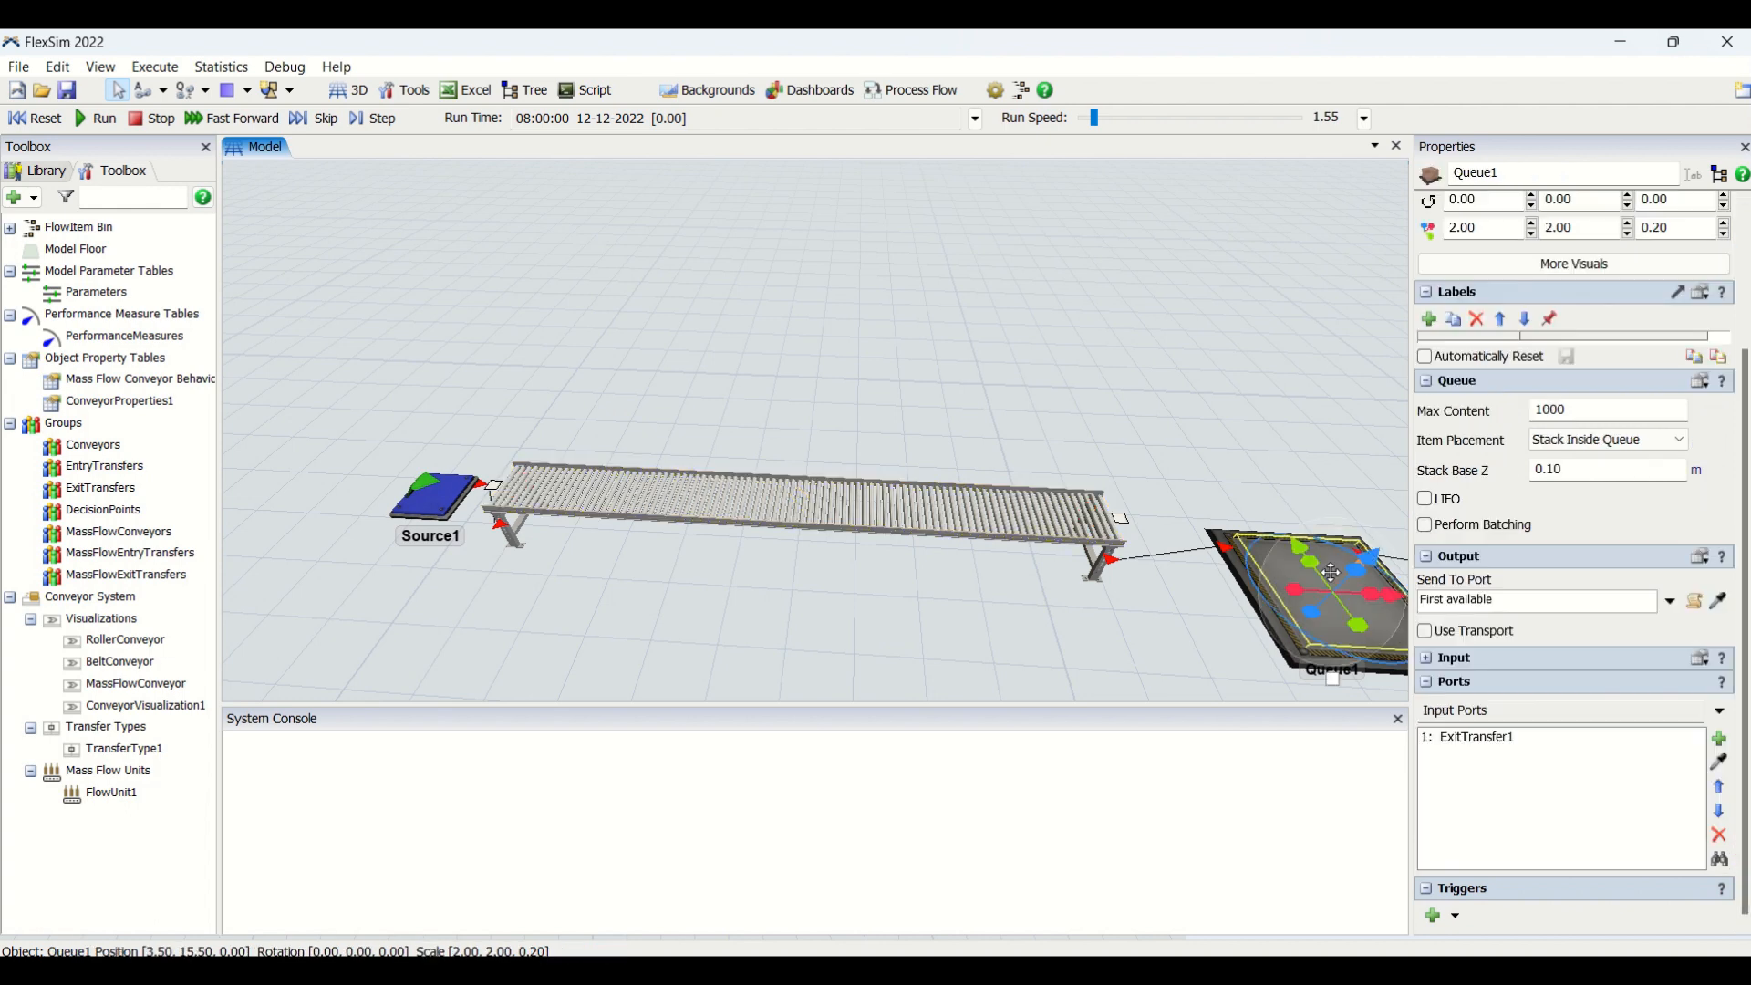
pyautogui.click(429, 503)
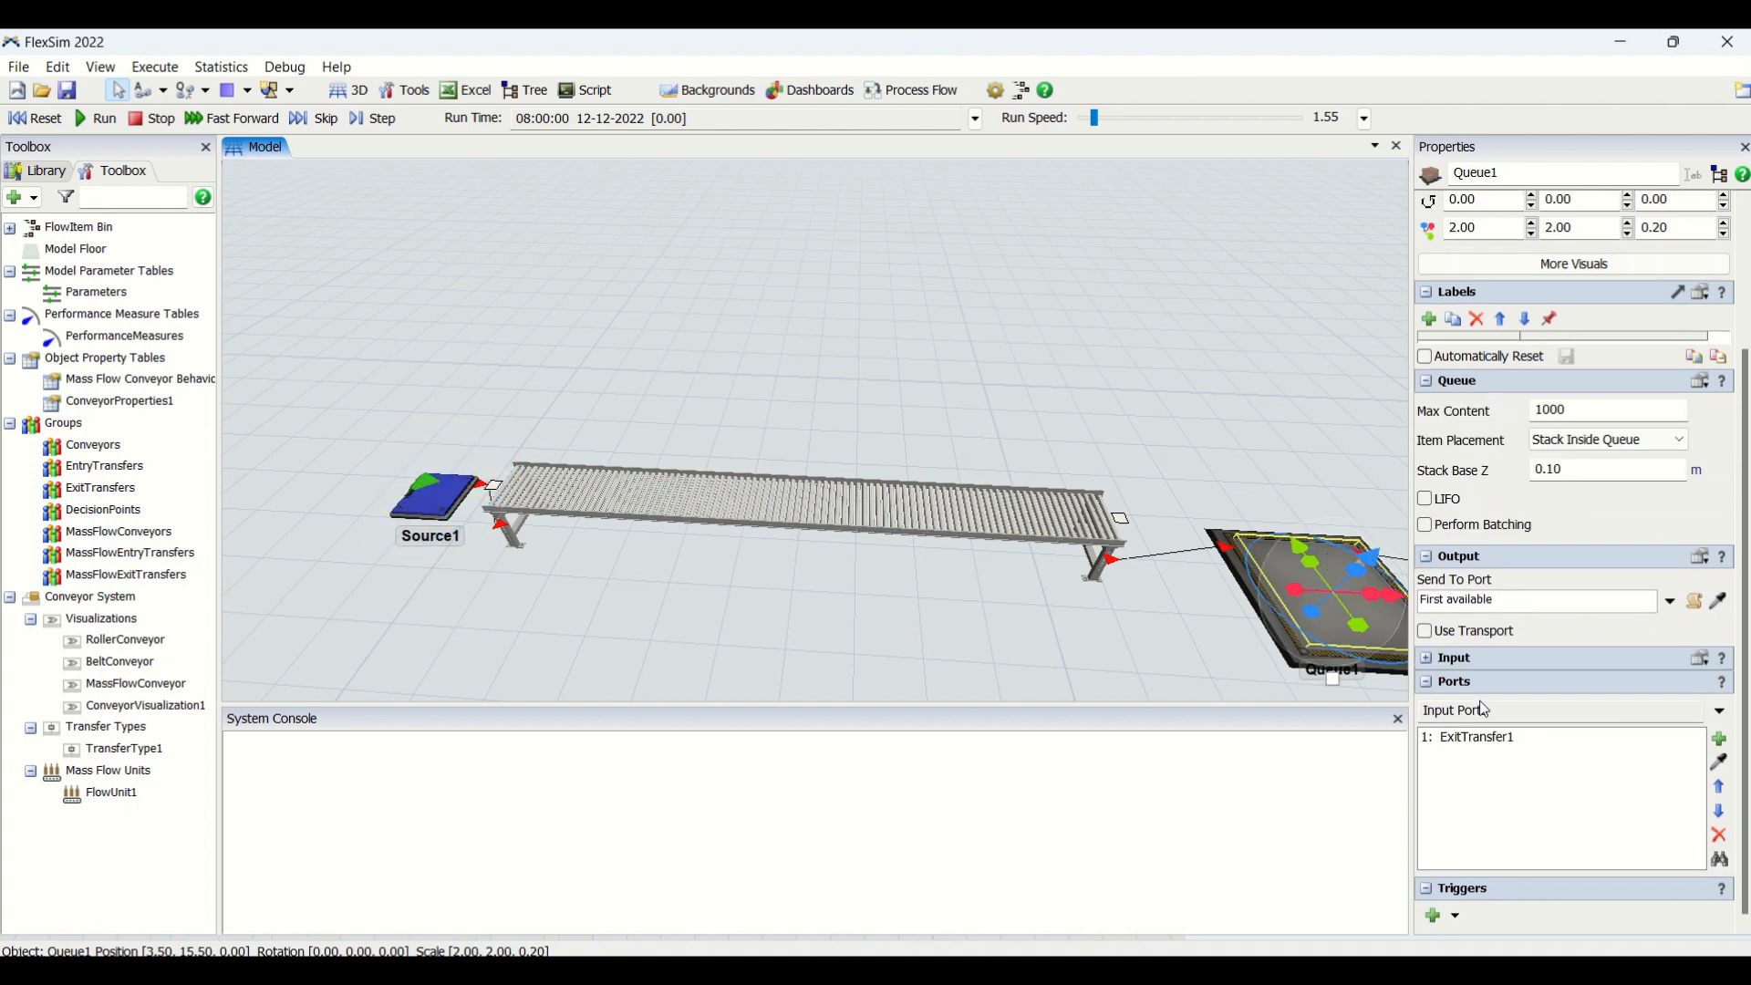
pyautogui.click(782, 497)
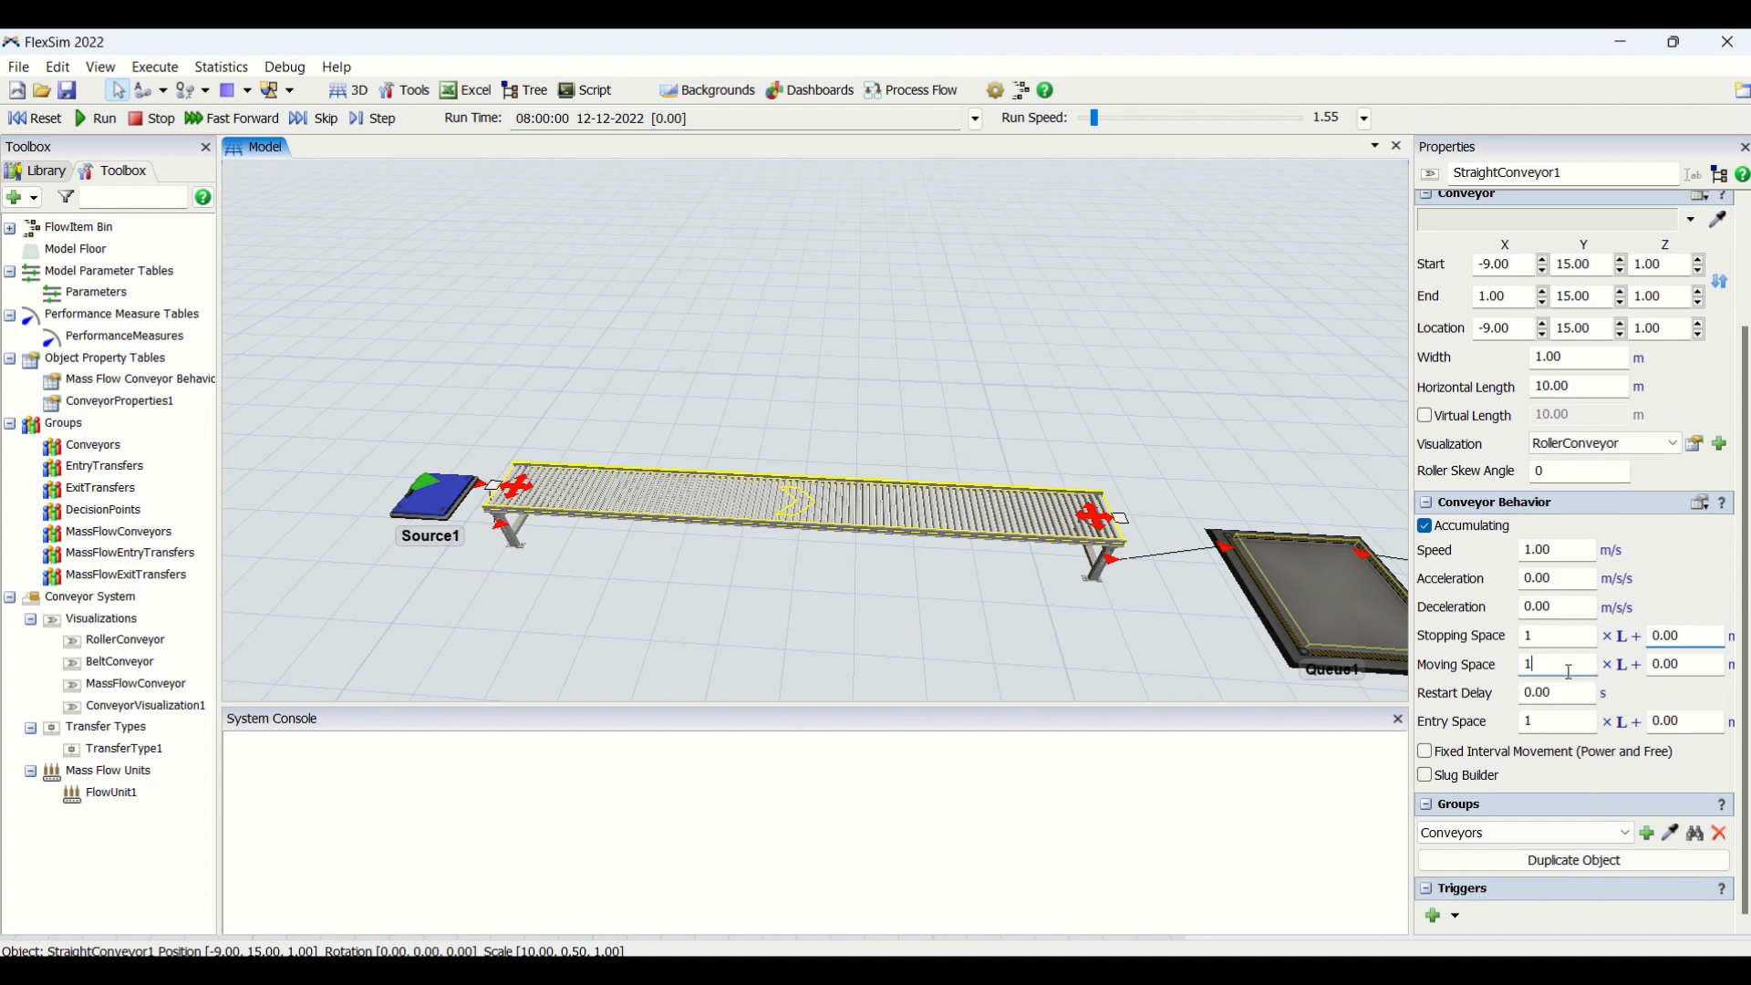
# Enter 2 in the Moving Space addition field of StraightConveyor1.
pyautogui.write('2')
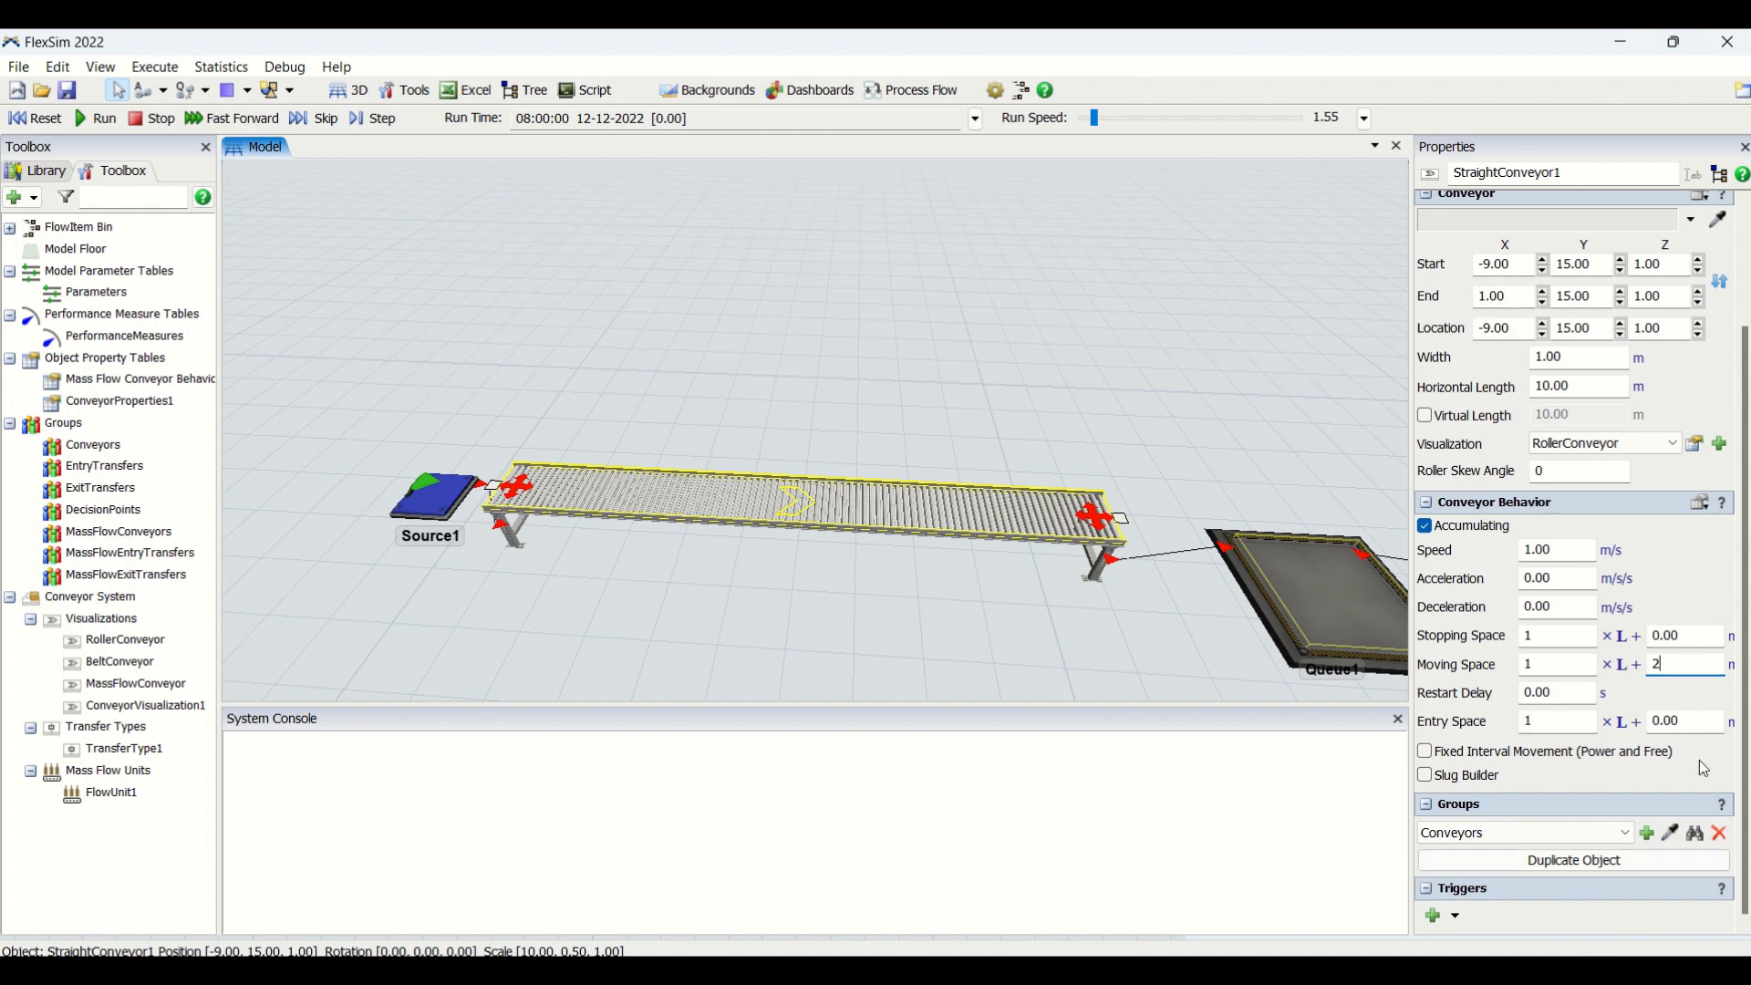
pyautogui.moveTo(1409, 640)
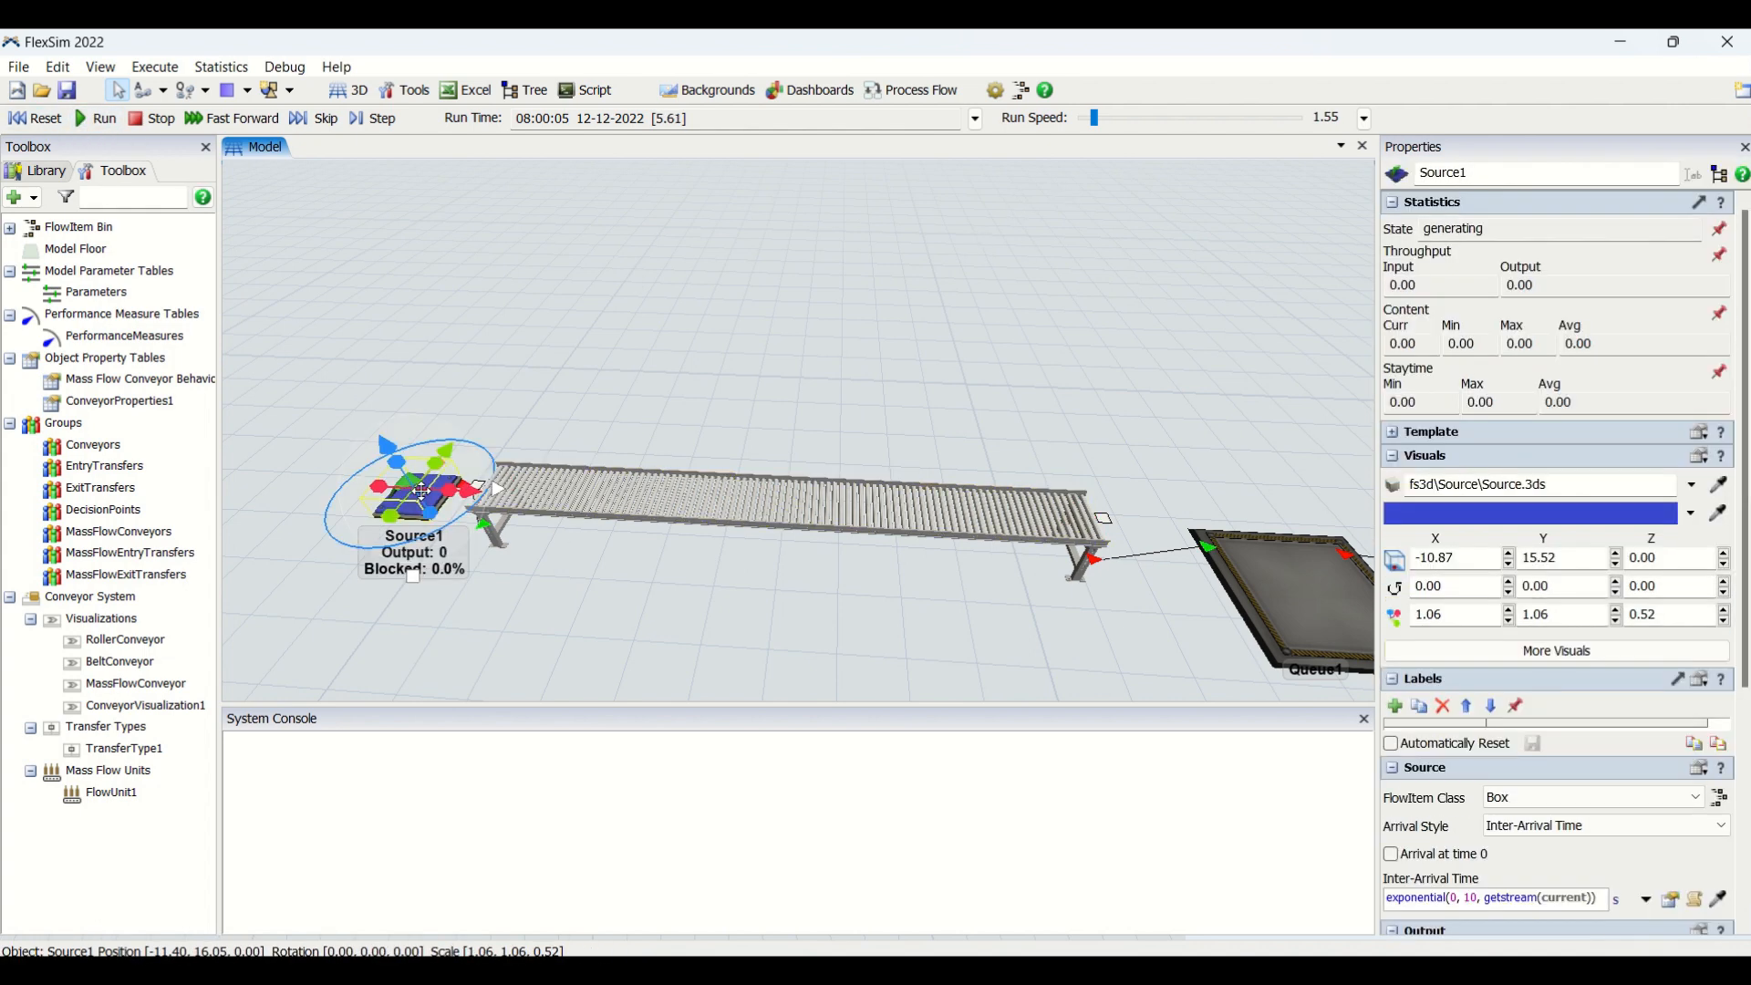
# Watch StraightConveyor1's live statistics during the run, then select Source1's arrival settings.
pyautogui.click(1391, 853)
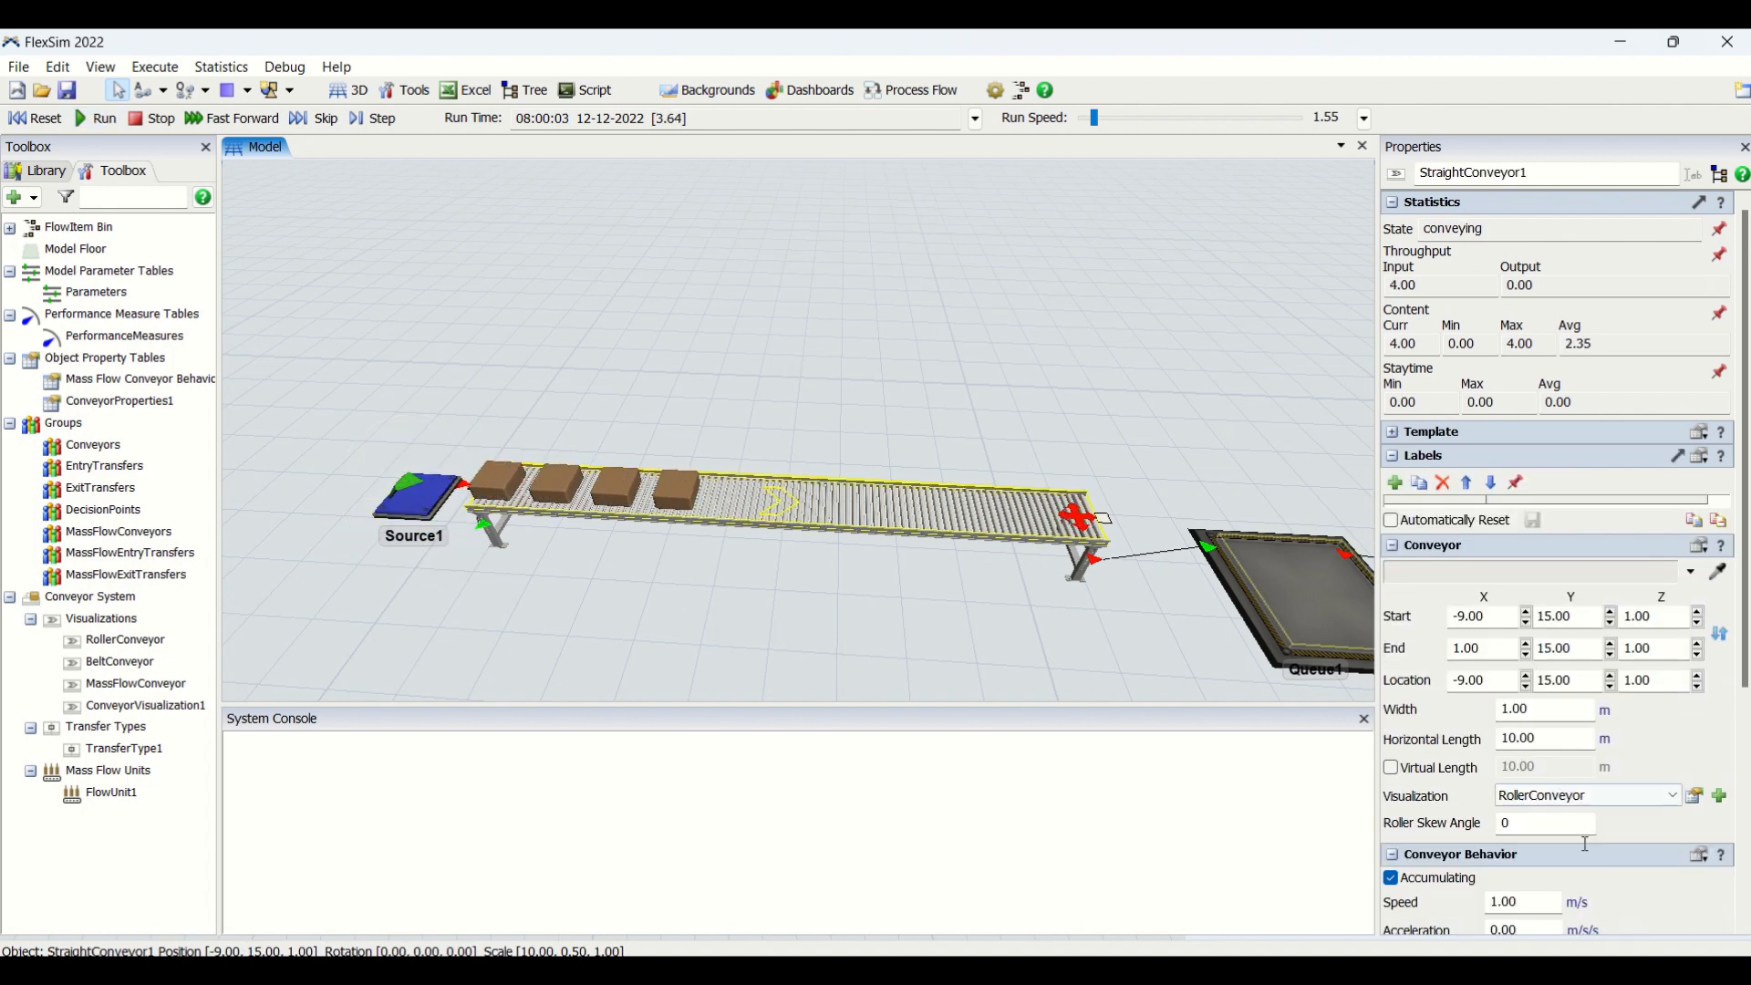
pyautogui.scroll(-3)
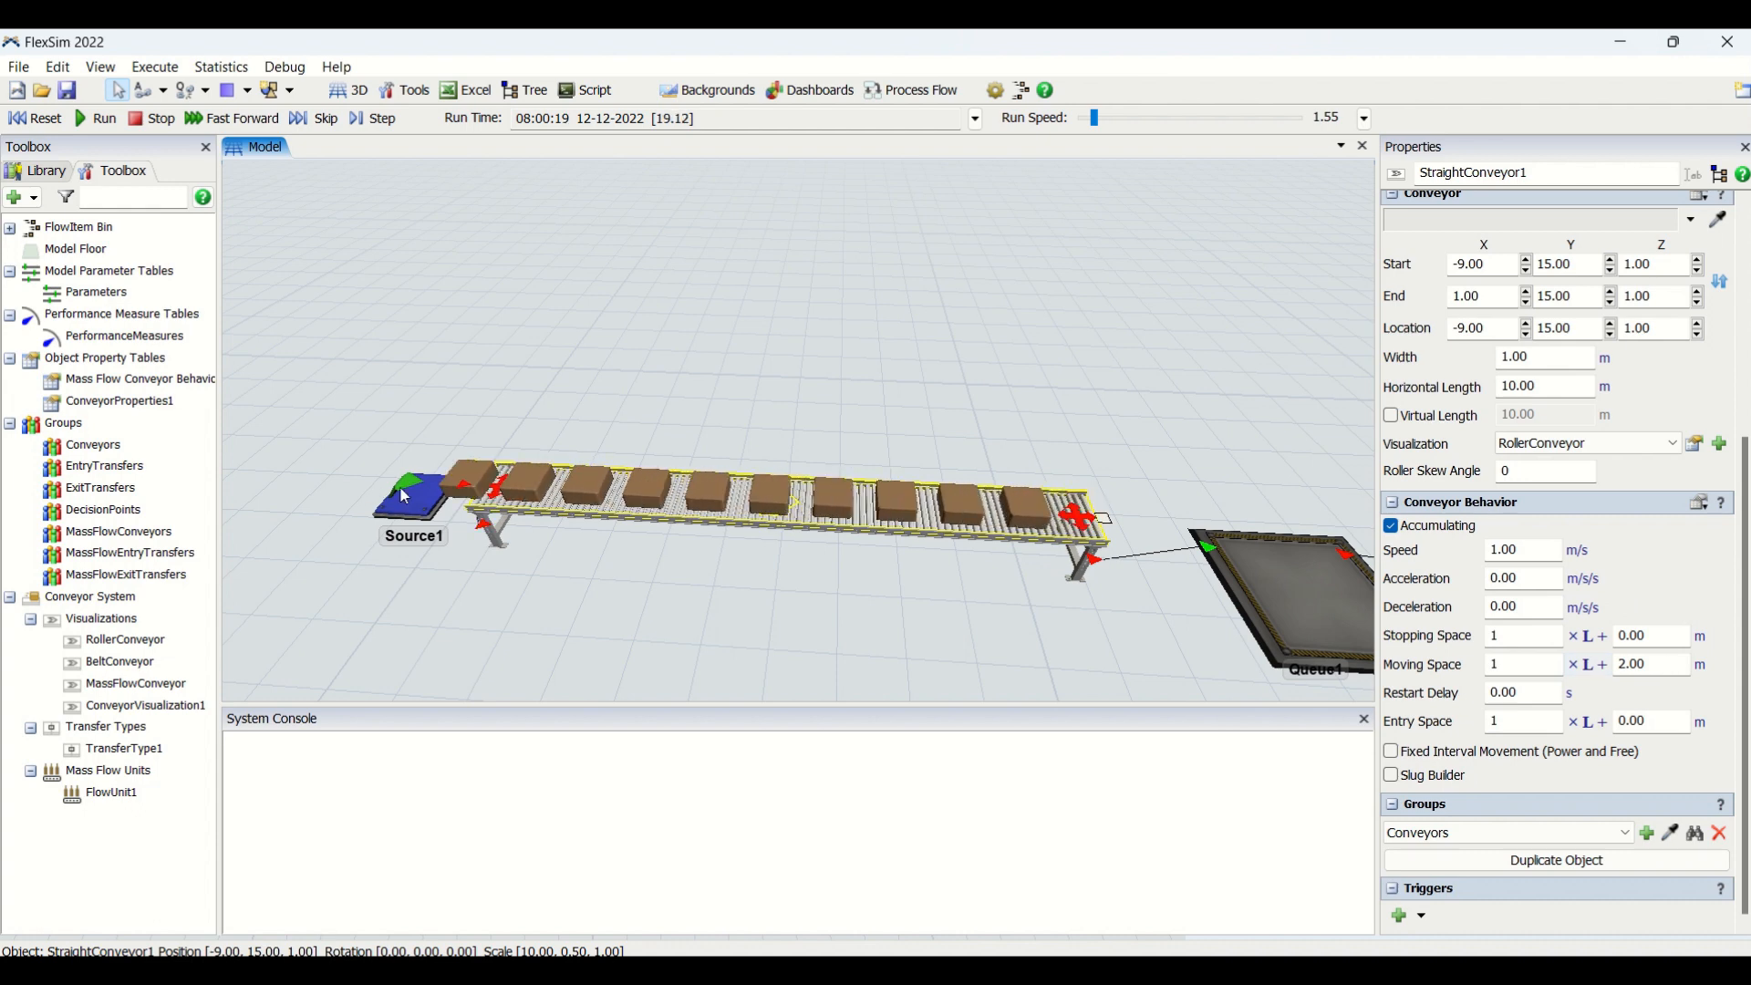
pyautogui.click(411, 492)
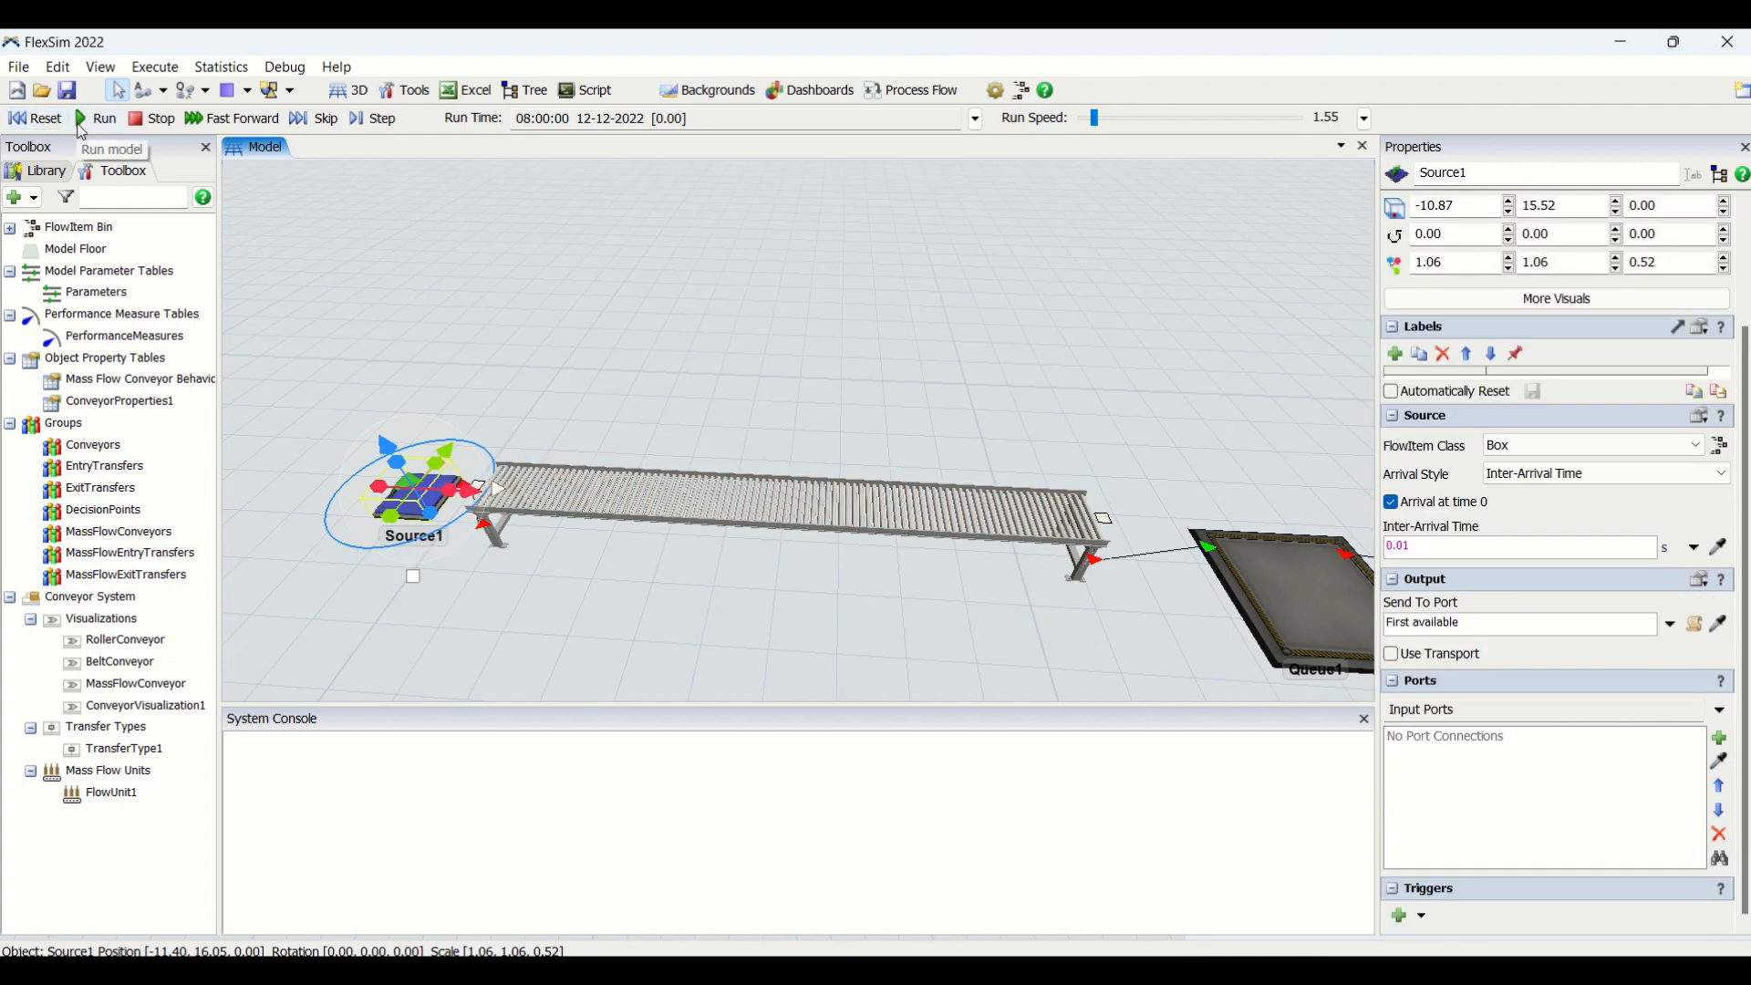
# Run the model and select the conveyor as boxes pile up along it.
pyautogui.click(104, 119)
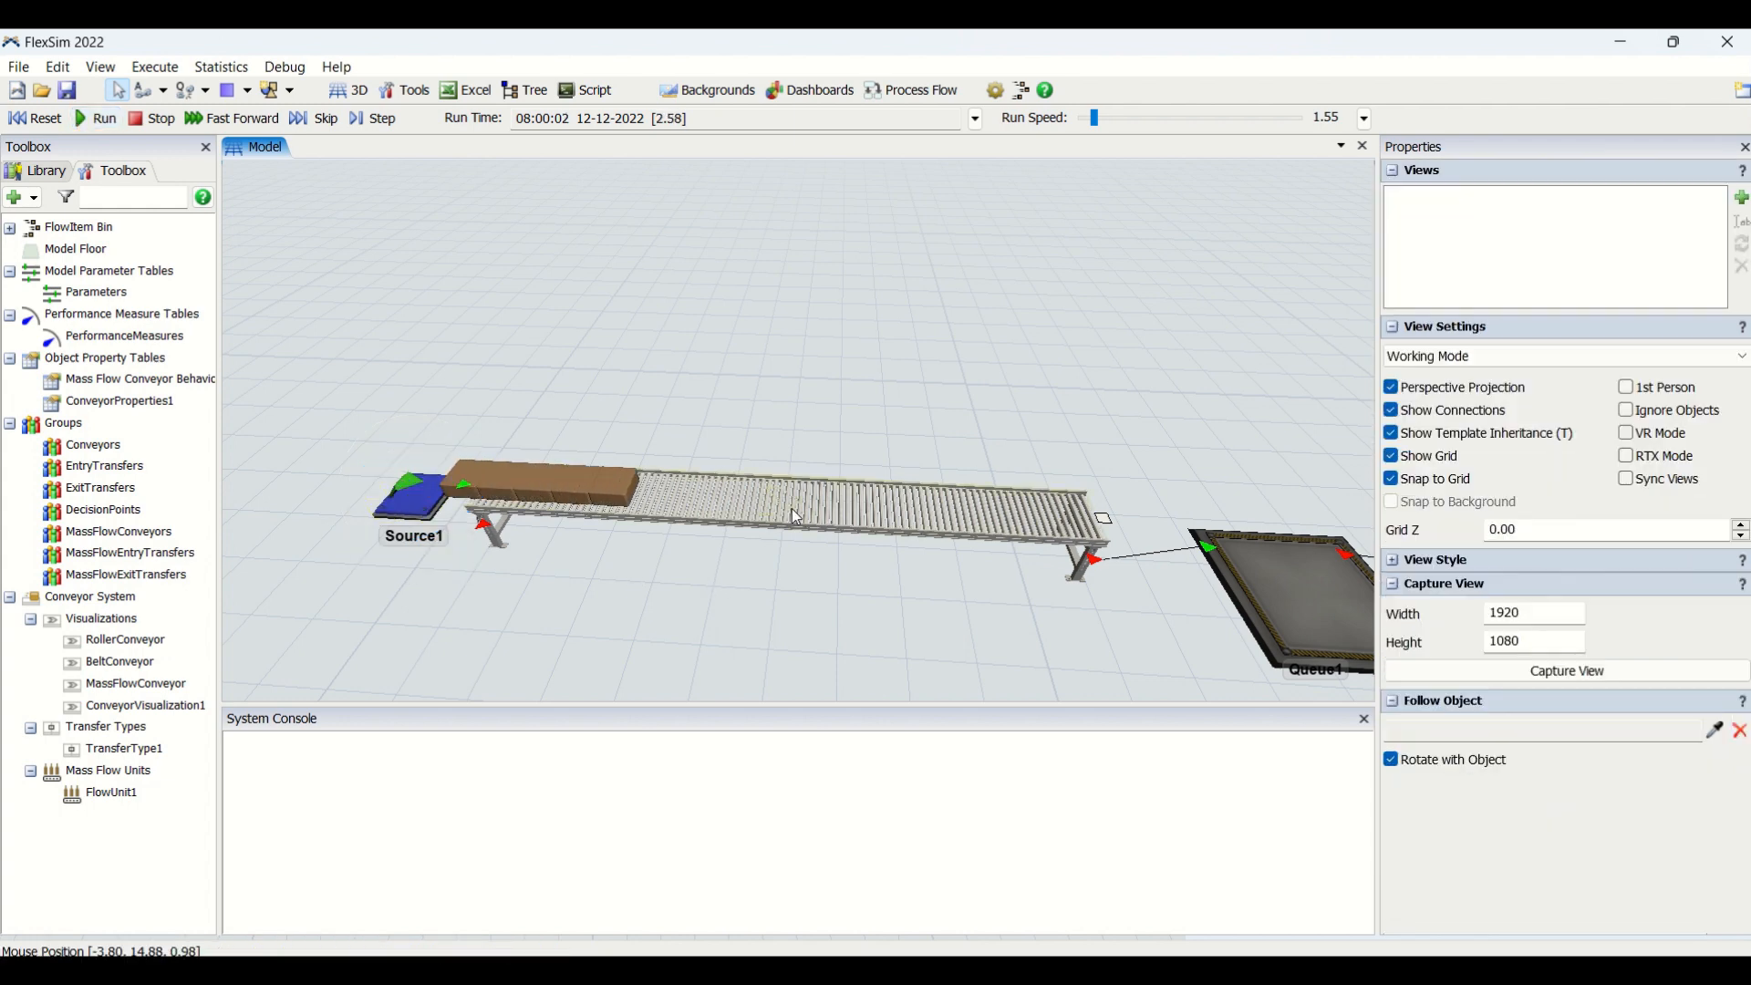
pyautogui.click(793, 514)
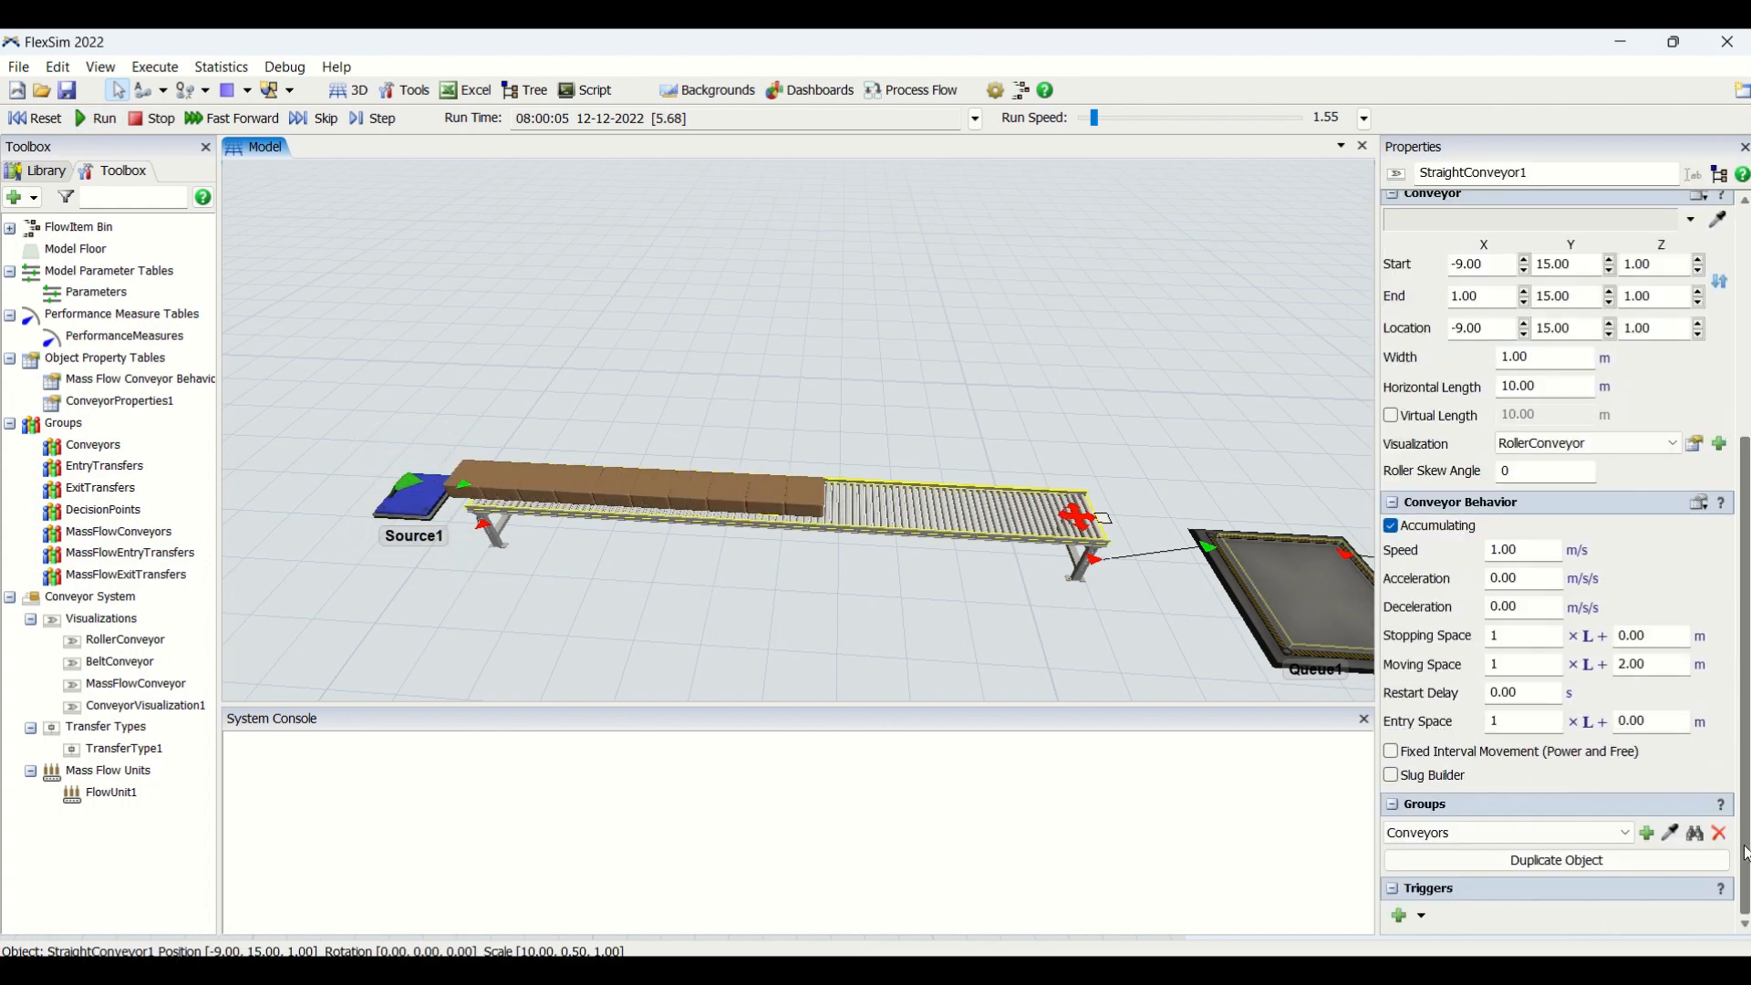